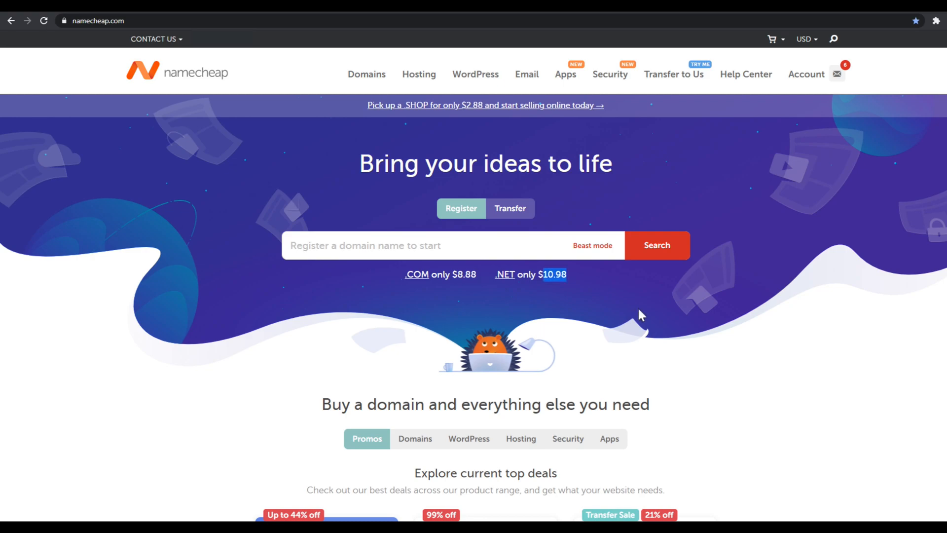
mouse_move(346, 308)
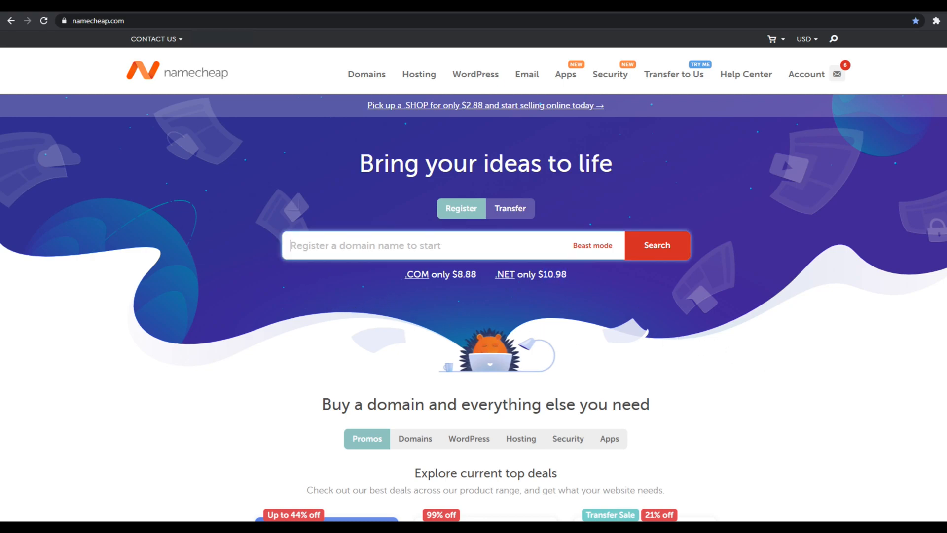
- Search Namecheap for ratholemc.com to check whether the domain is available
type("rat")
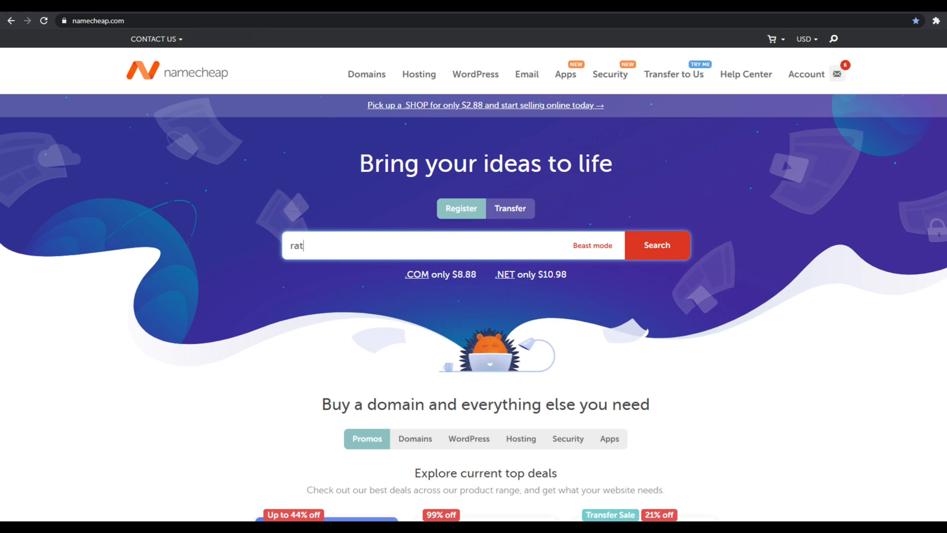
type("hole")
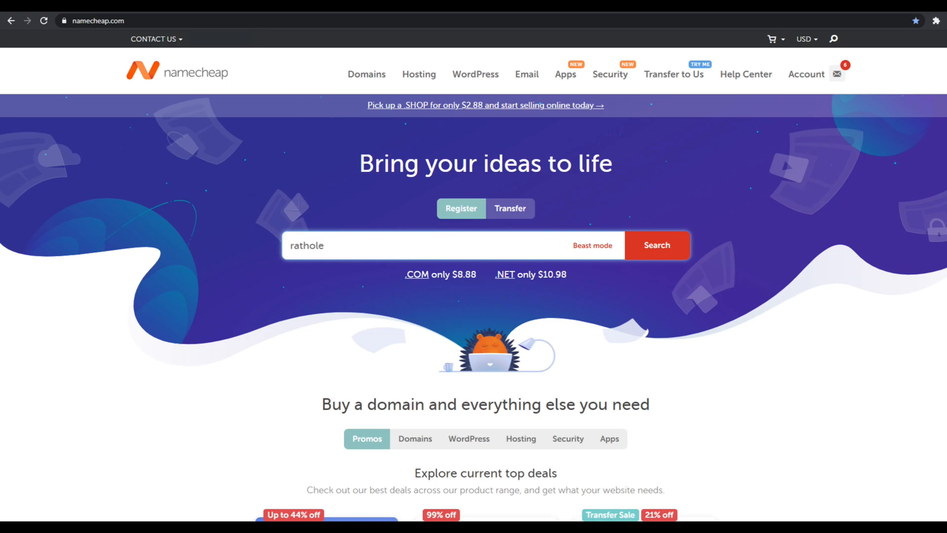
type("mc.c")
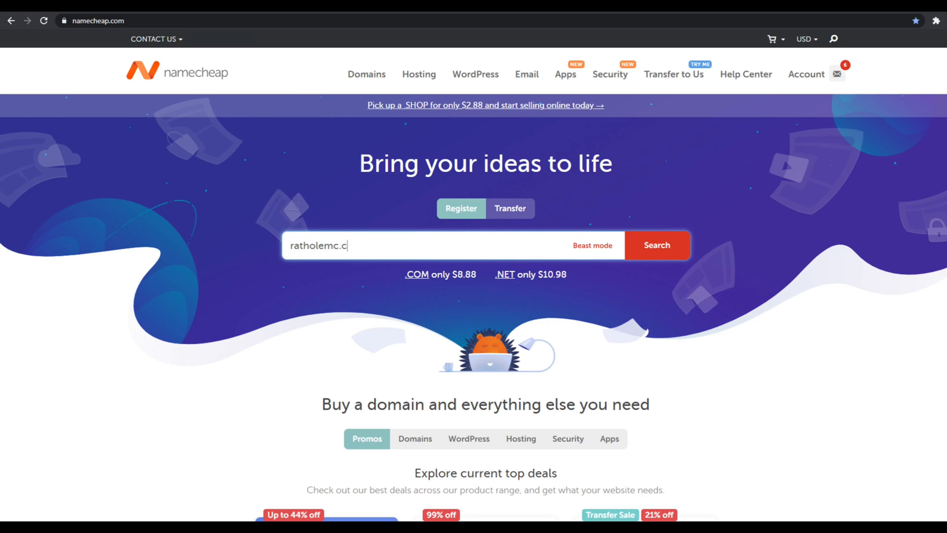
left_click(656, 246)
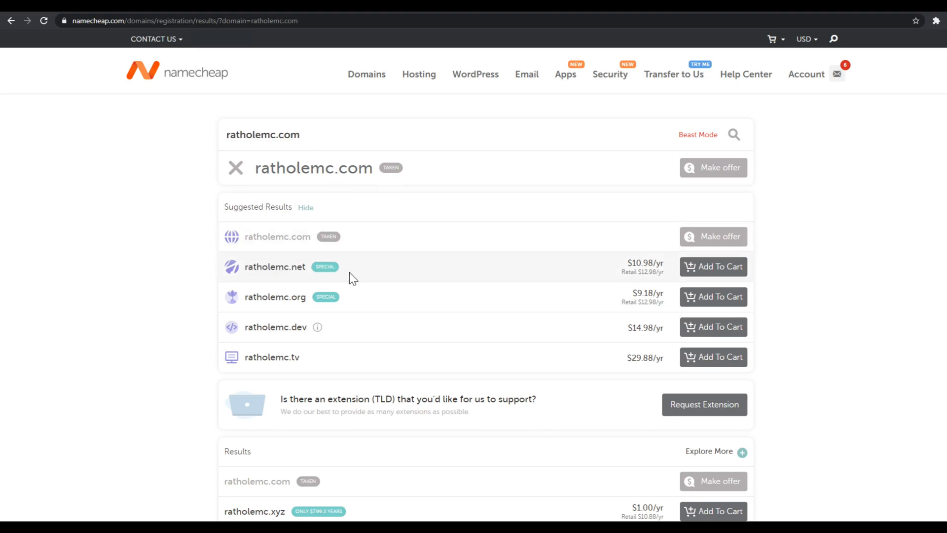
- Add ratholemc.net to the cart for 1 year and proceed to checkout
left_click(712, 267)
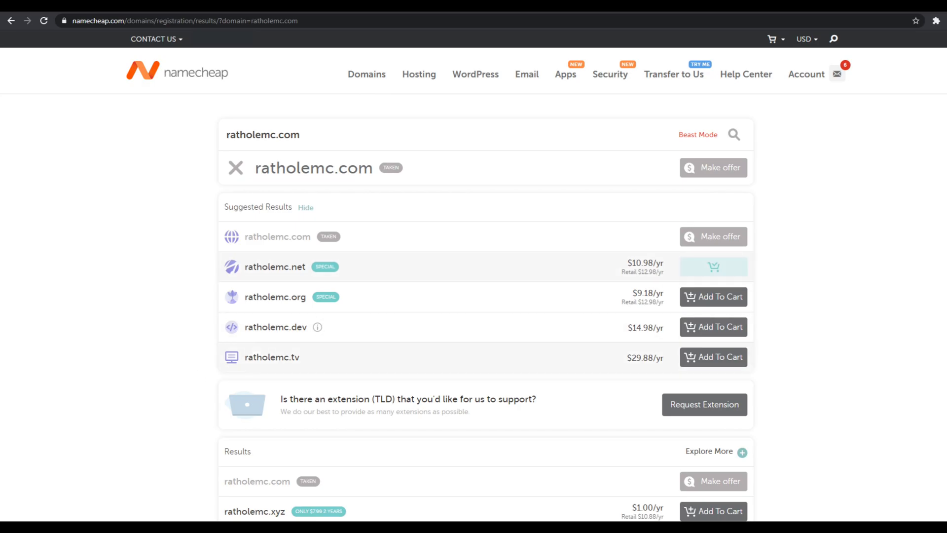
left_click(712, 267)
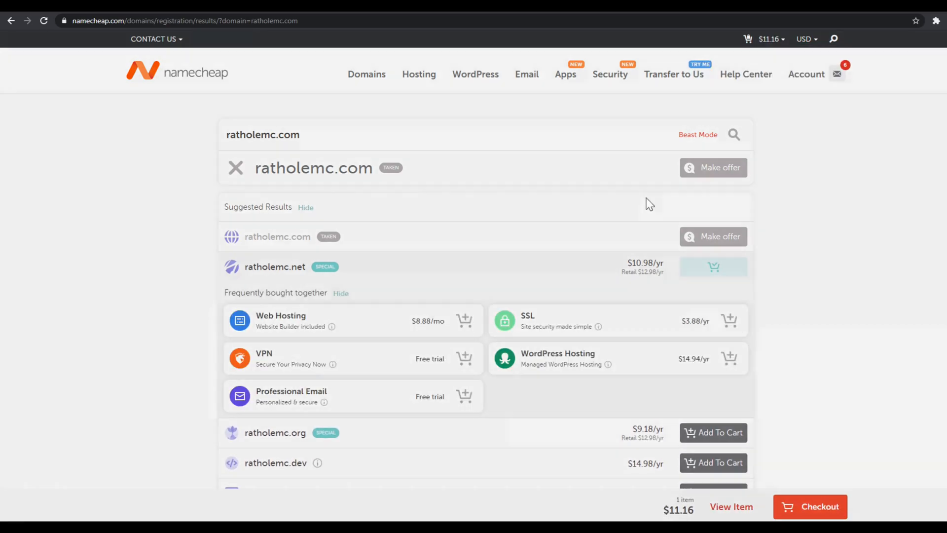
left_click(714, 266)
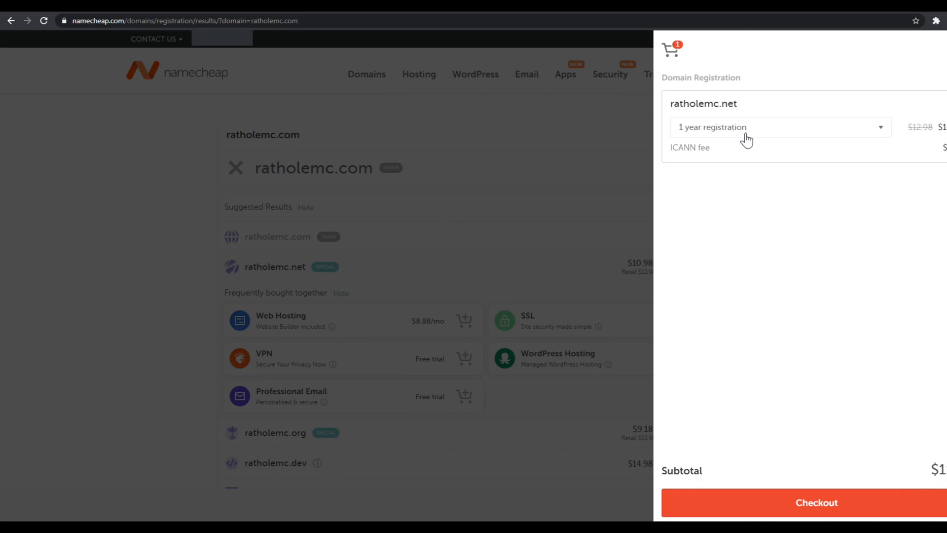
left_click(779, 127)
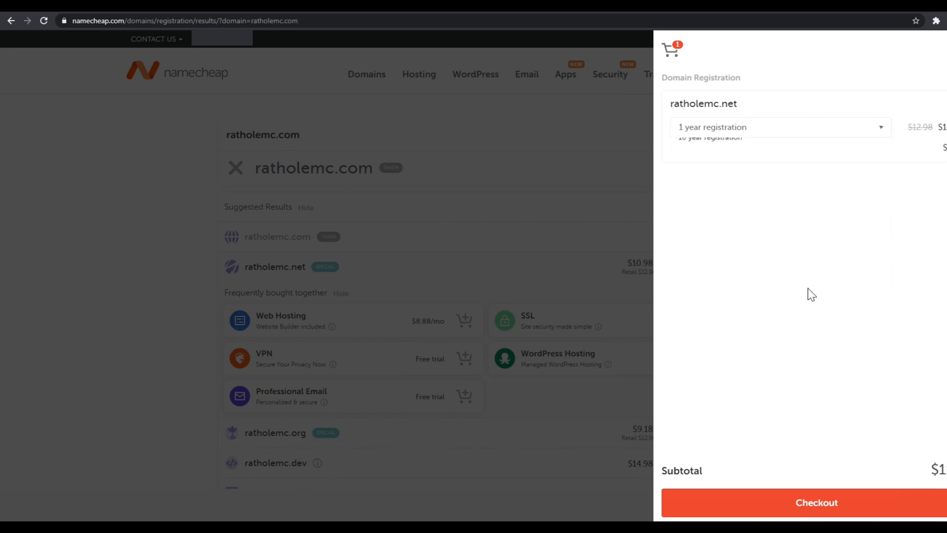
left_click(816, 503)
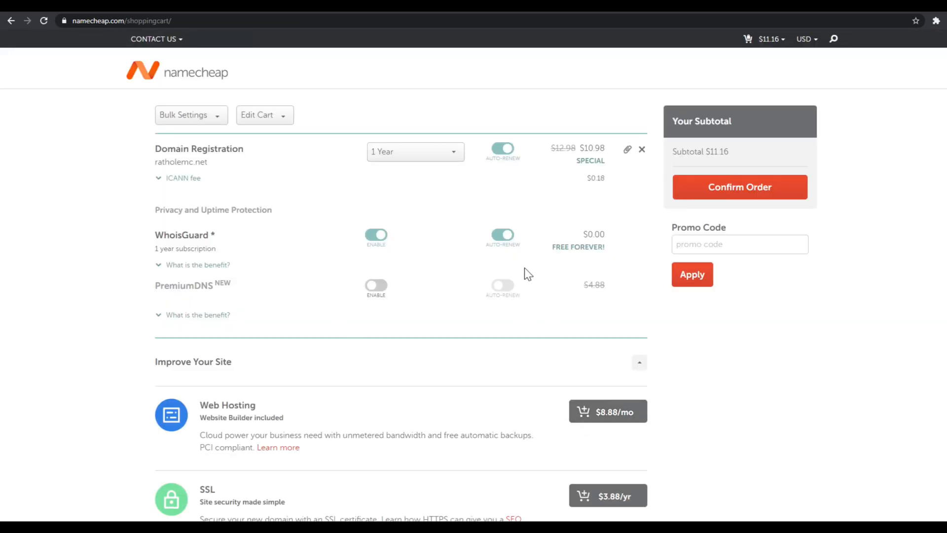
mouse_move(190, 265)
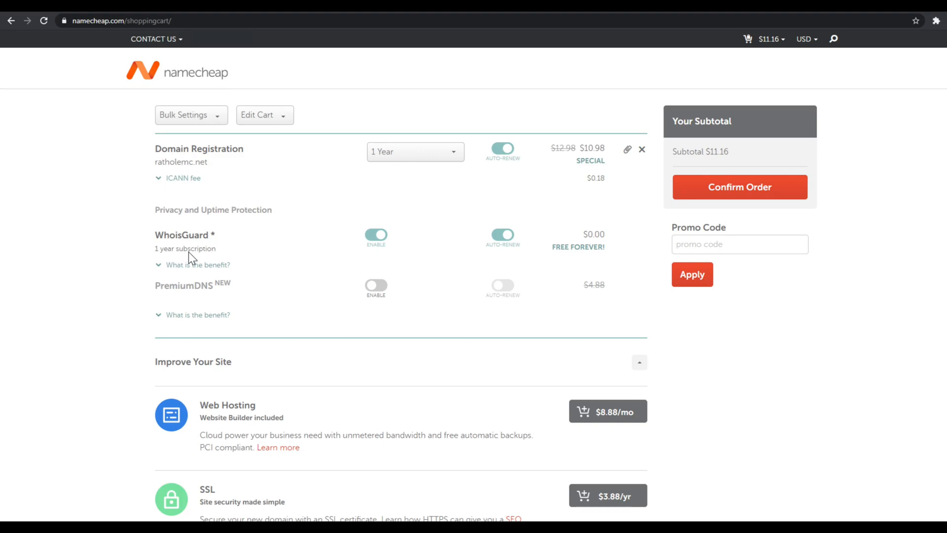
mouse_move(83, 258)
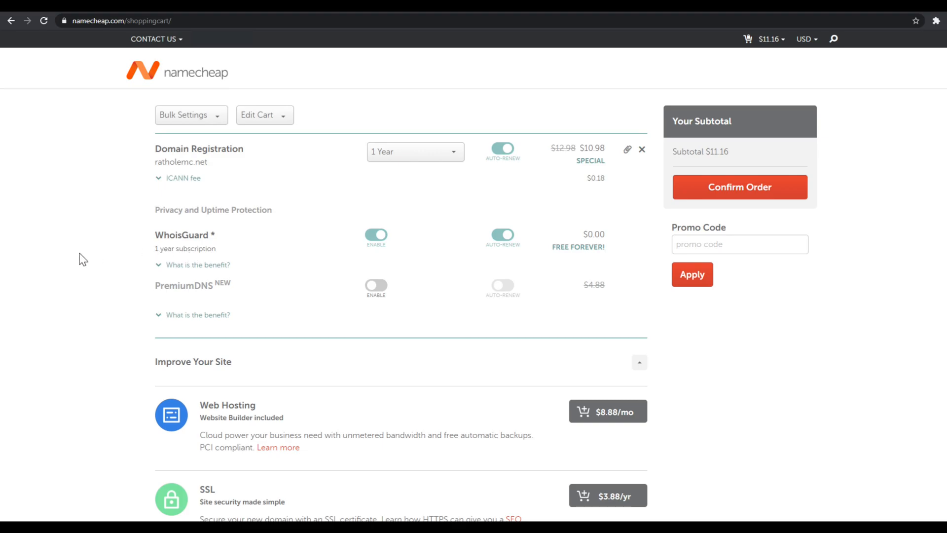
mouse_move(301, 228)
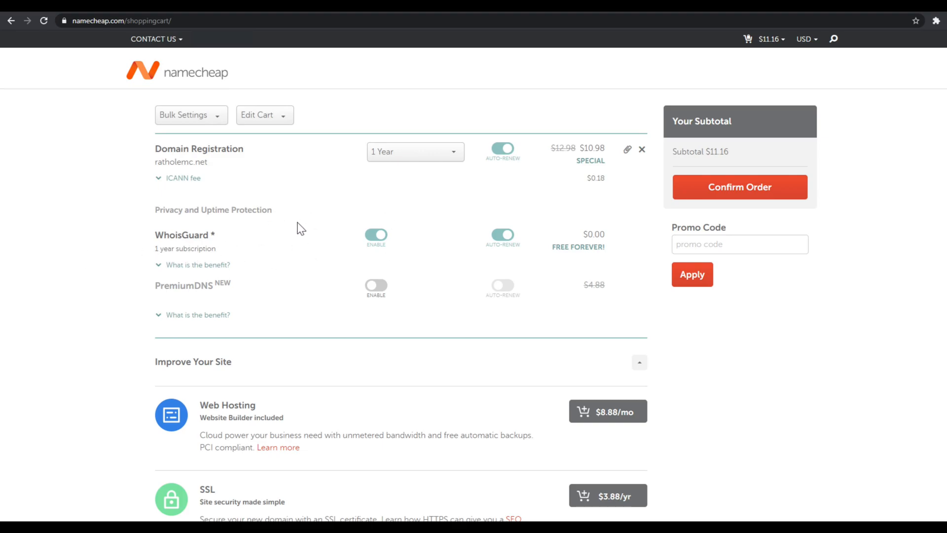
mouse_move(386, 207)
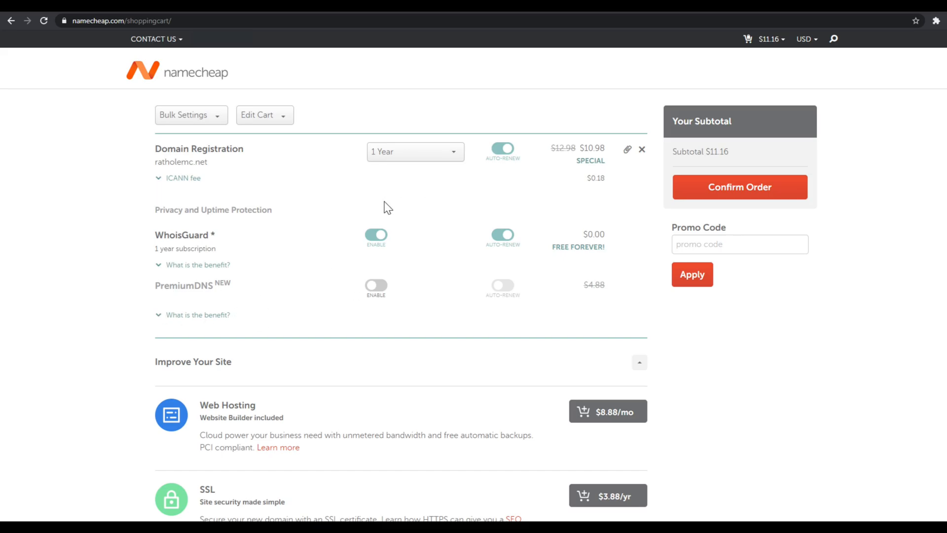
left_click(415, 152)
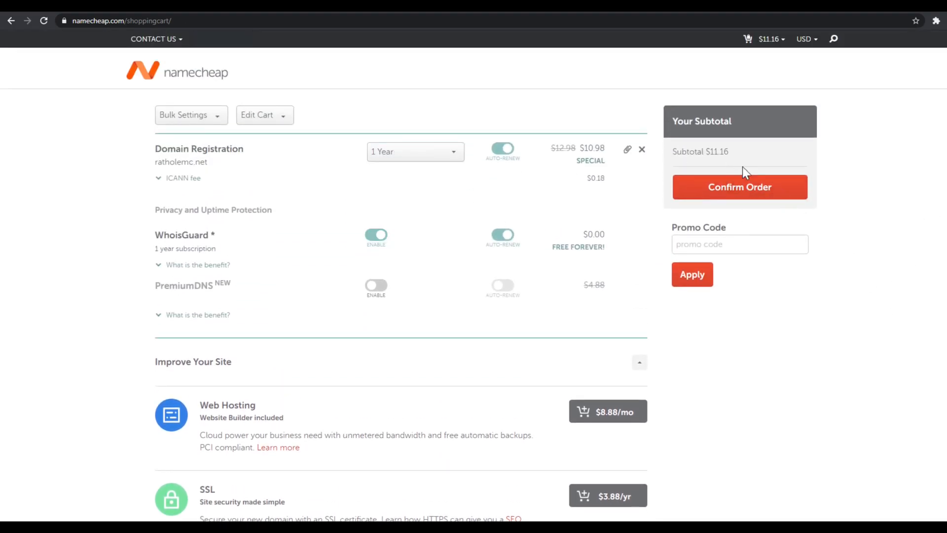
mouse_move(693, 165)
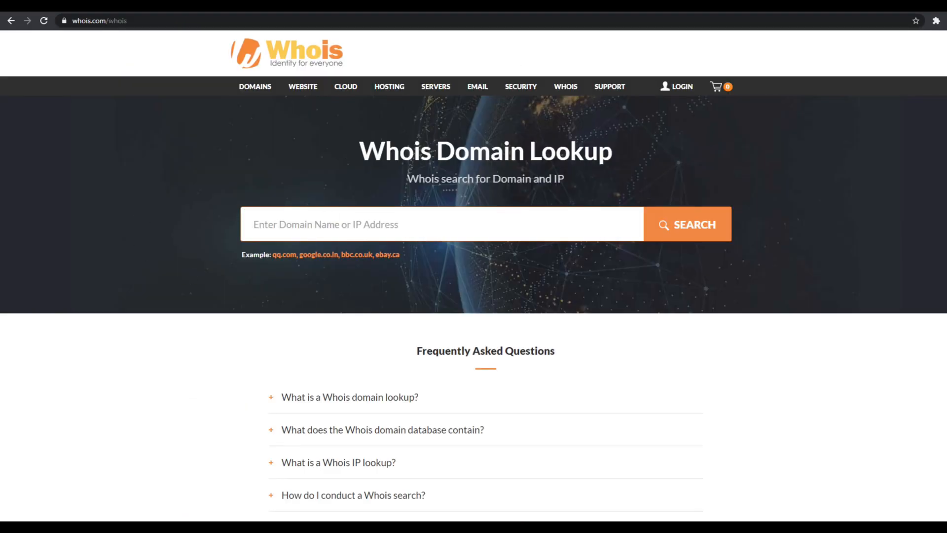
mouse_move(213, 214)
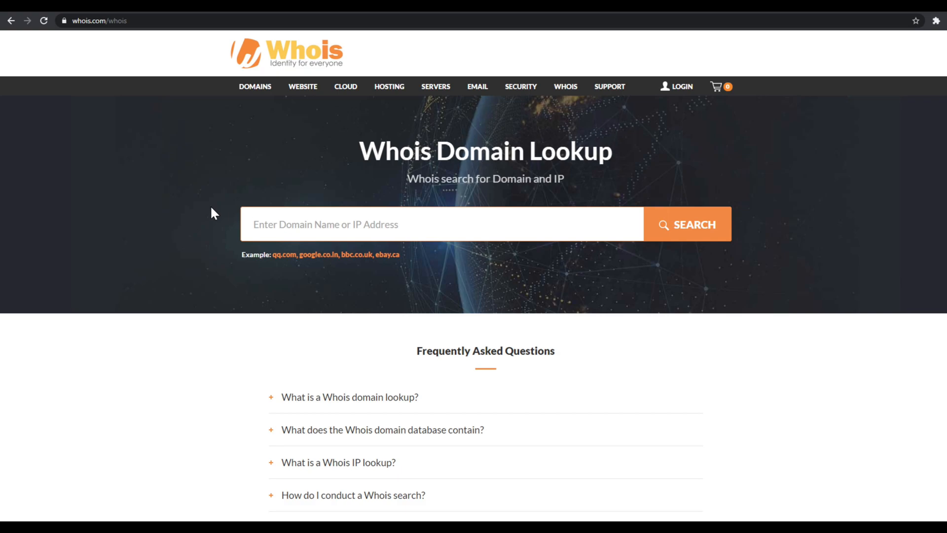
- Look up ratholemc.com on Whois.com and review the Domain Information panel
type("rathole")
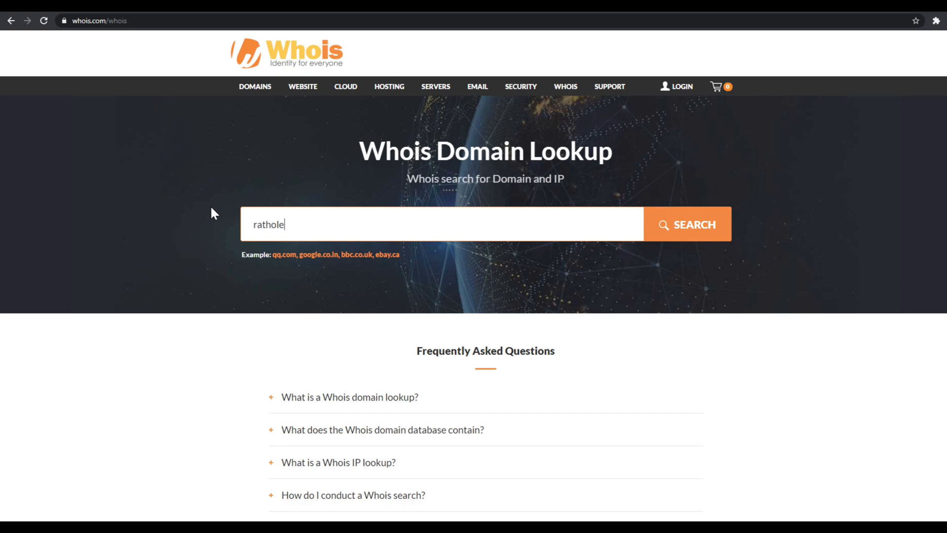
type("mc.com")
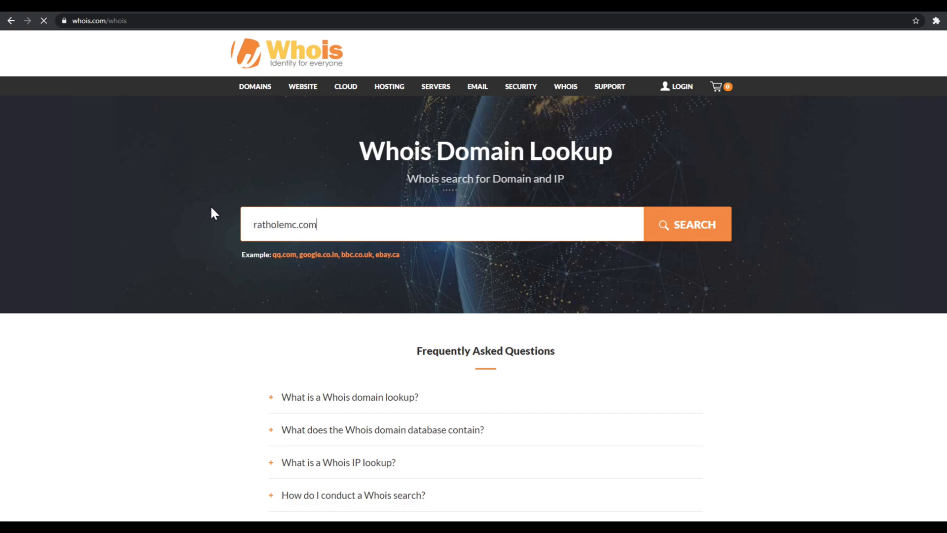
left_click(687, 224)
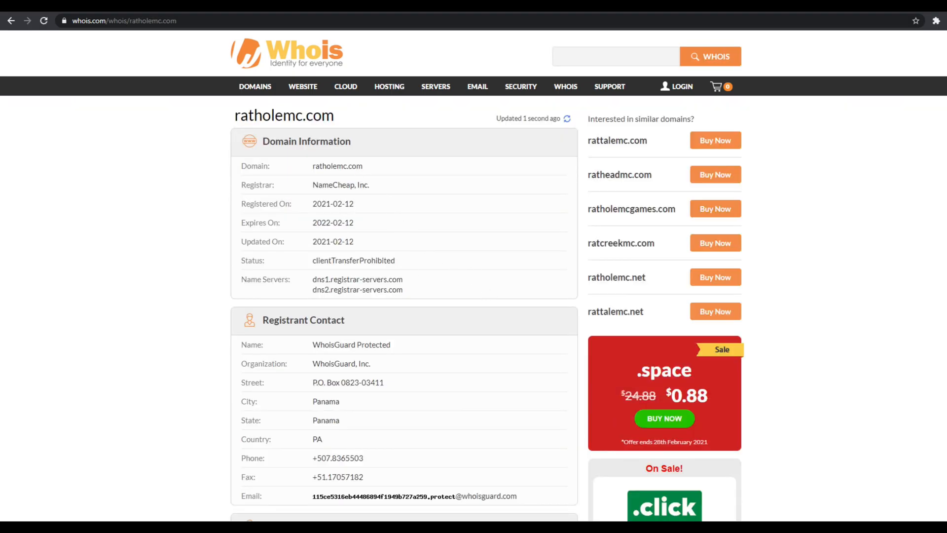
scroll("down", 3)
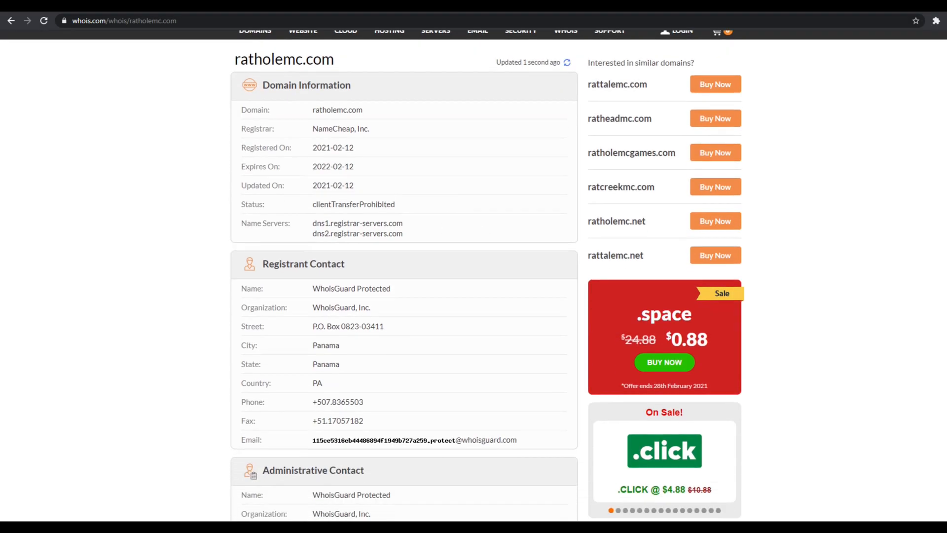
scroll("down", 3)
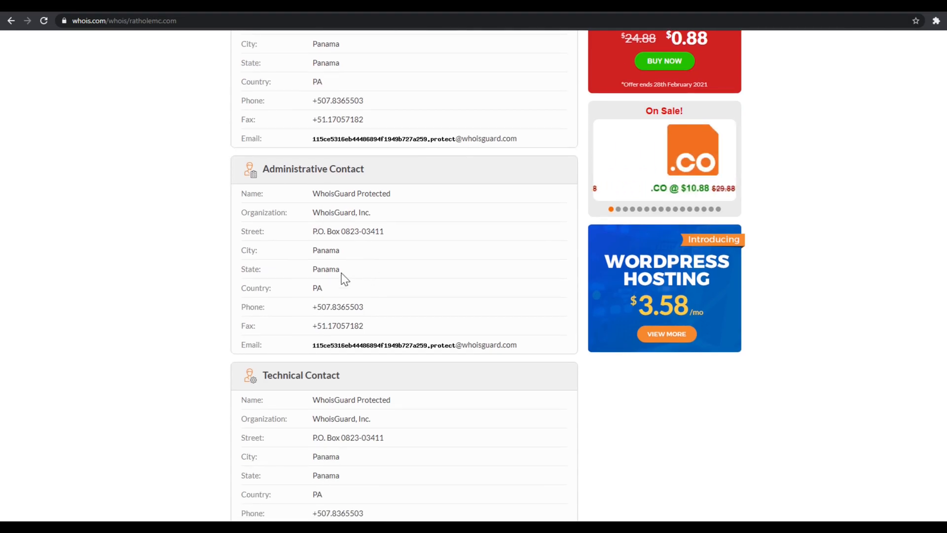
scroll("down", 3)
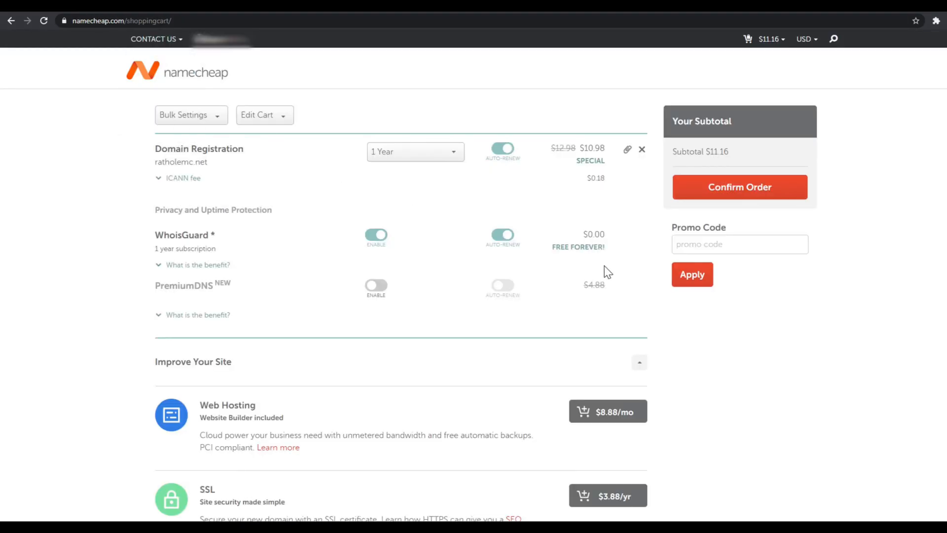
double_click(183, 235)
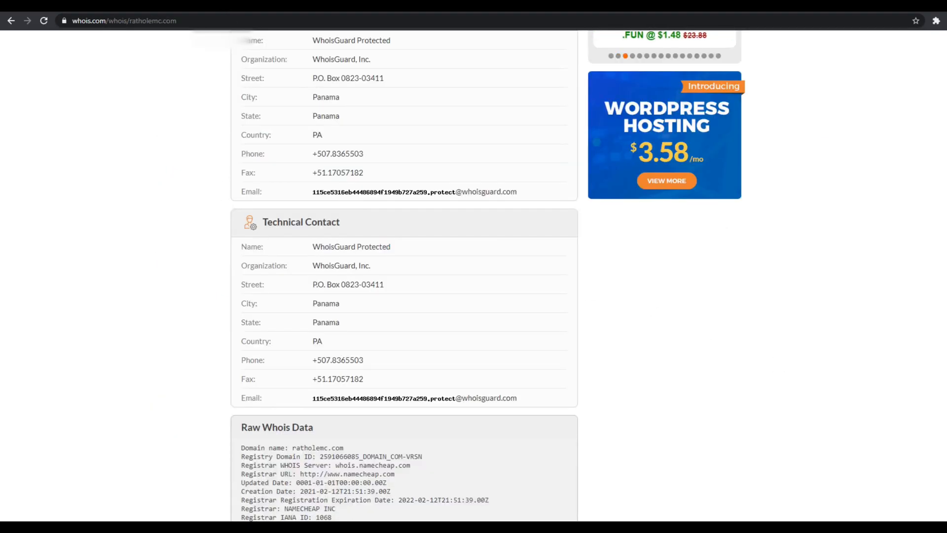
- Review the Registrant Contact panel and select the WhoisGuard-protected registrant email
scroll("down", 3)
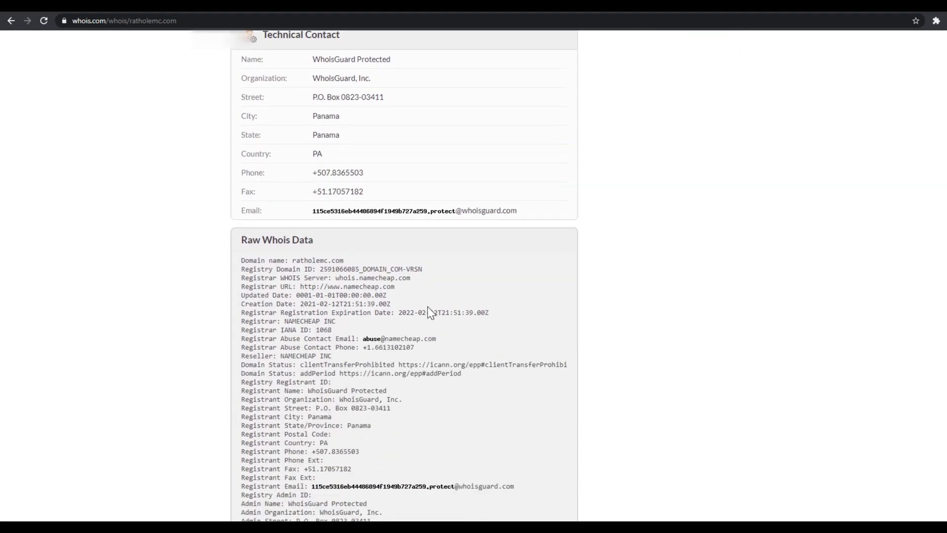
scroll("up", 3)
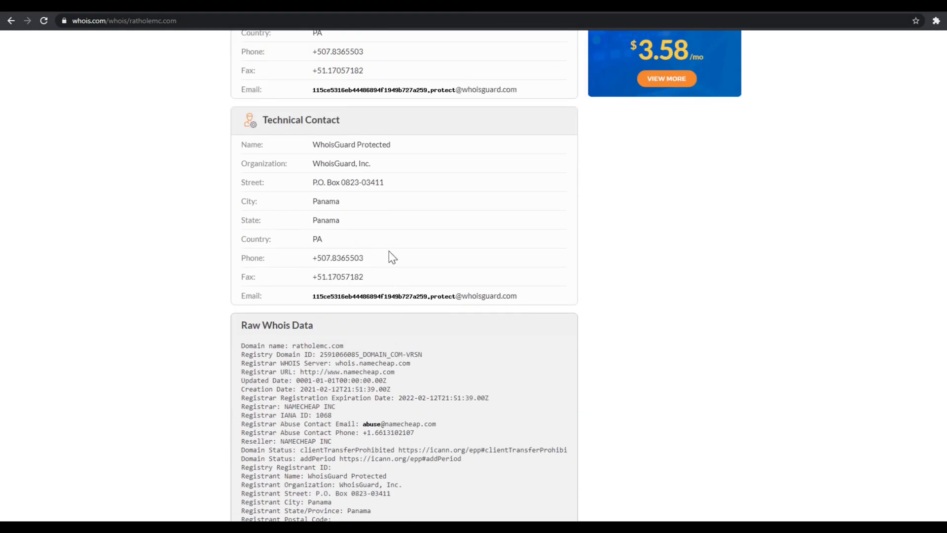
scroll("up", 3)
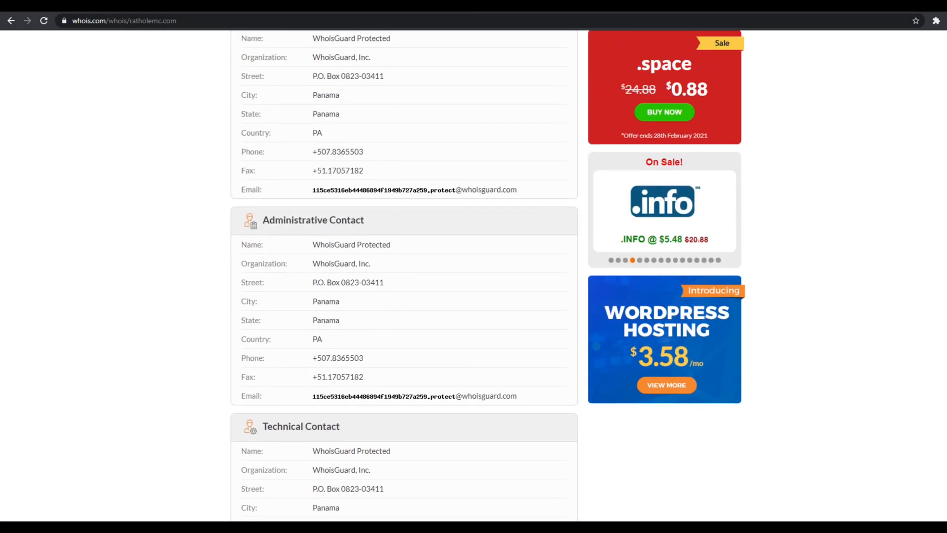
double_click(384, 189)
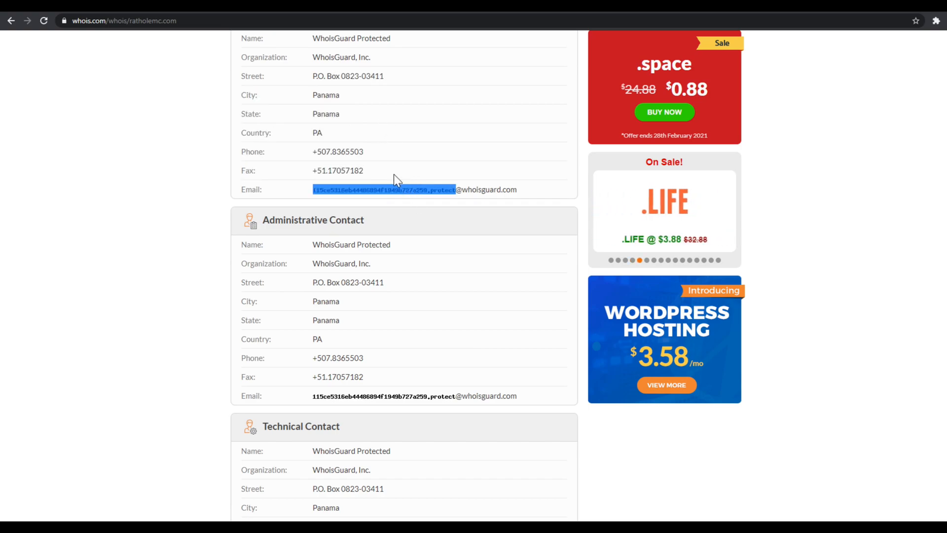
scroll("up", 3)
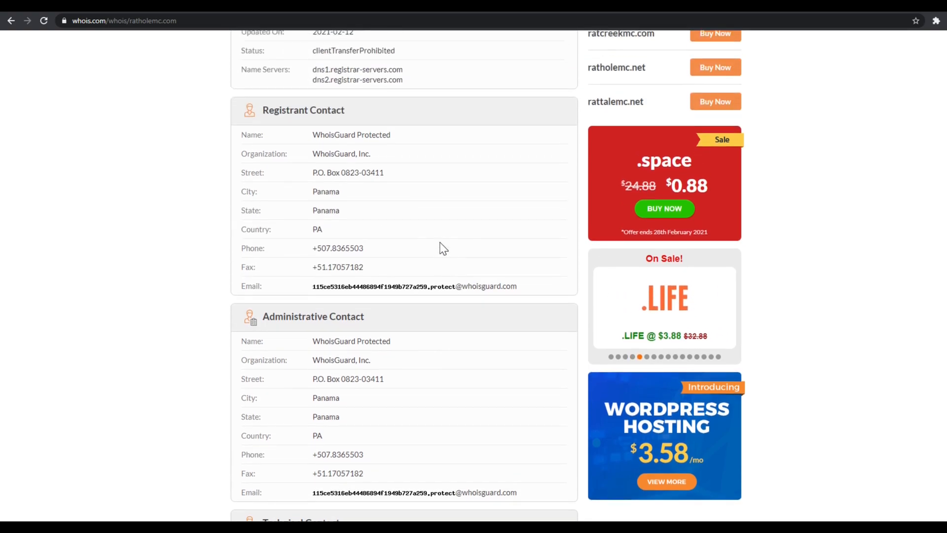
scroll("up", 3)
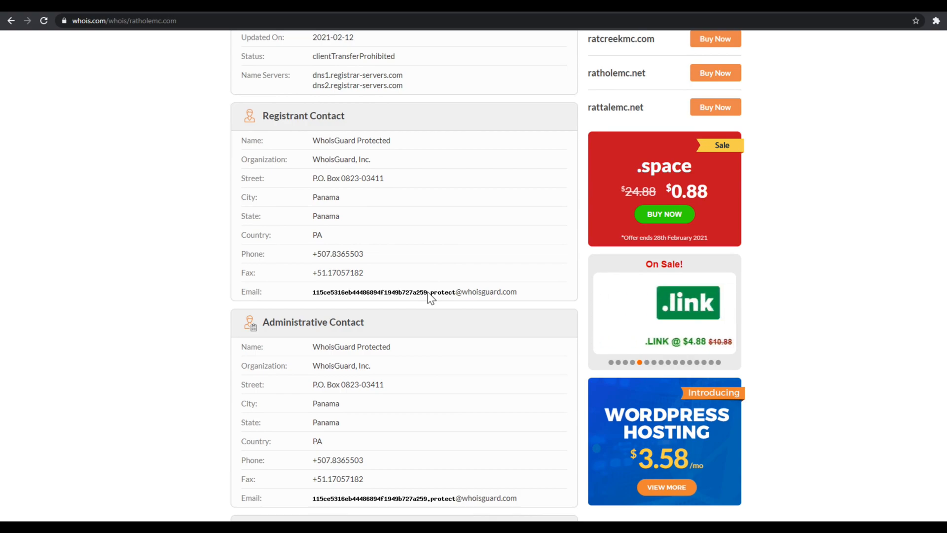
scroll("up", 3)
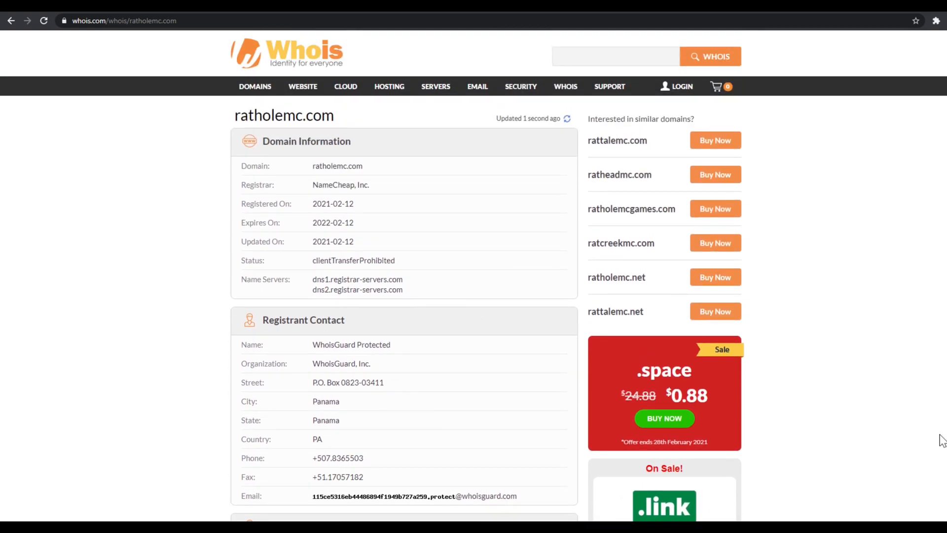
mouse_move(911, 513)
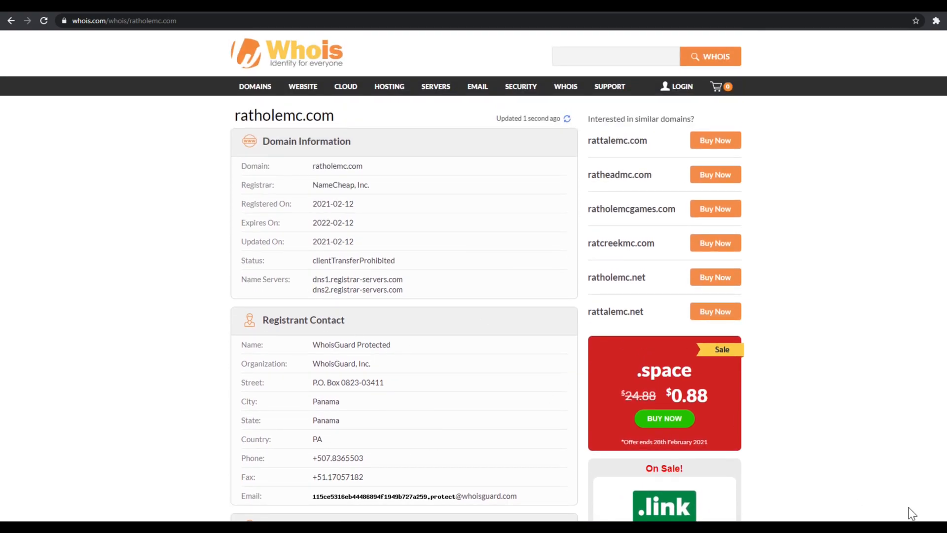
mouse_move(392, 343)
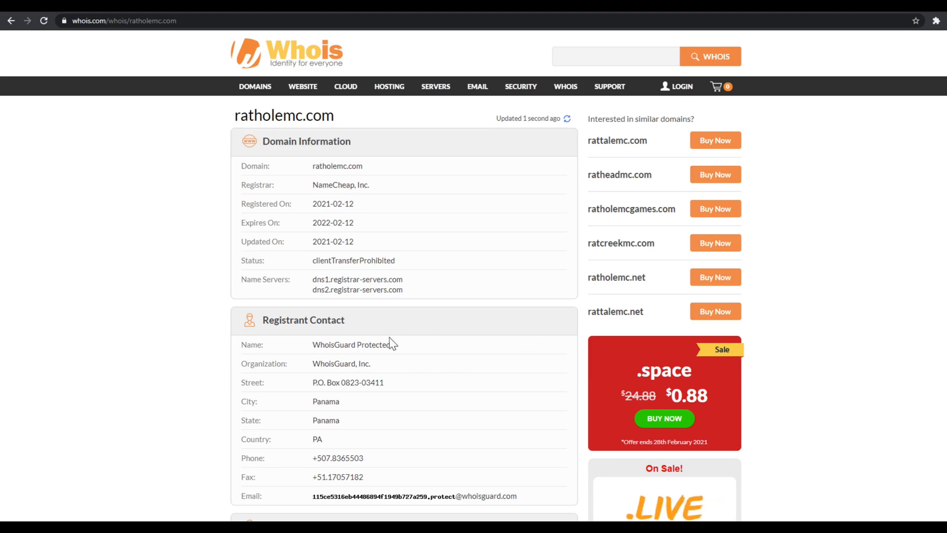
mouse_move(400, 222)
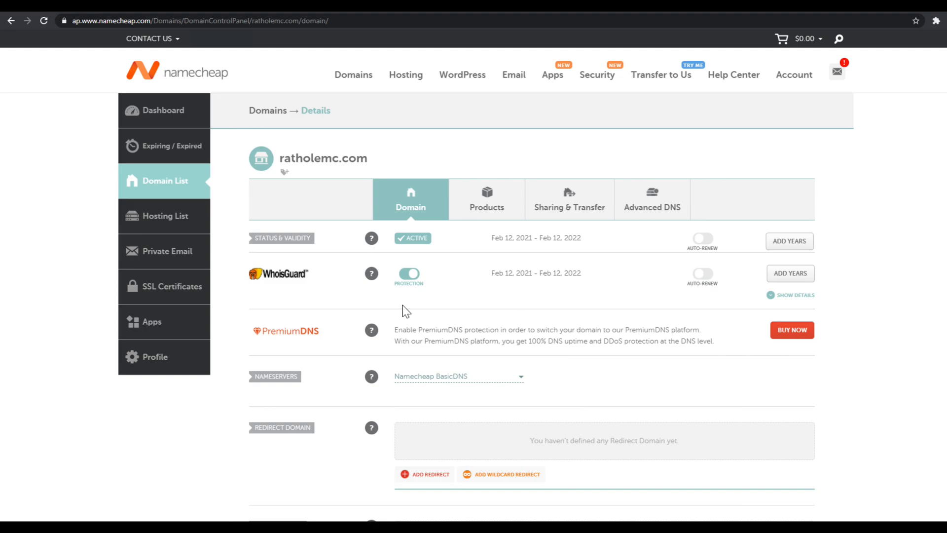
- Highlight ratholemc.com on its details page and go to Advanced DNS
double_click(322, 158)
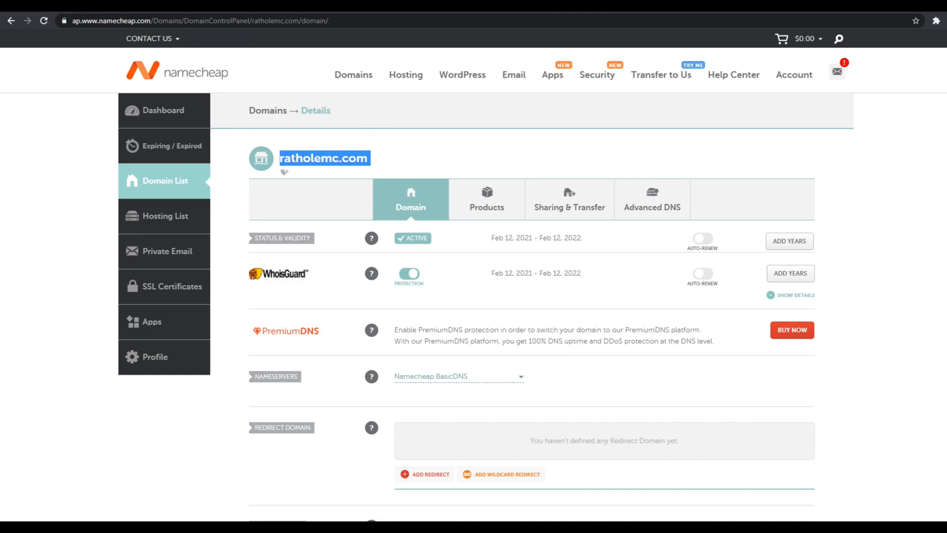
left_click(292, 197)
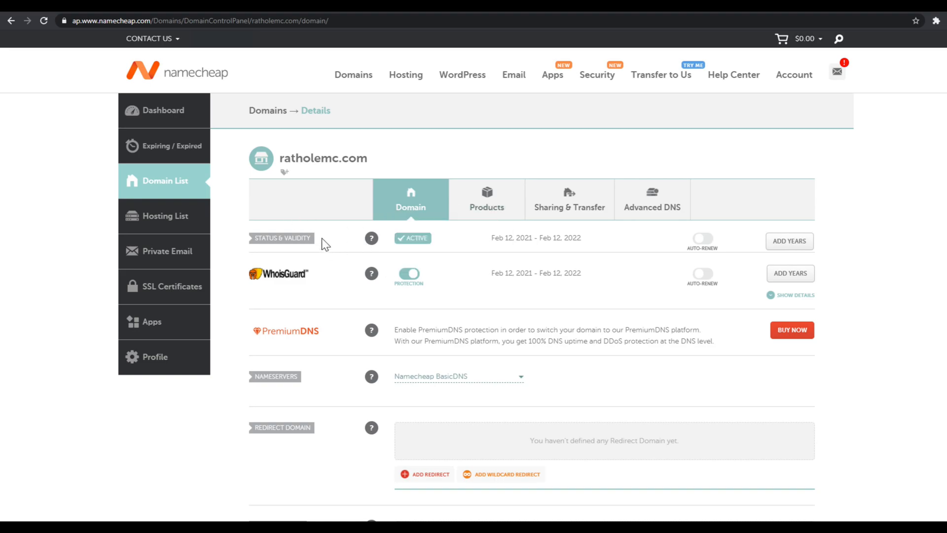
double_click(323, 158)
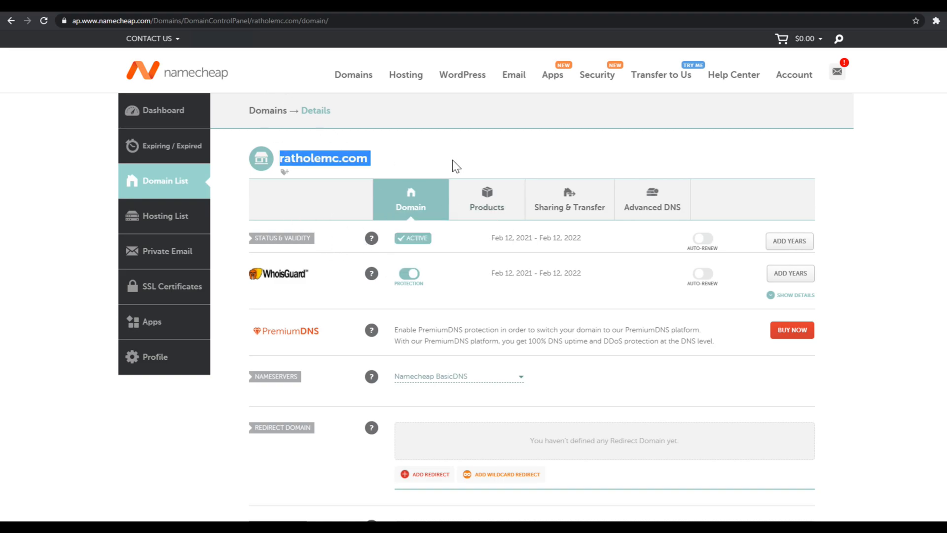
mouse_move(651, 207)
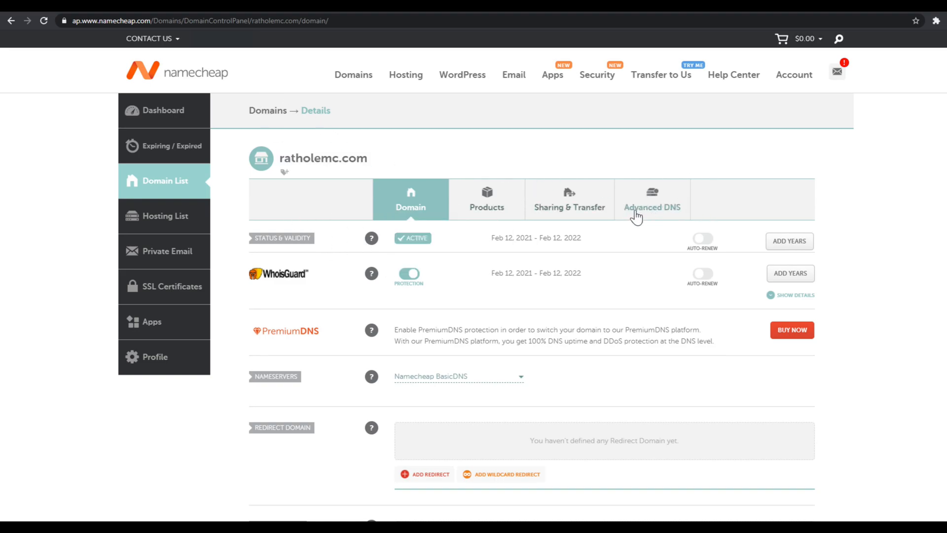
left_click(652, 199)
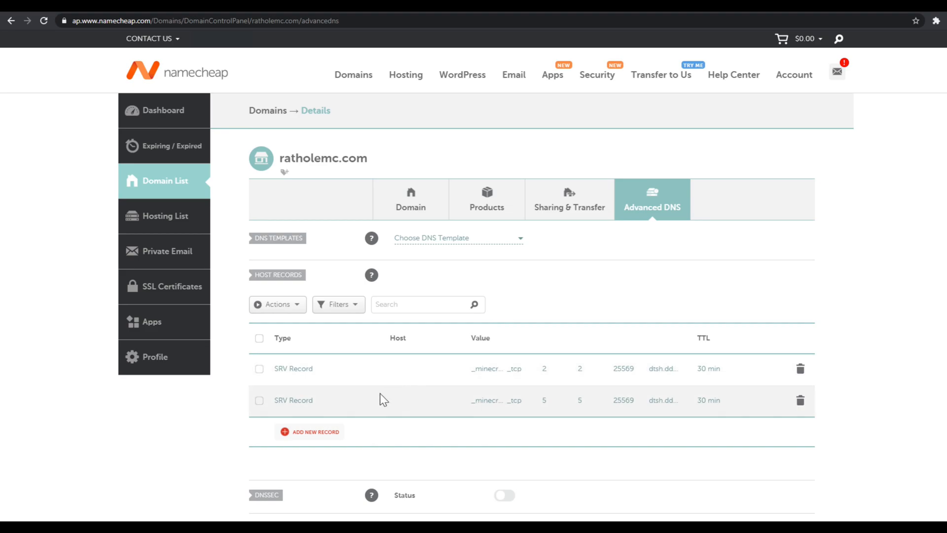
mouse_move(713, 286)
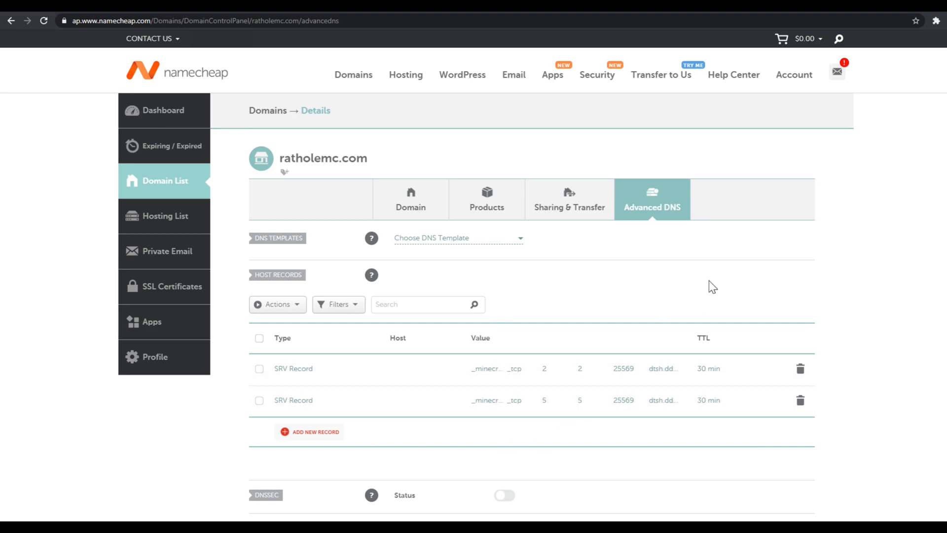
mouse_move(450, 446)
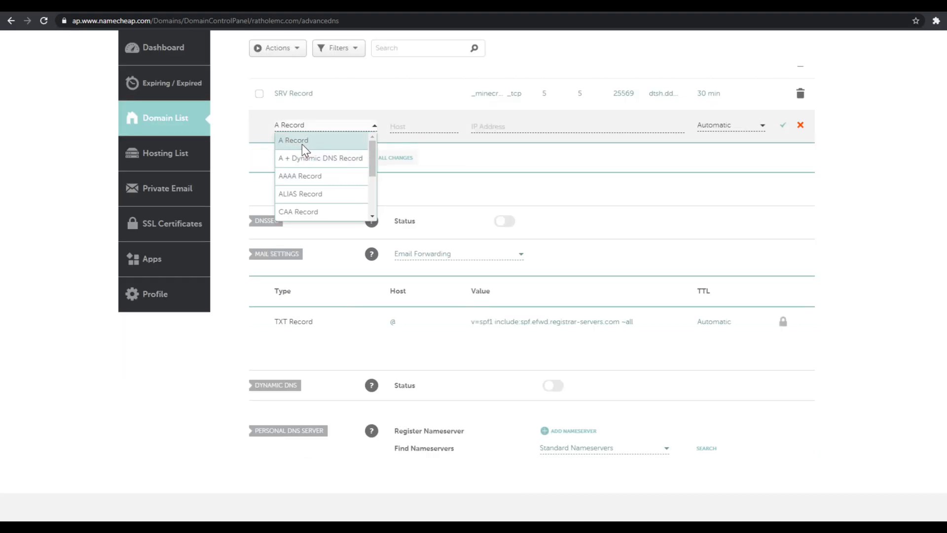
left_click(293, 140)
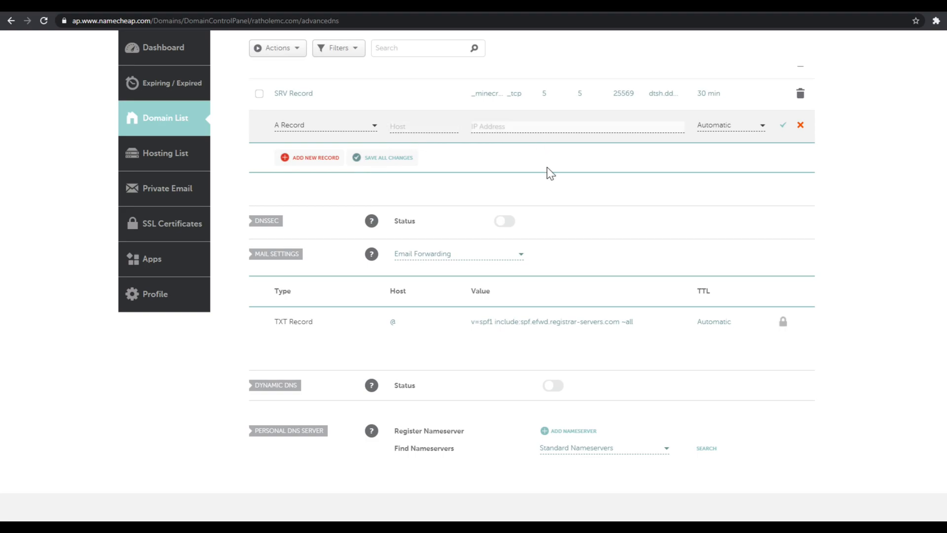
scroll("up", 3)
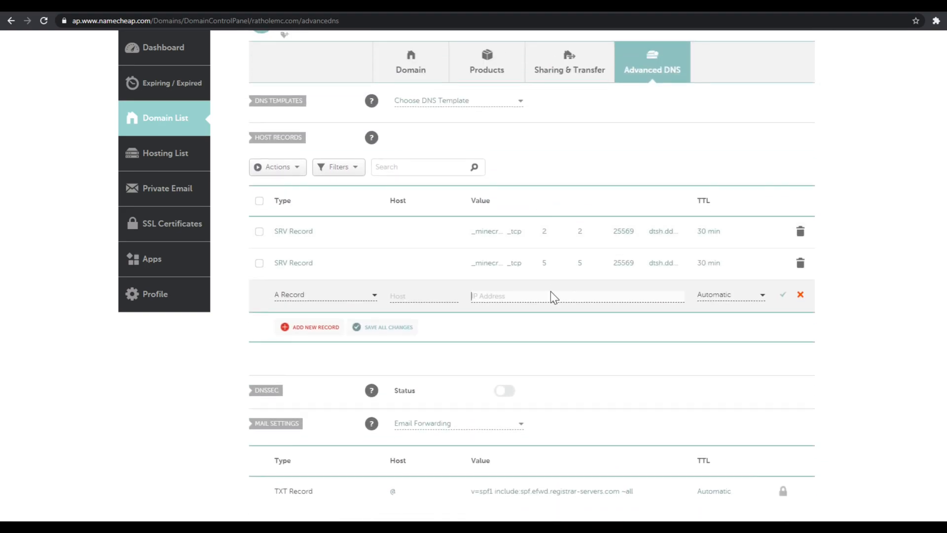
scroll("down", 3)
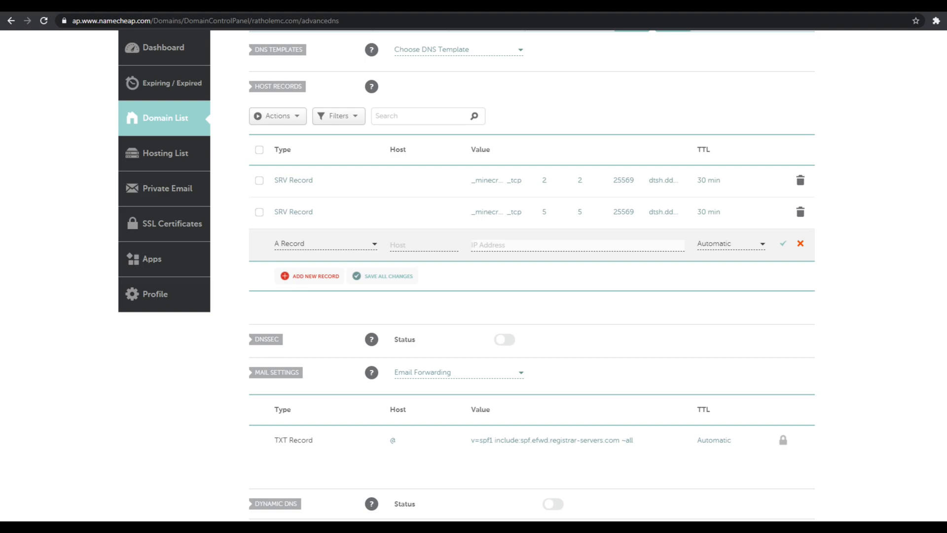
left_click(423, 245)
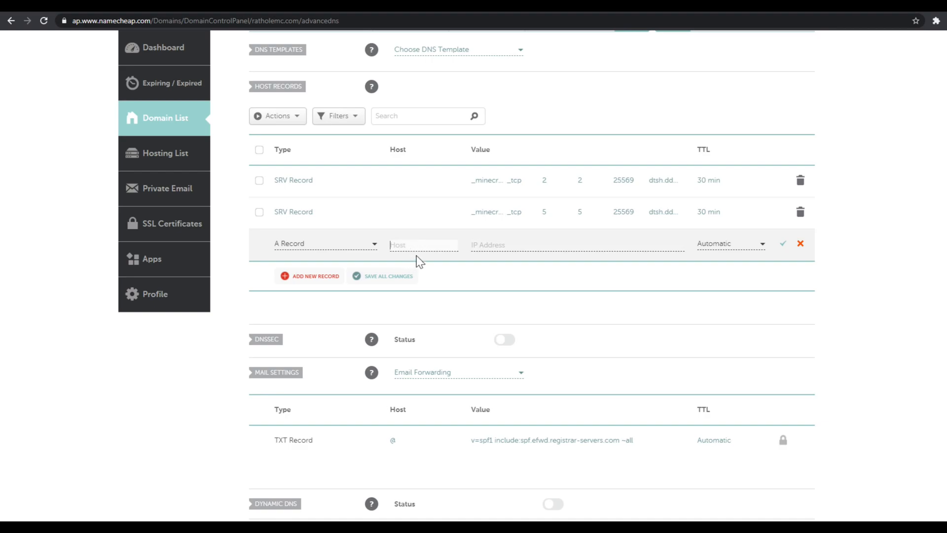
scroll("up", 3)
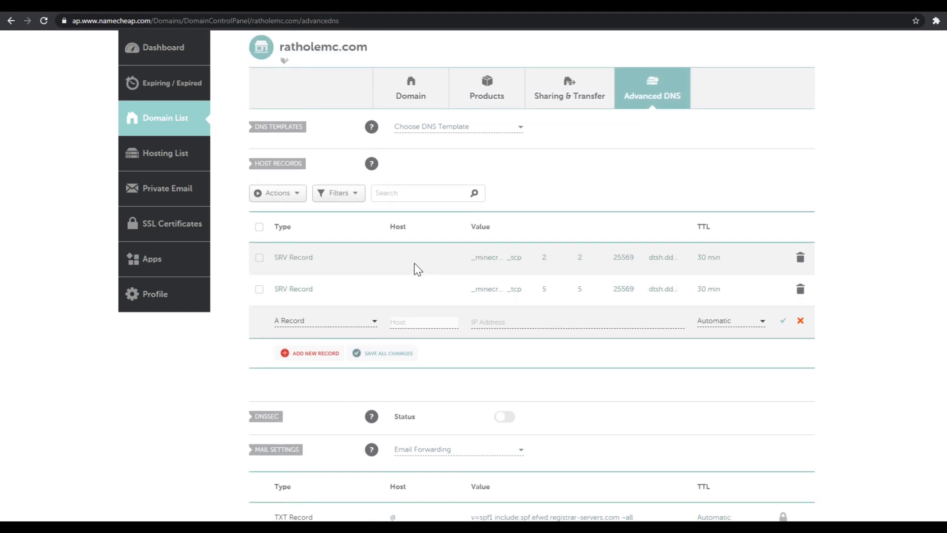
scroll("up", 3)
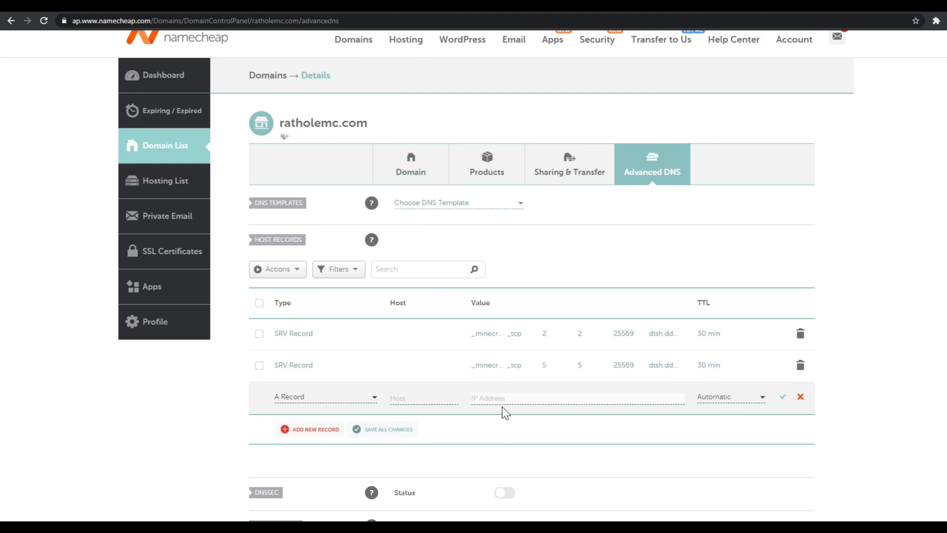
mouse_move(444, 389)
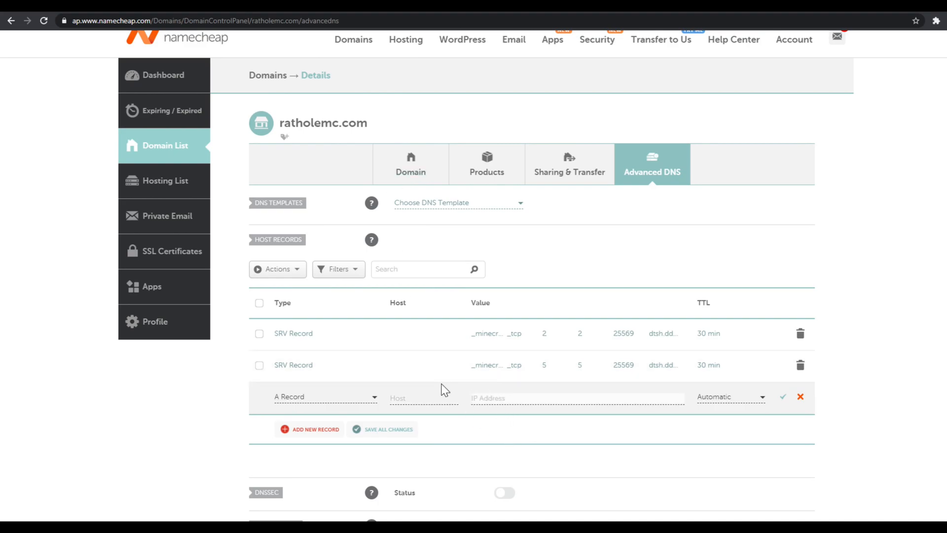
- Set the new host record's type to AAAA Record
left_click(324, 396)
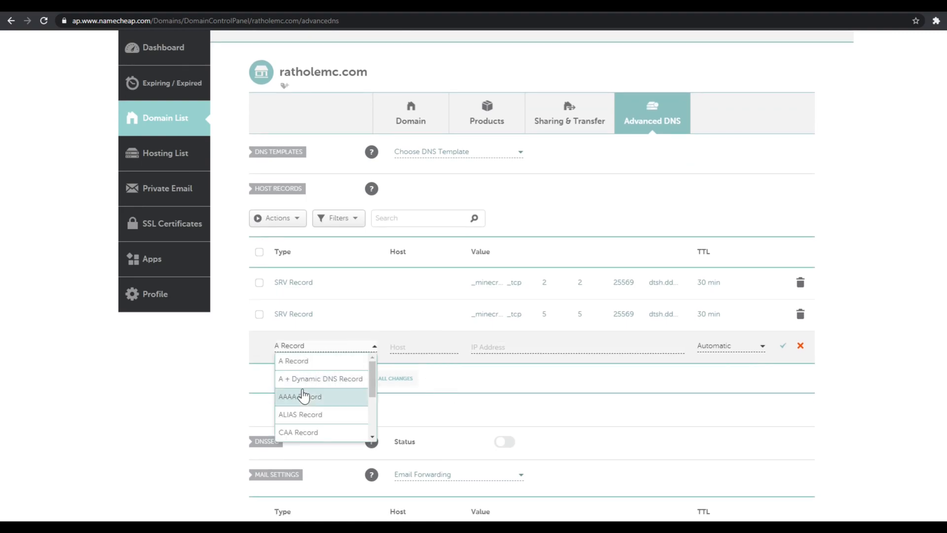
left_click(300, 396)
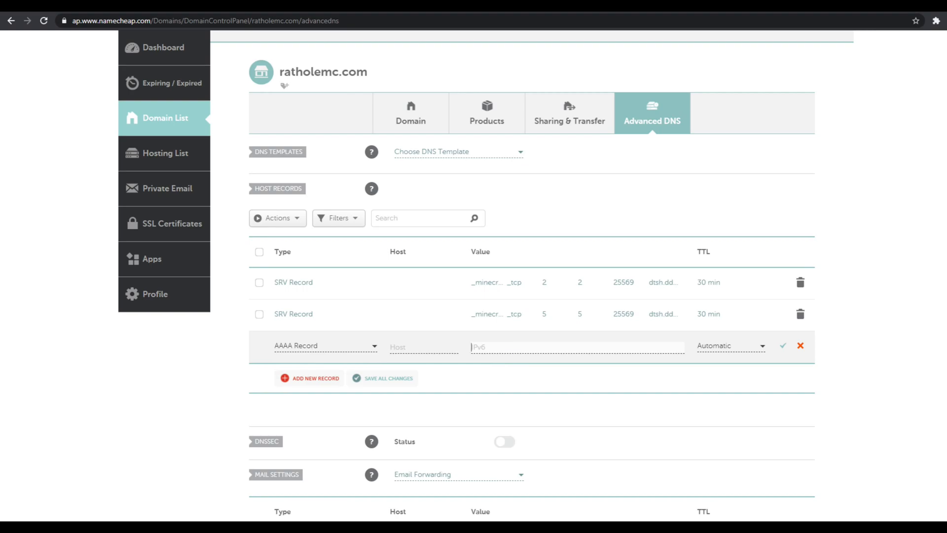
mouse_move(320, 14)
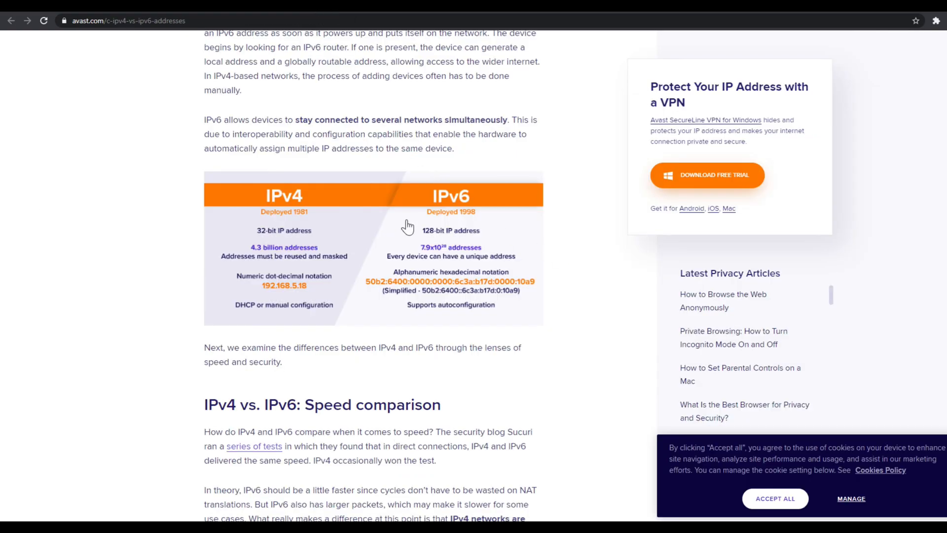
- Select text in the Avast IPv4 vs IPv6 comparison article
left_click_drag(311, 149, 383, 149)
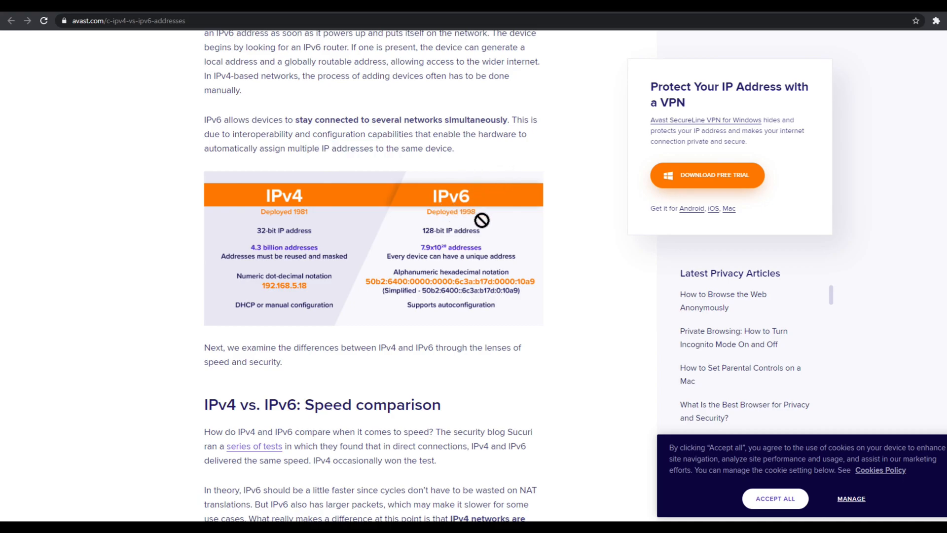
mouse_move(434, 275)
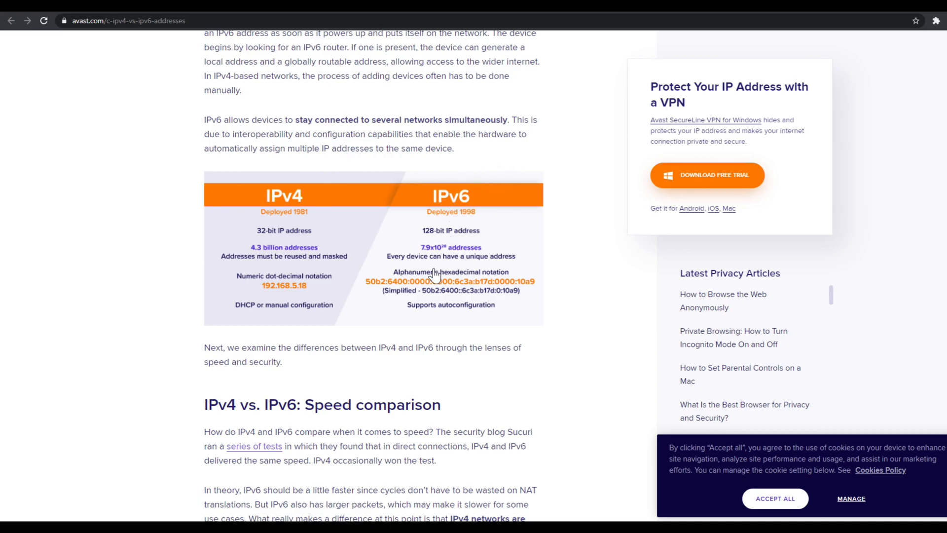
mouse_move(437, 265)
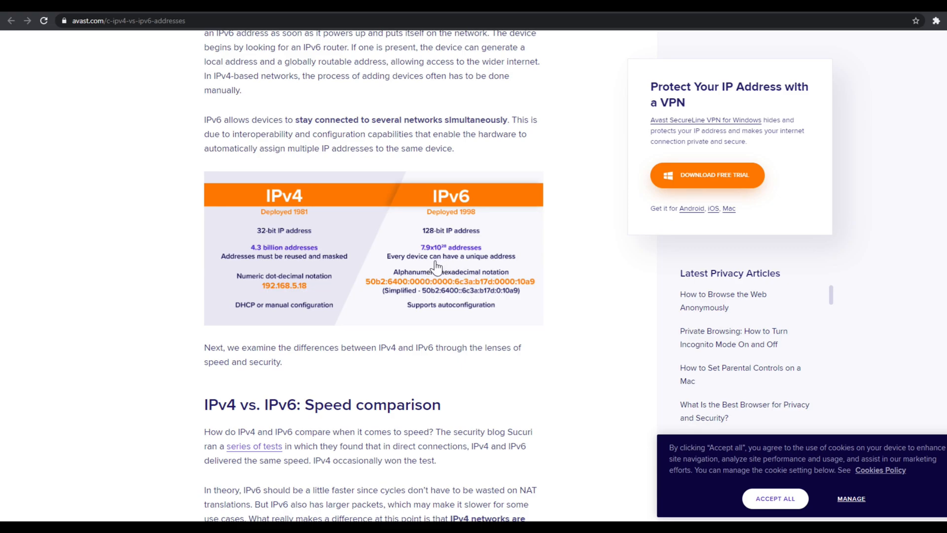
mouse_move(453, 323)
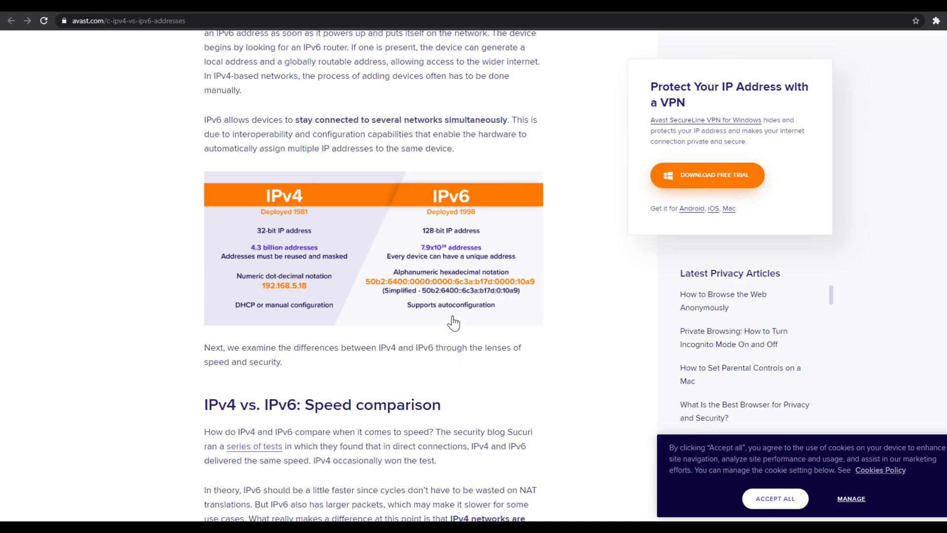
mouse_move(441, 321)
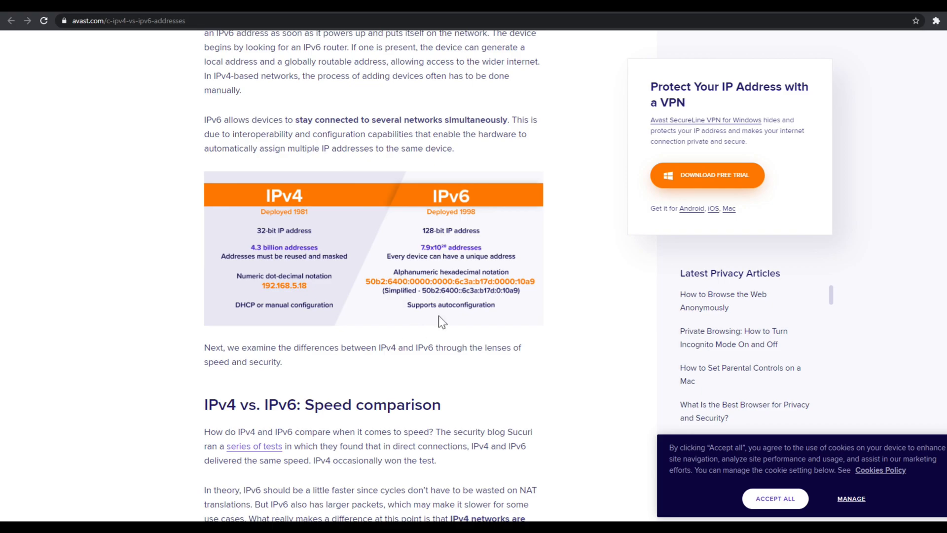
mouse_move(283, 328)
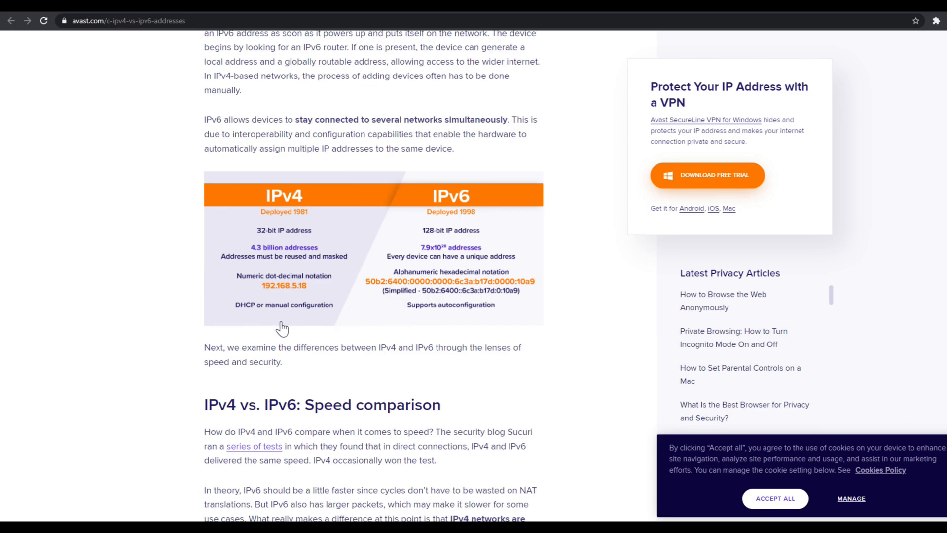
mouse_move(302, 305)
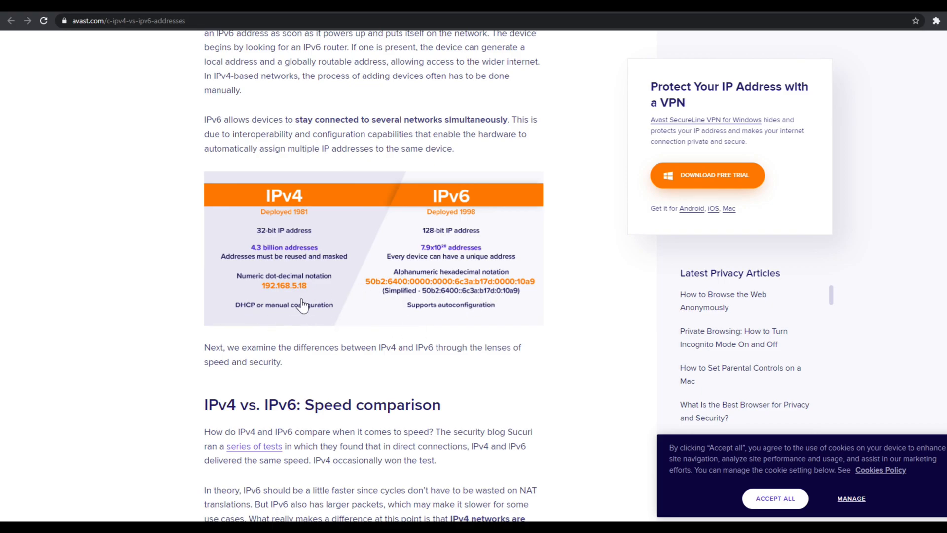
mouse_move(356, 284)
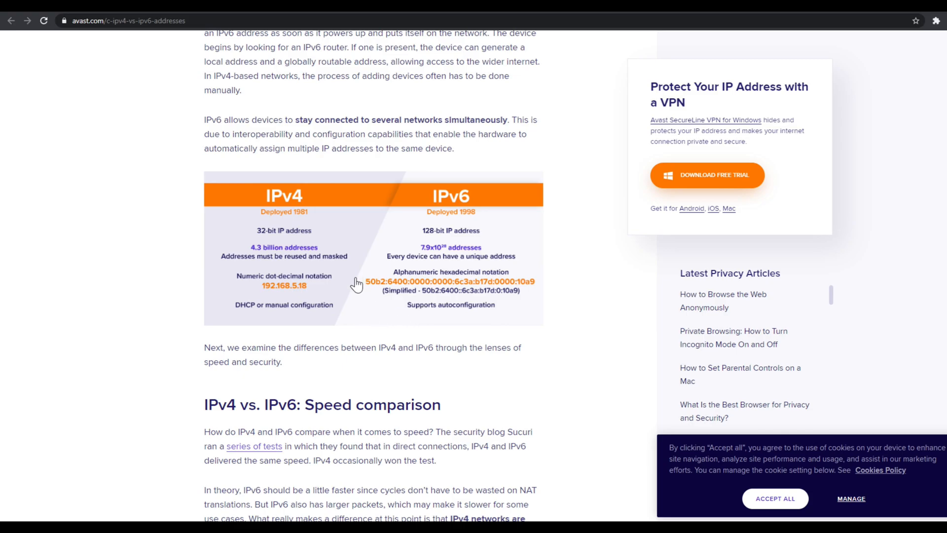
mouse_move(420, 300)
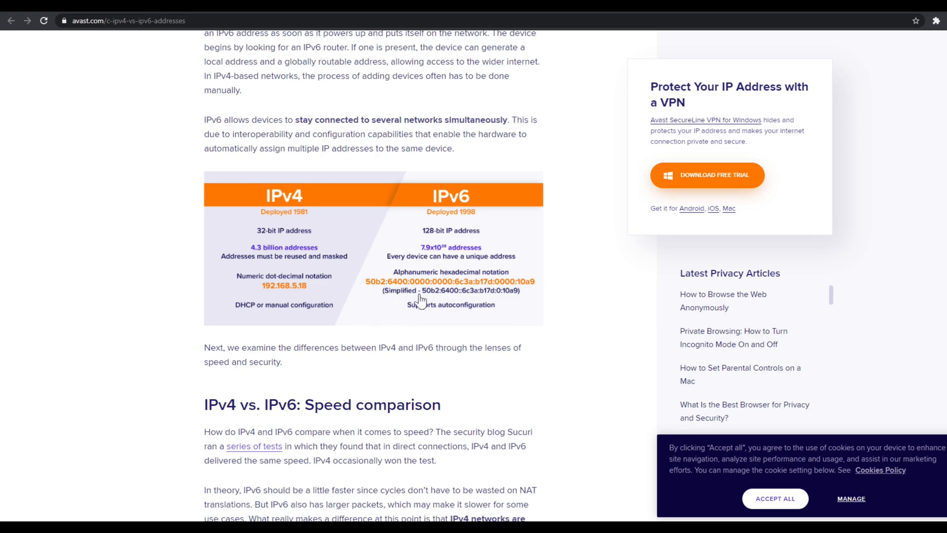
mouse_move(440, 298)
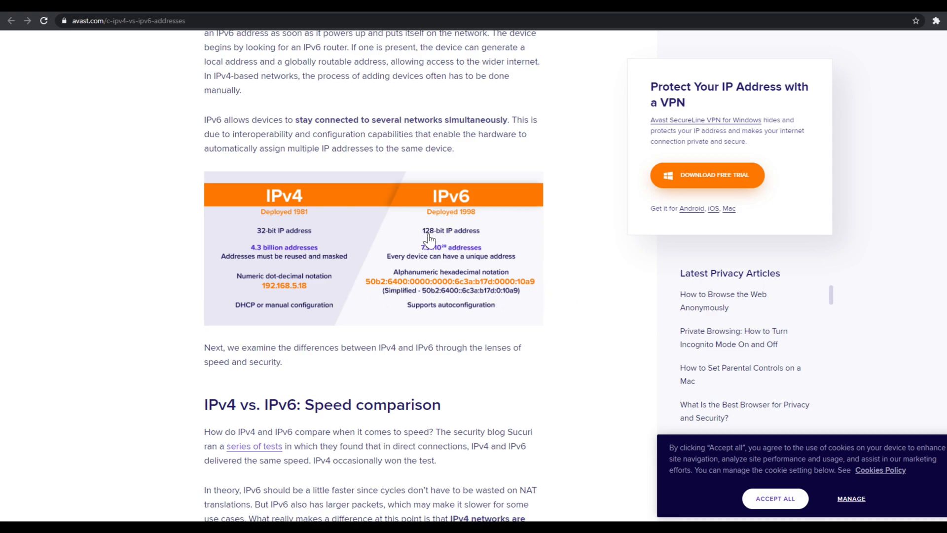
mouse_move(289, 308)
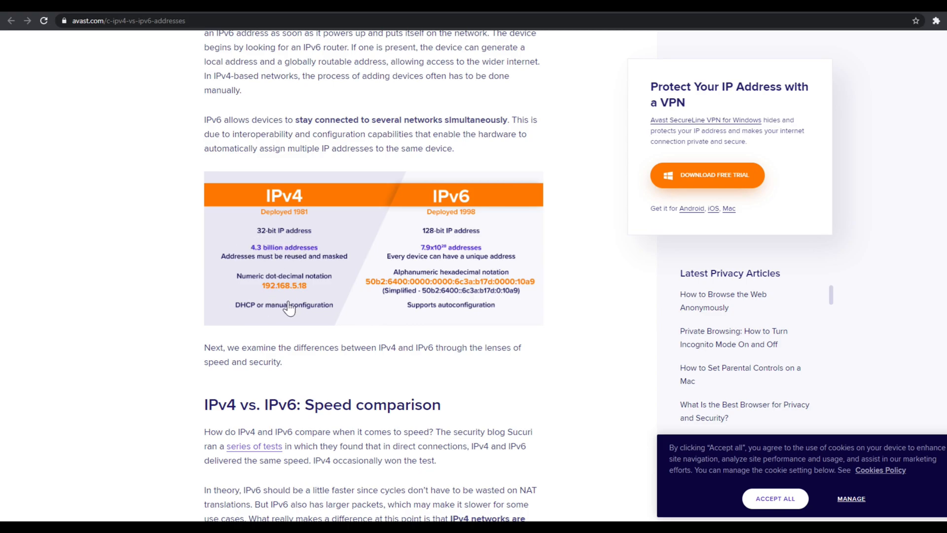
mouse_move(320, 302)
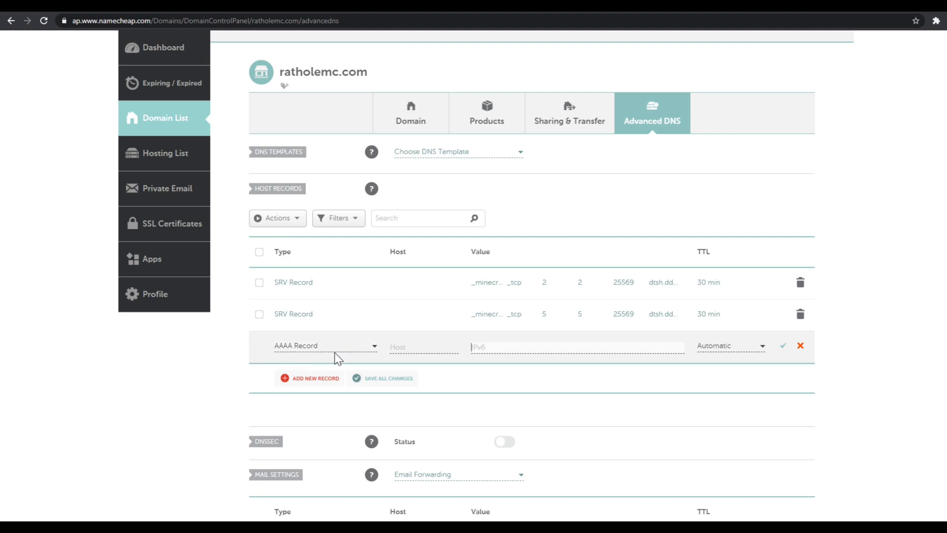
- Show the record type choices for the new host record
left_click(325, 345)
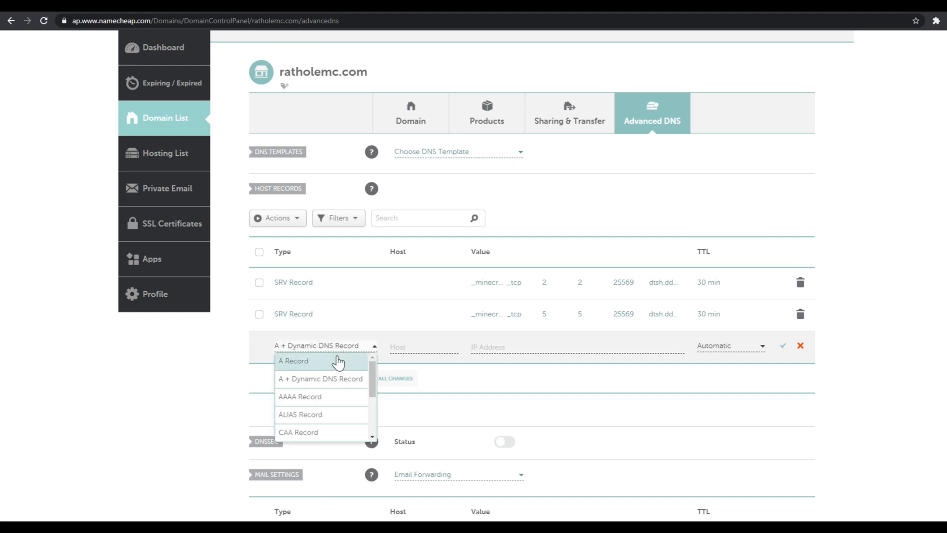
mouse_move(321, 387)
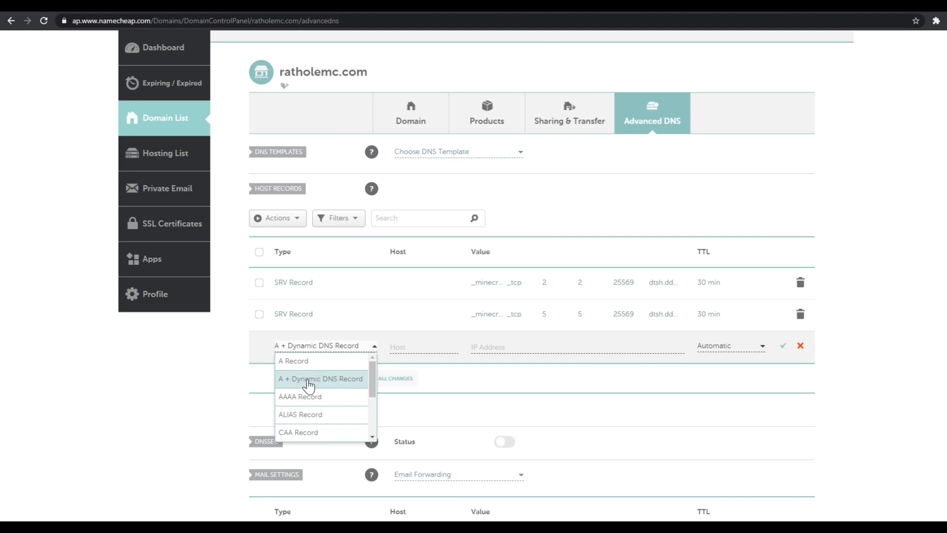
mouse_move(334, 384)
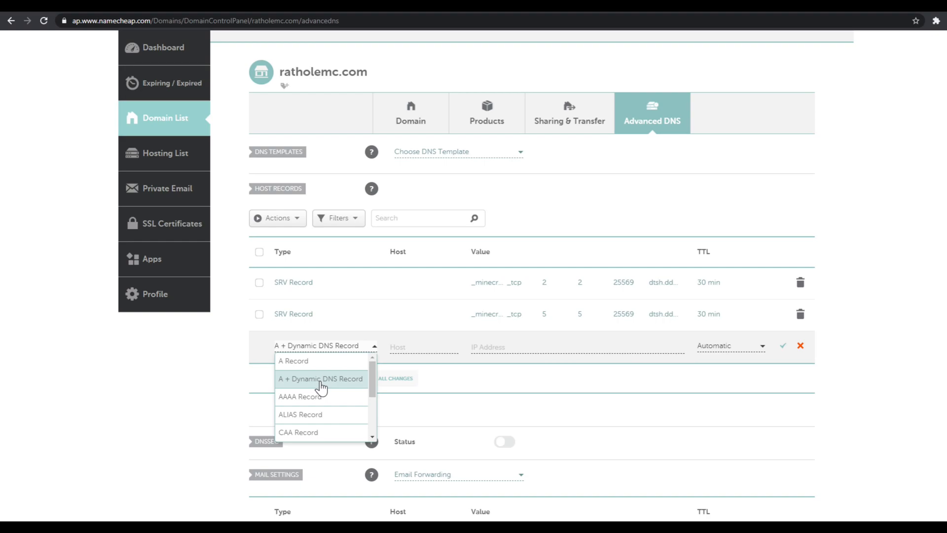
mouse_move(304, 414)
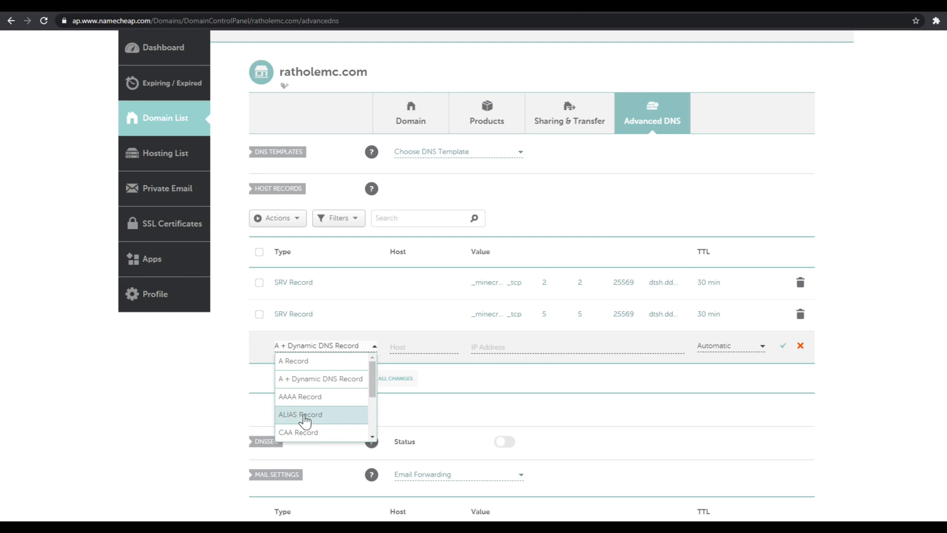
- Make the new record an ALIAS with host play and target myddns.noip.com
left_click(300, 415)
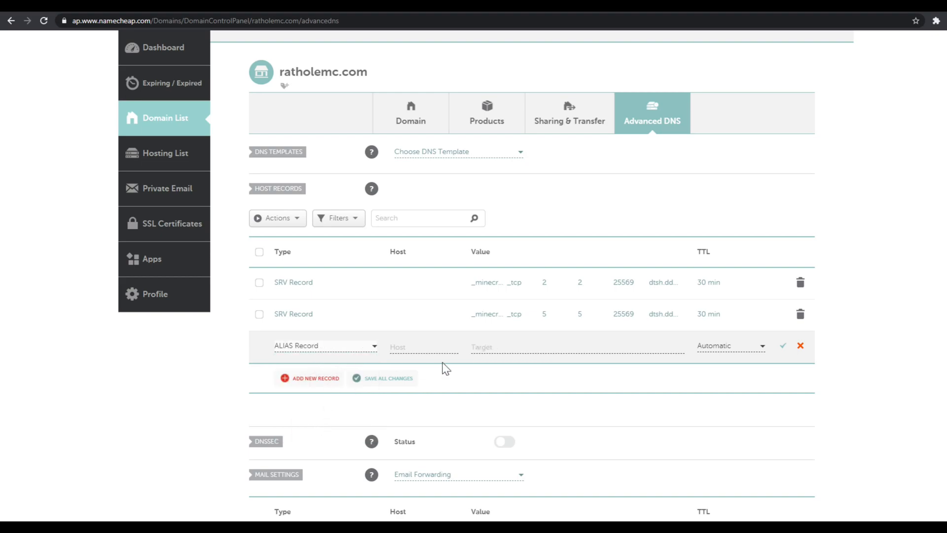
type("pl")
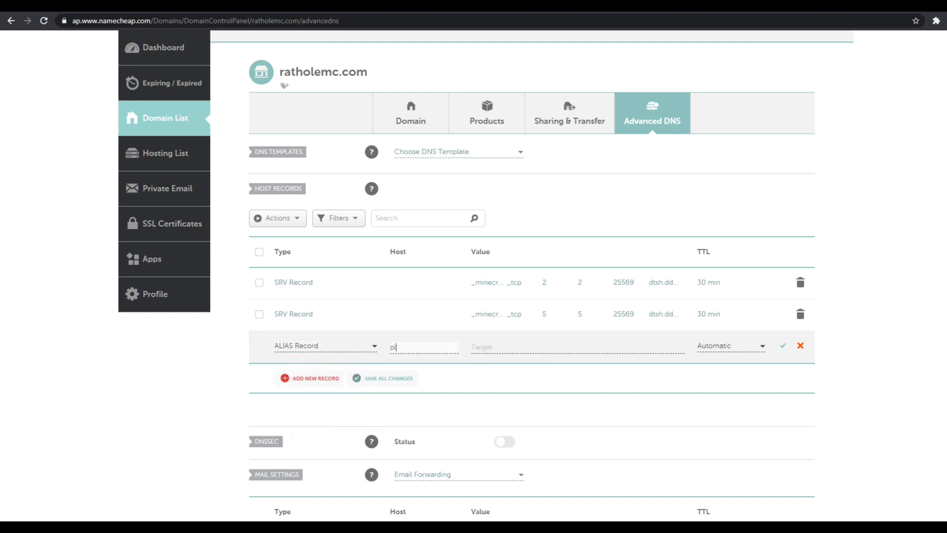
type("ay")
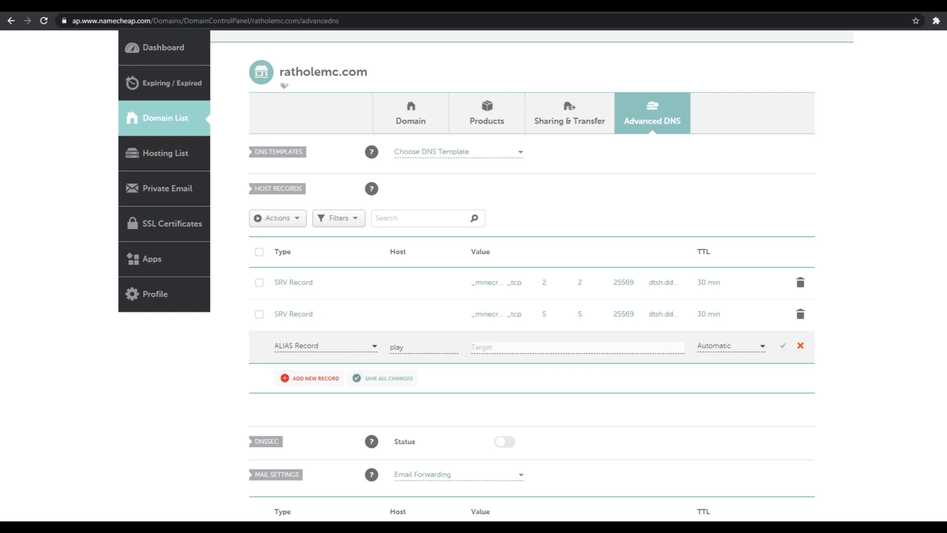
type("myddns")
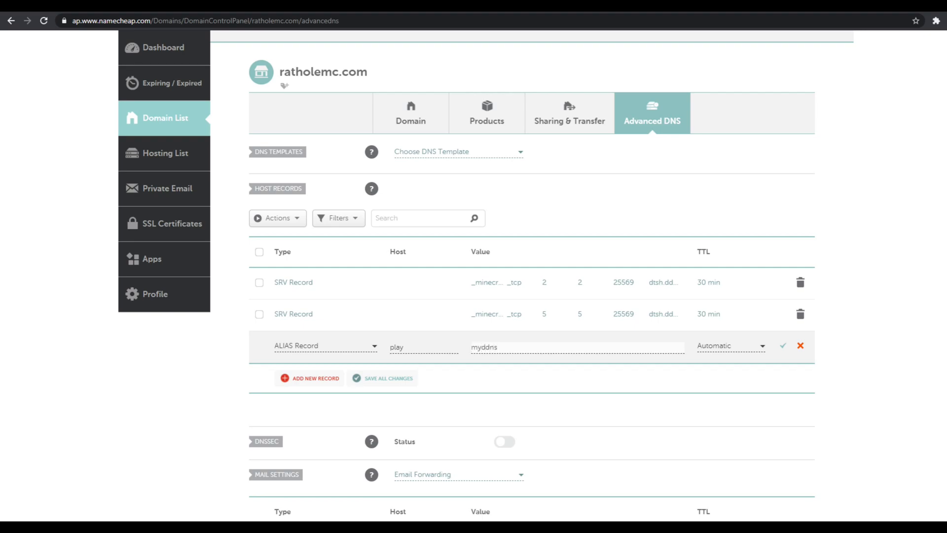
type(".noip")
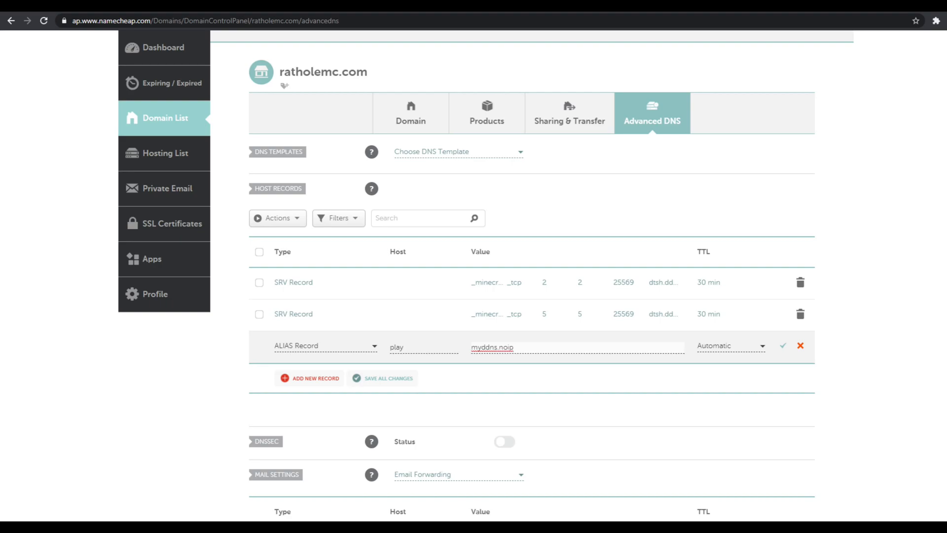
type(".com")
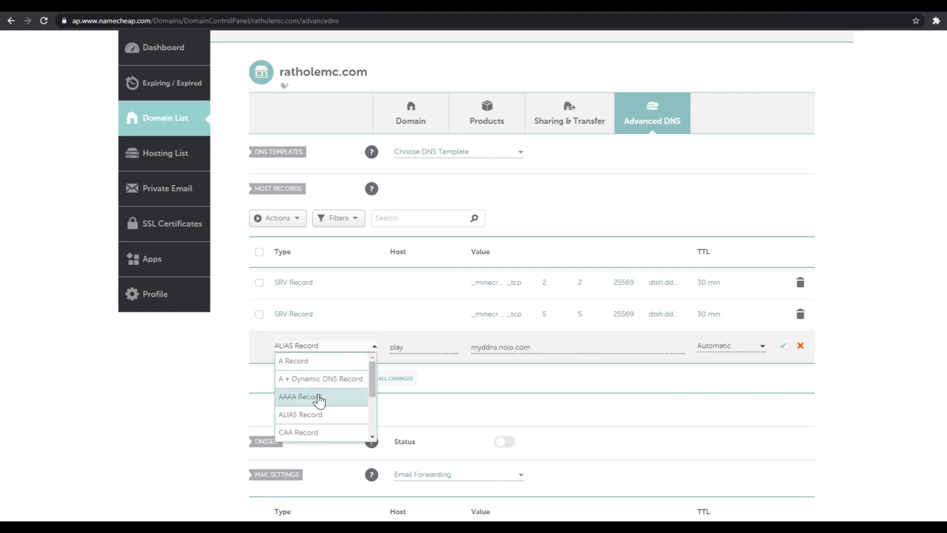
- Scroll the record type list down to CNAME and beyond
scroll("down", 3)
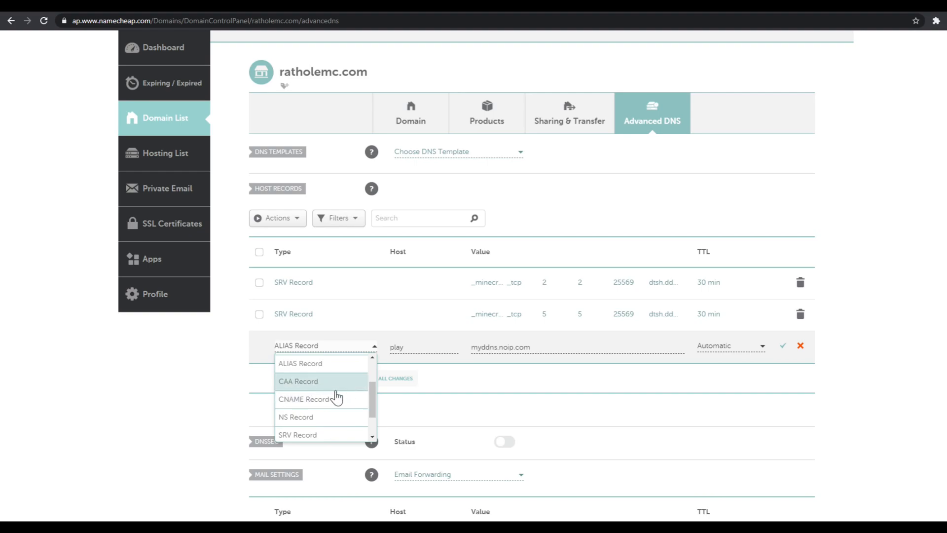
mouse_move(378, 407)
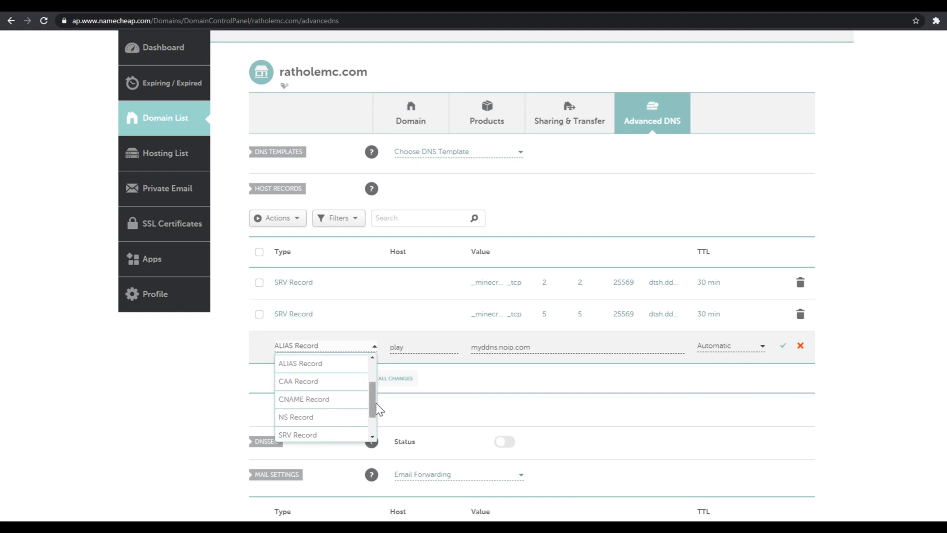
scroll("down", 3)
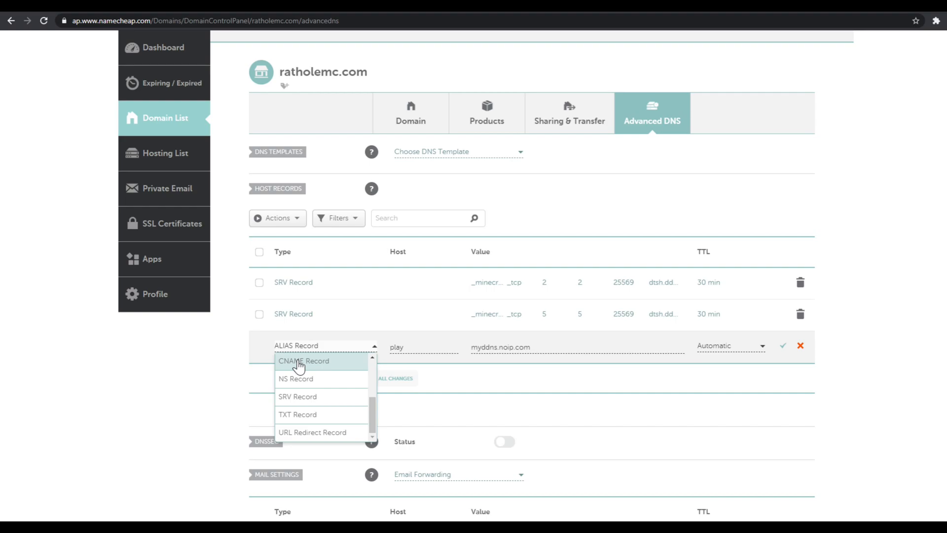
- Change the play record to a CNAME pointing to stronghold.fun
left_click(304, 362)
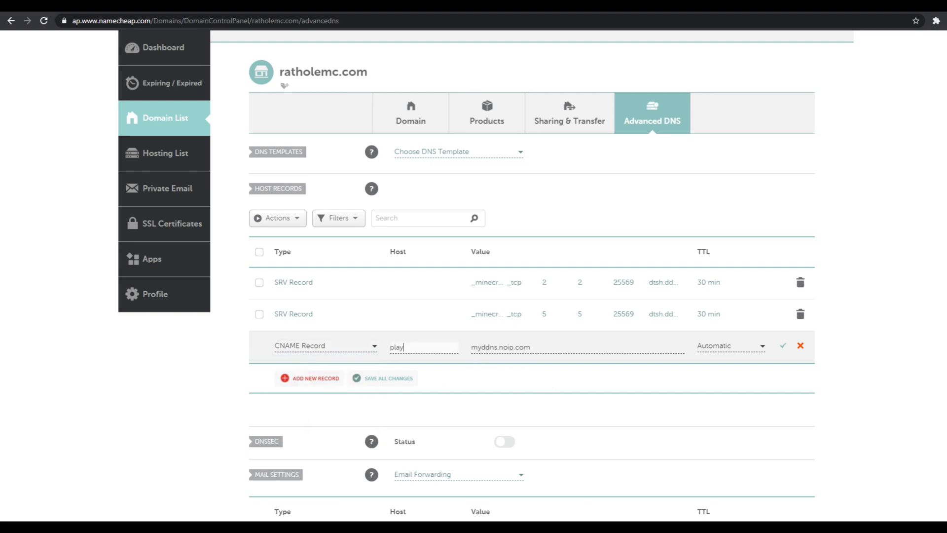
triple_click(500, 346)
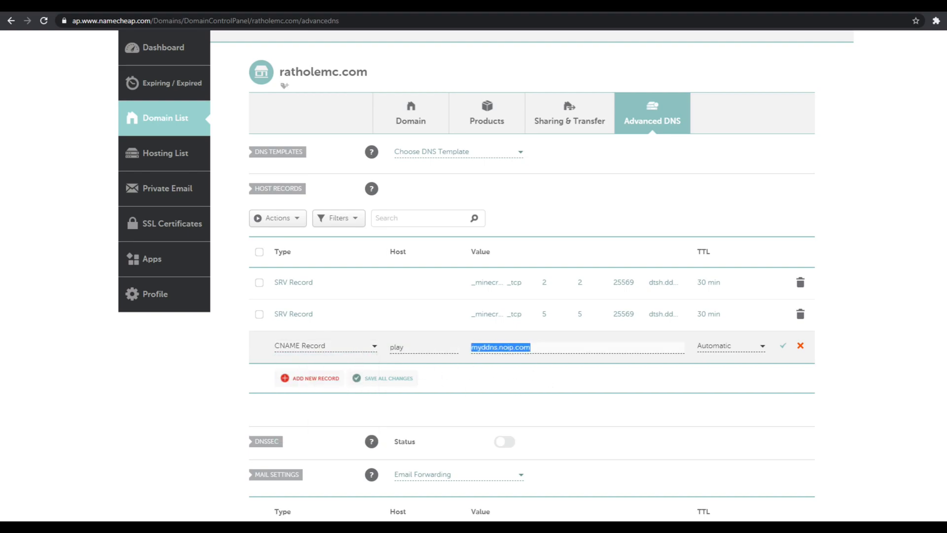
type("stronghold.fun")
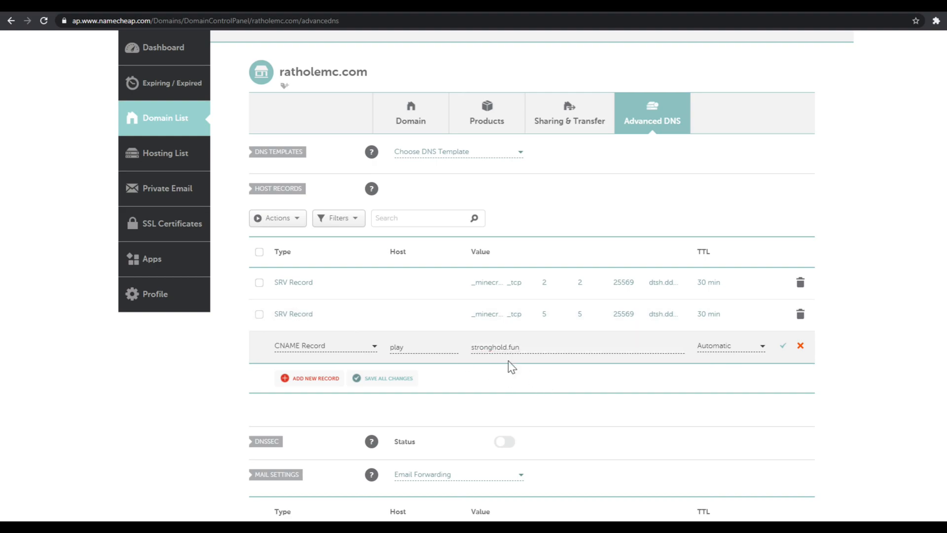
mouse_move(541, 361)
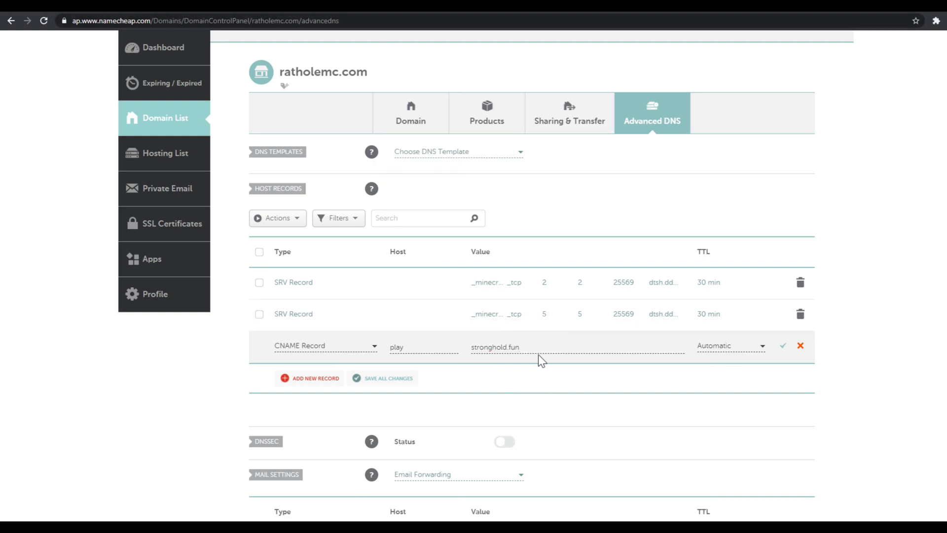
mouse_move(520, 359)
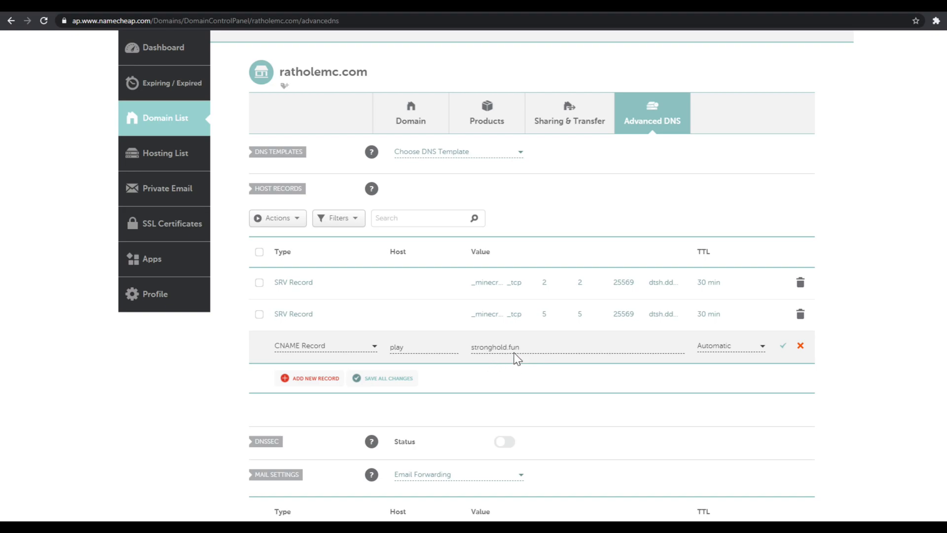
double_click(323, 72)
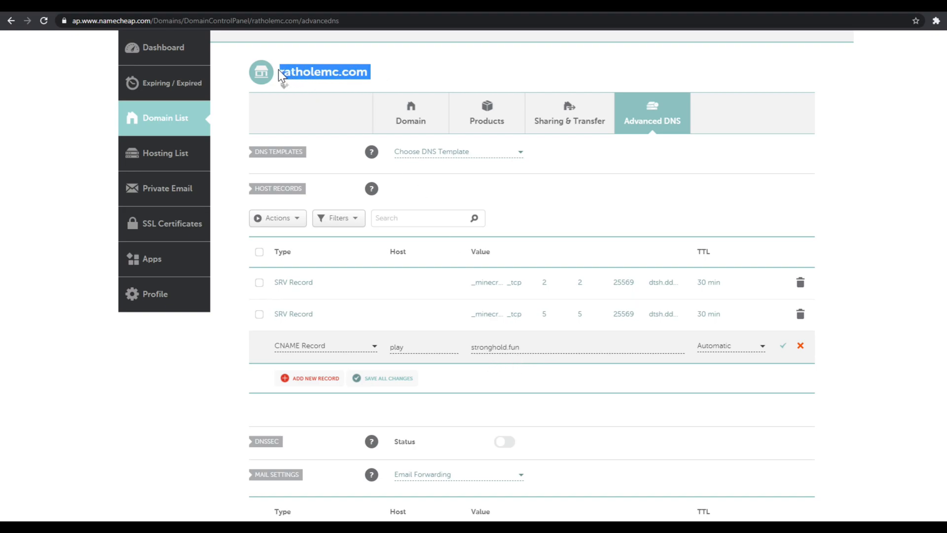
mouse_move(103, 34)
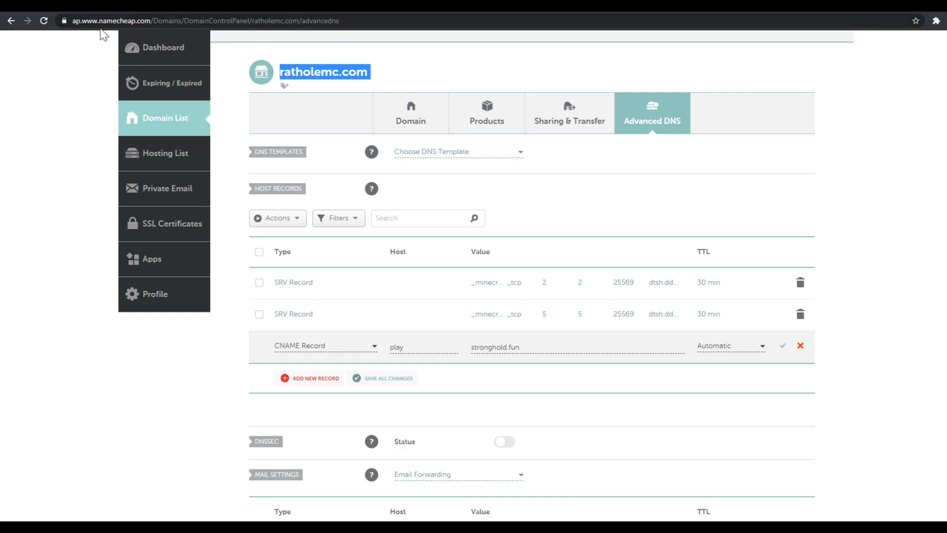
mouse_move(522, 345)
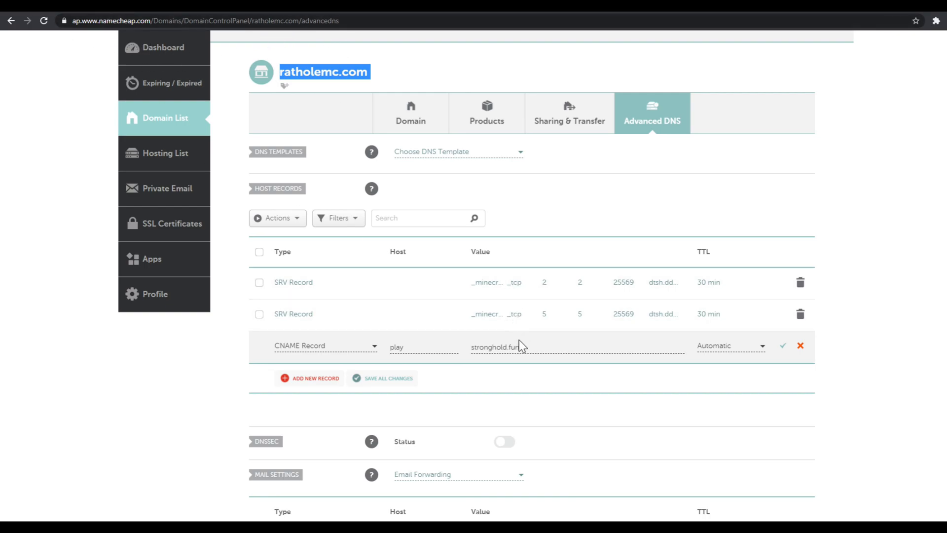
- Change the play record's type to URL Redirect Record targeting stronghold.fun
left_click(325, 345)
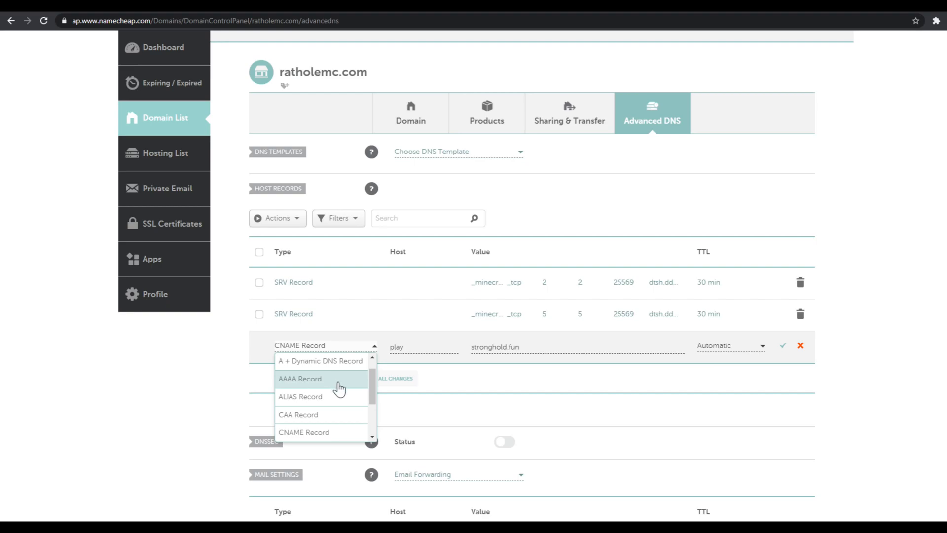
scroll("down", 3)
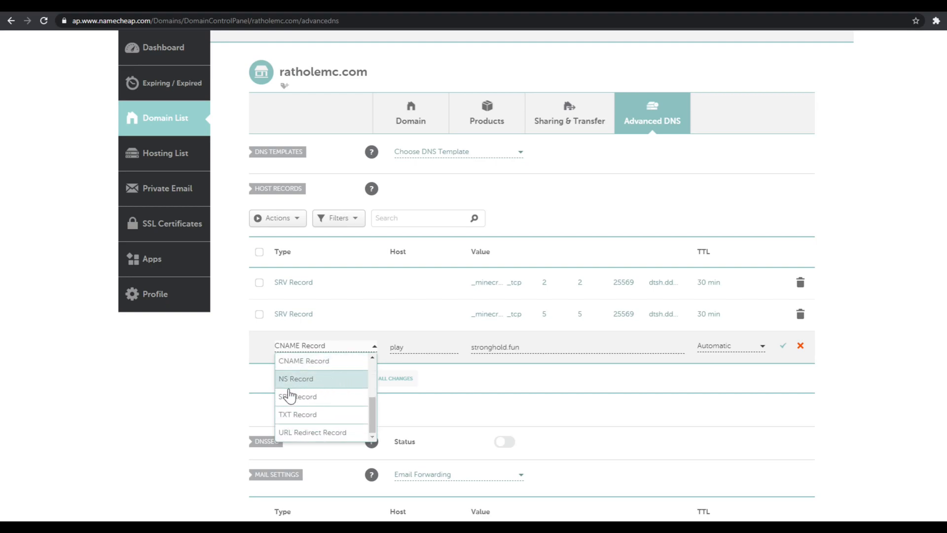
mouse_move(297, 396)
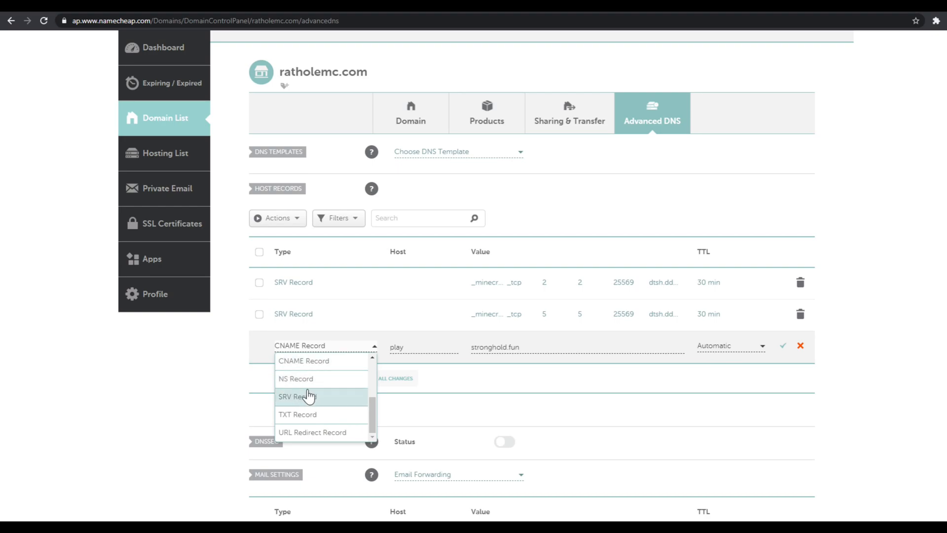
mouse_move(308, 379)
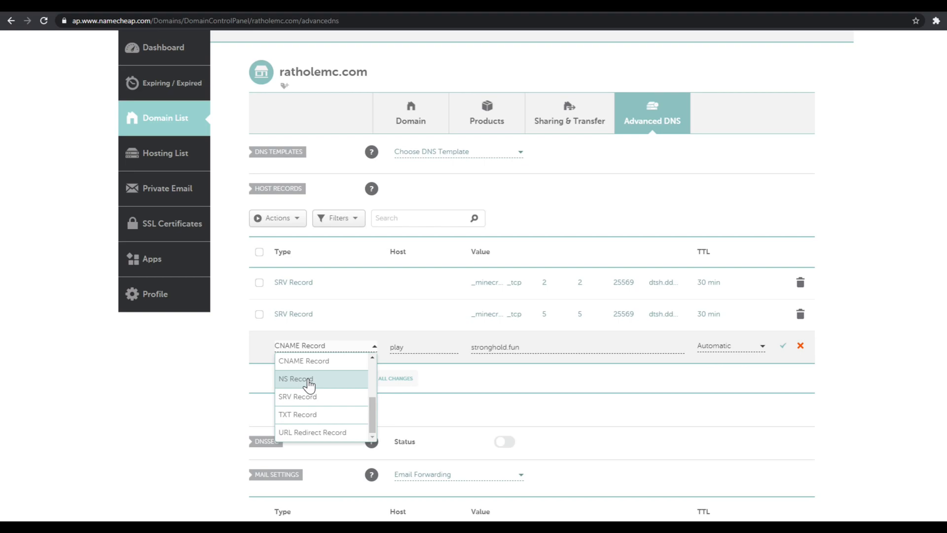
mouse_move(440, 281)
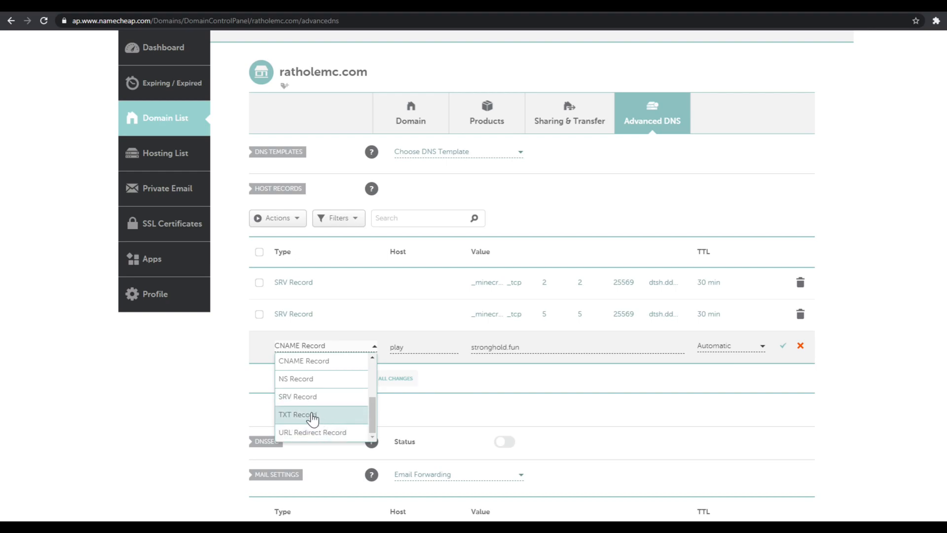
mouse_move(314, 421)
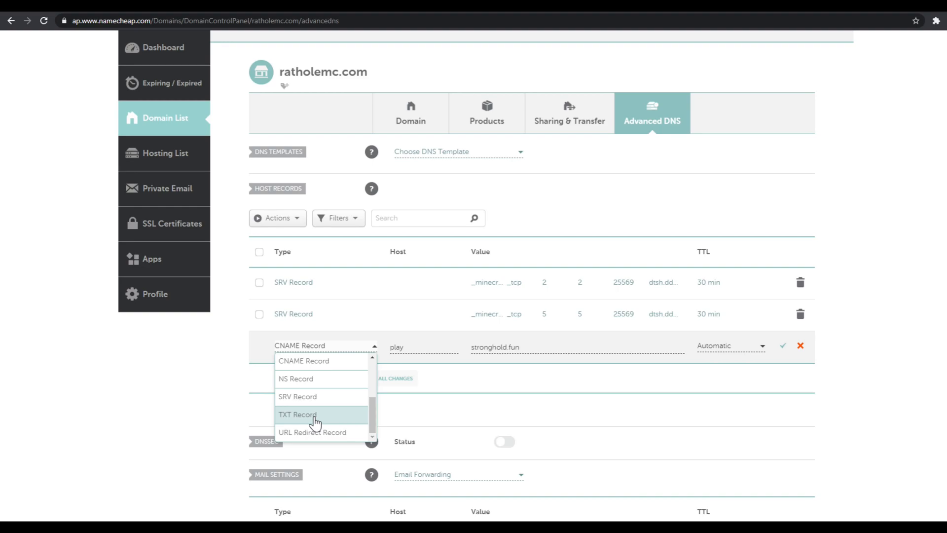
mouse_move(313, 432)
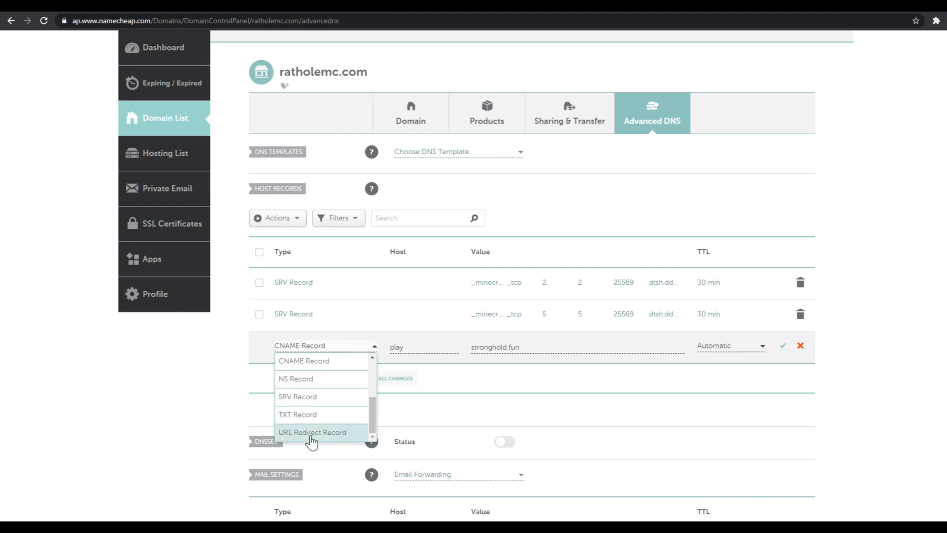
mouse_move(332, 440)
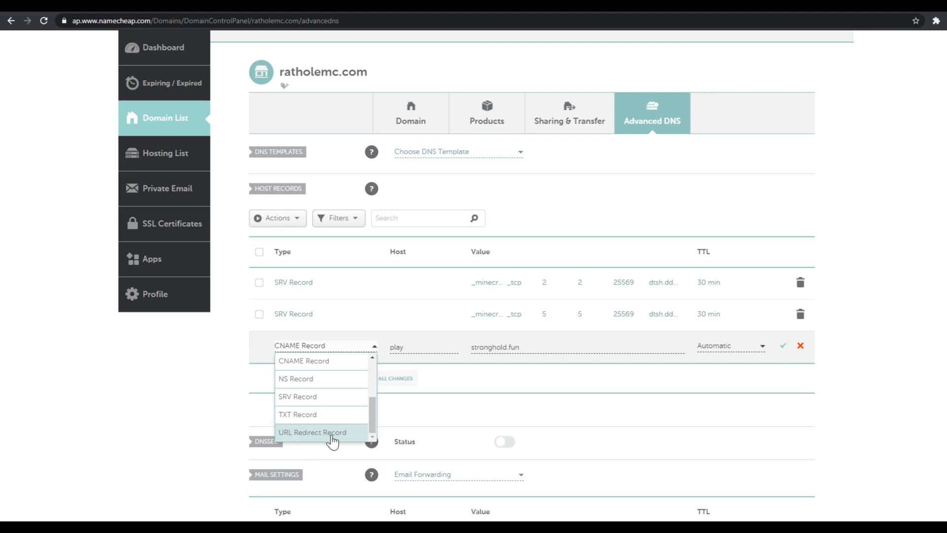
left_click(313, 433)
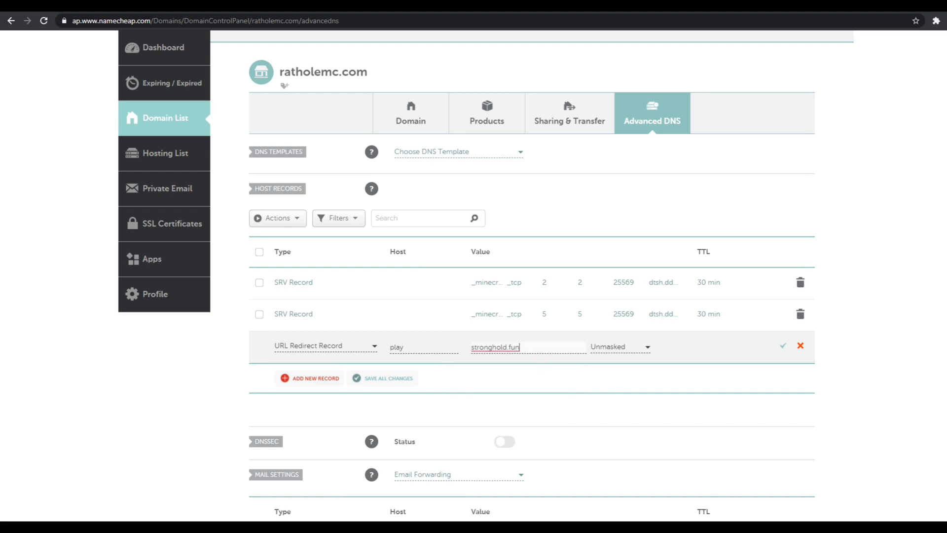
- Briefly set the play redirect to Masked, then switch it back to Unmasked
left_click(619, 346)
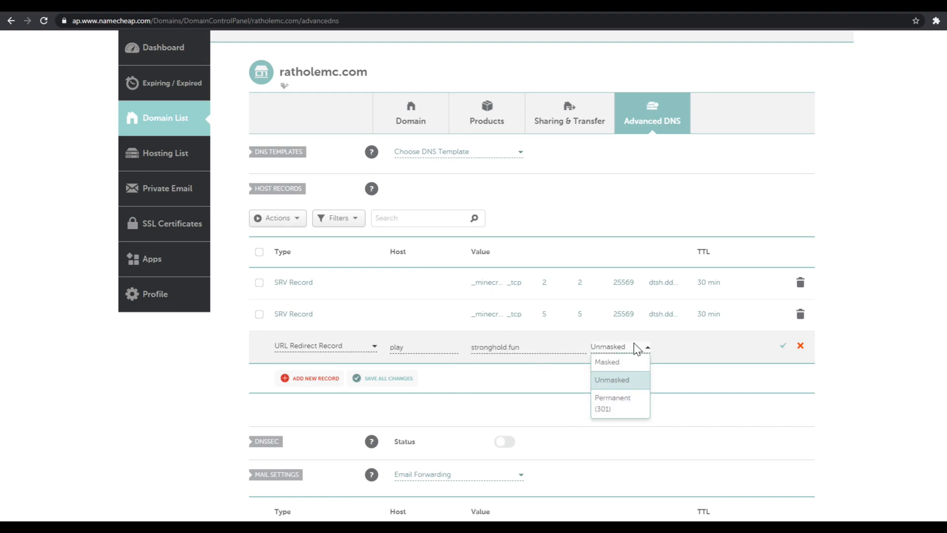
mouse_move(628, 370)
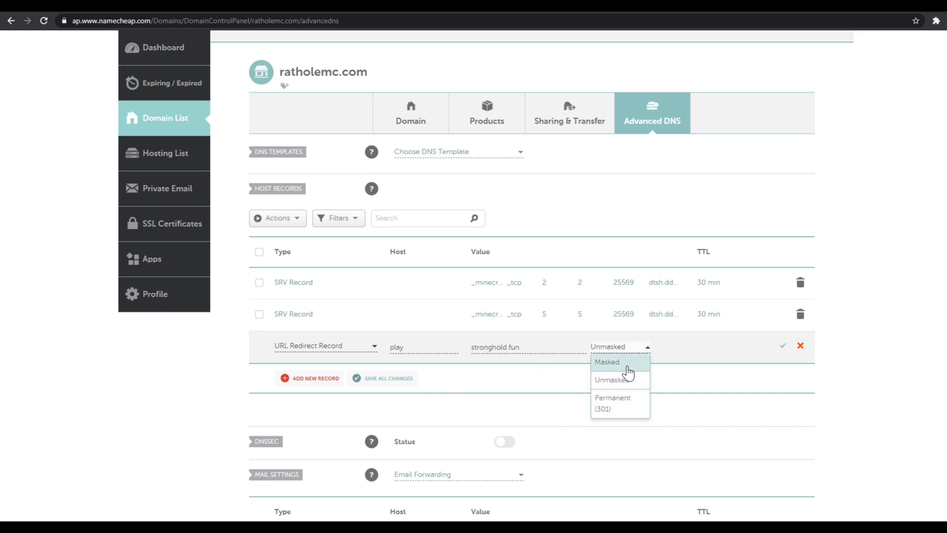
left_click(607, 361)
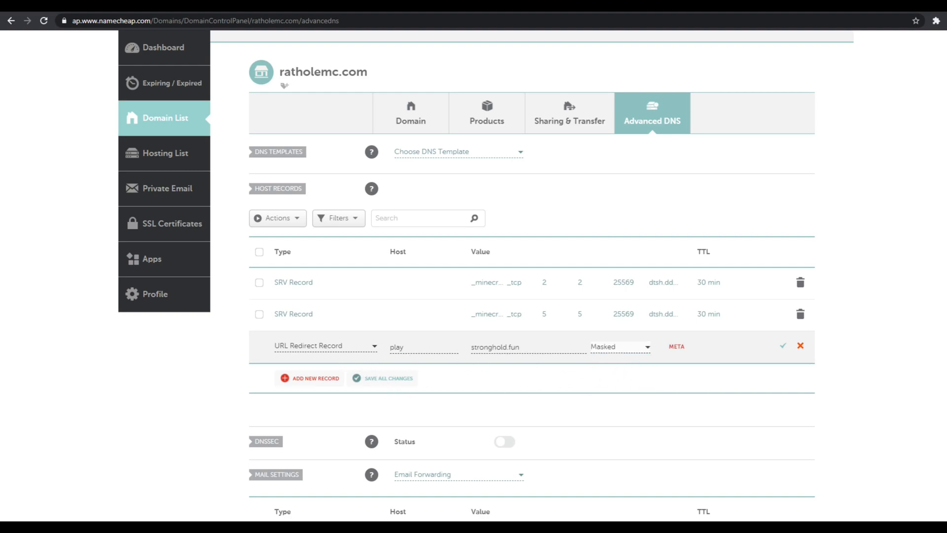
double_click(323, 72)
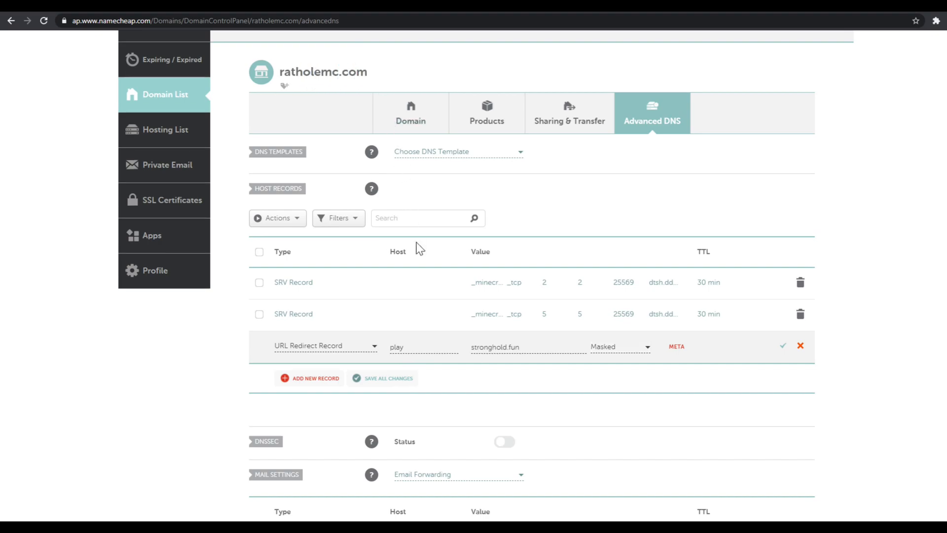
mouse_move(551, 352)
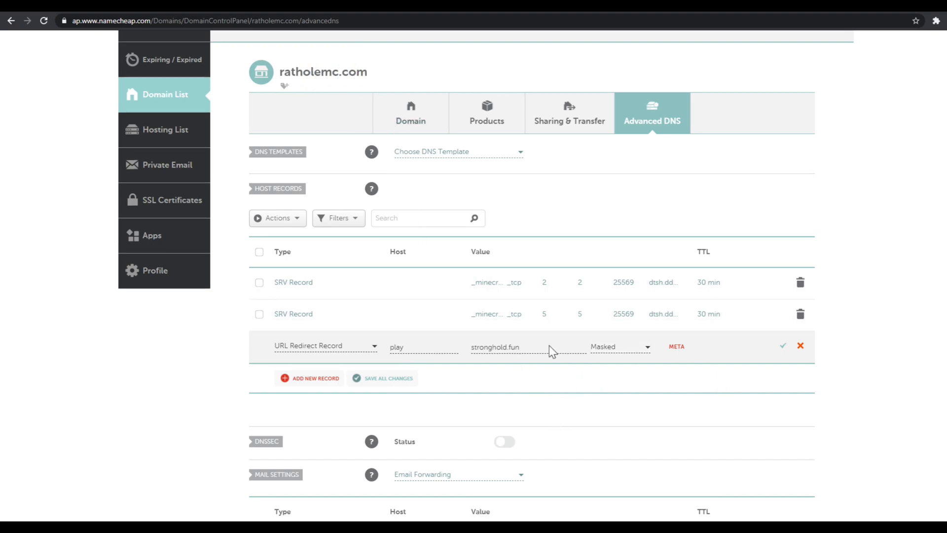
mouse_move(171, 54)
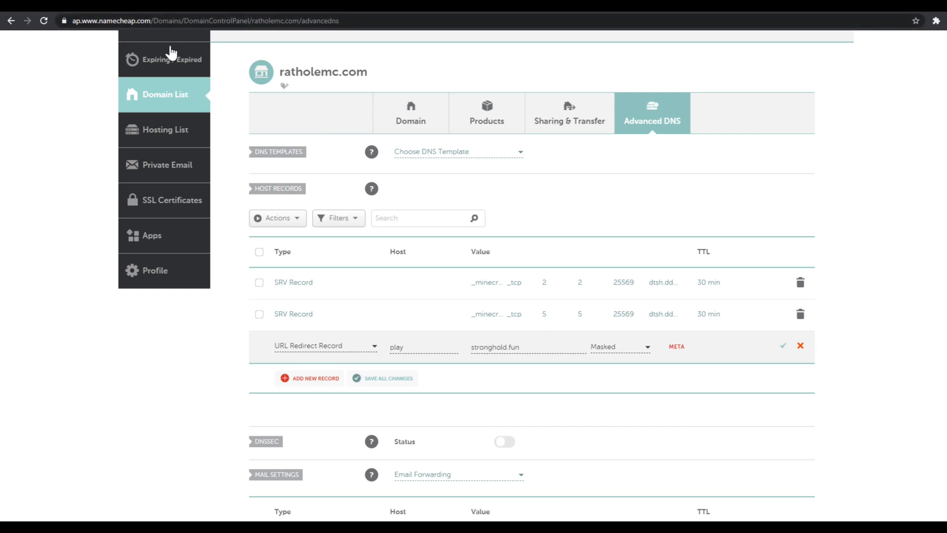
double_click(322, 72)
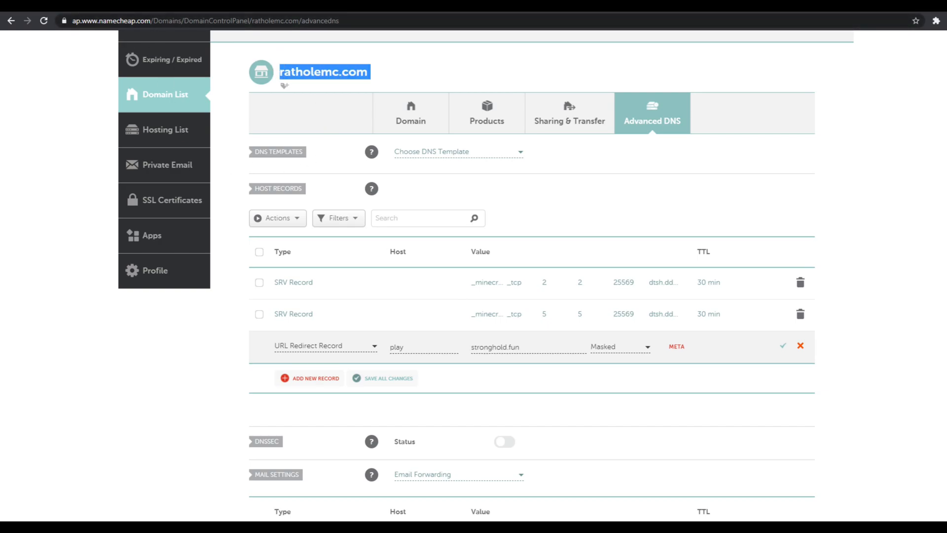
mouse_move(535, 76)
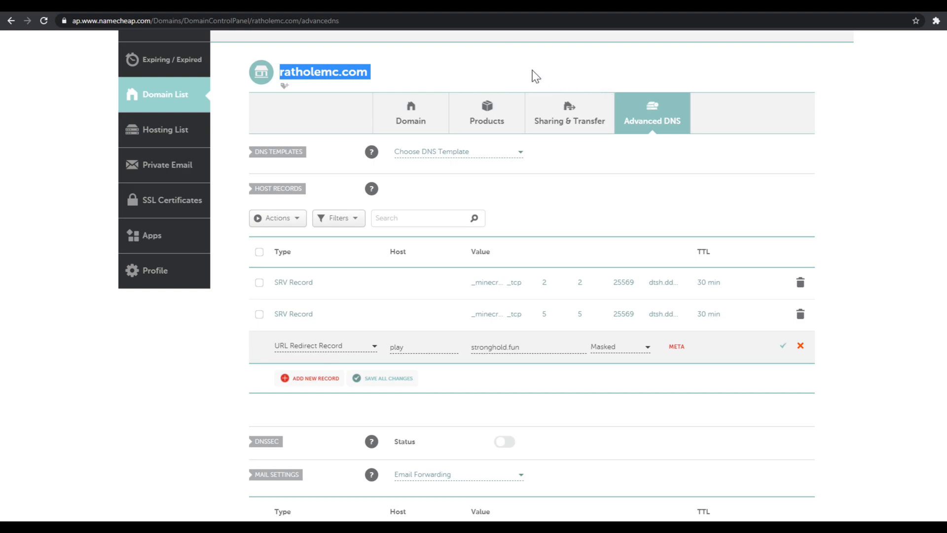
left_click(535, 76)
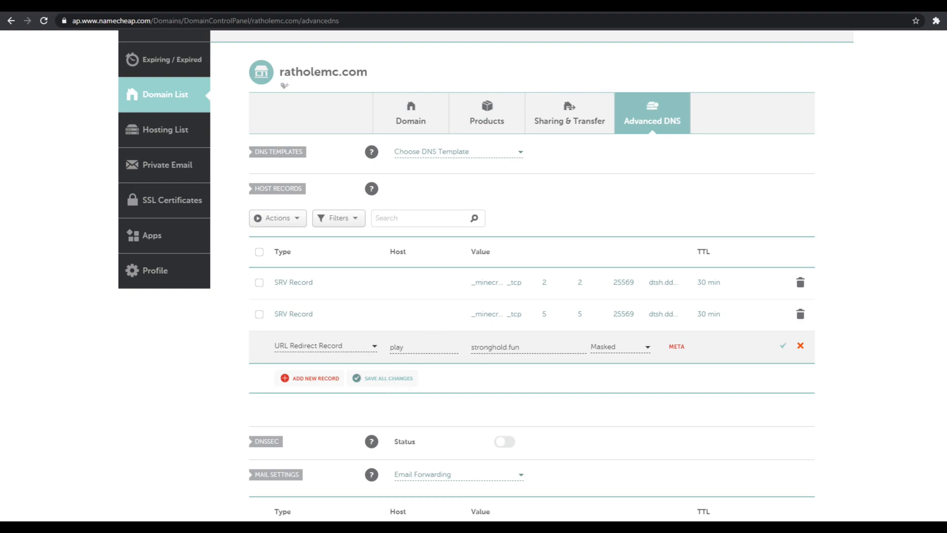
left_click(619, 346)
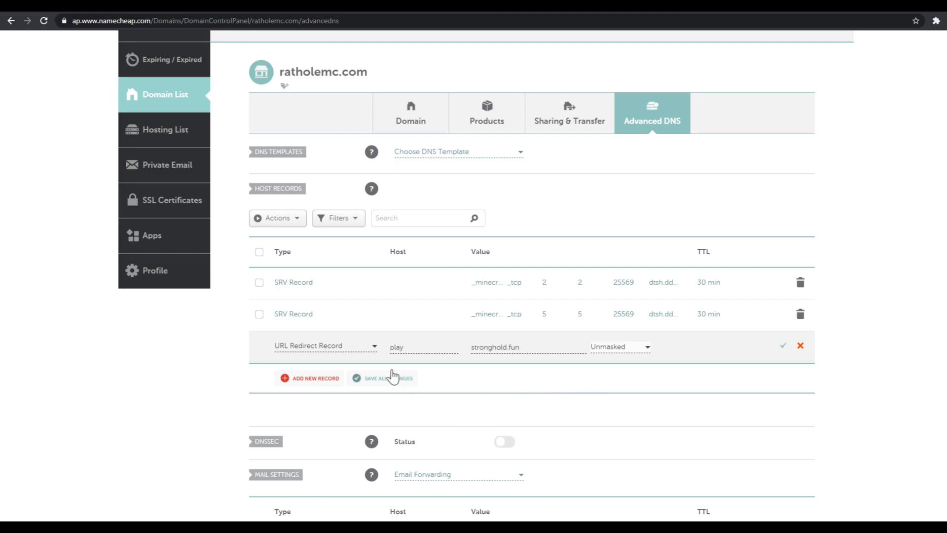
- Change the new host record's type to SRV Record with empty fields
left_click(325, 345)
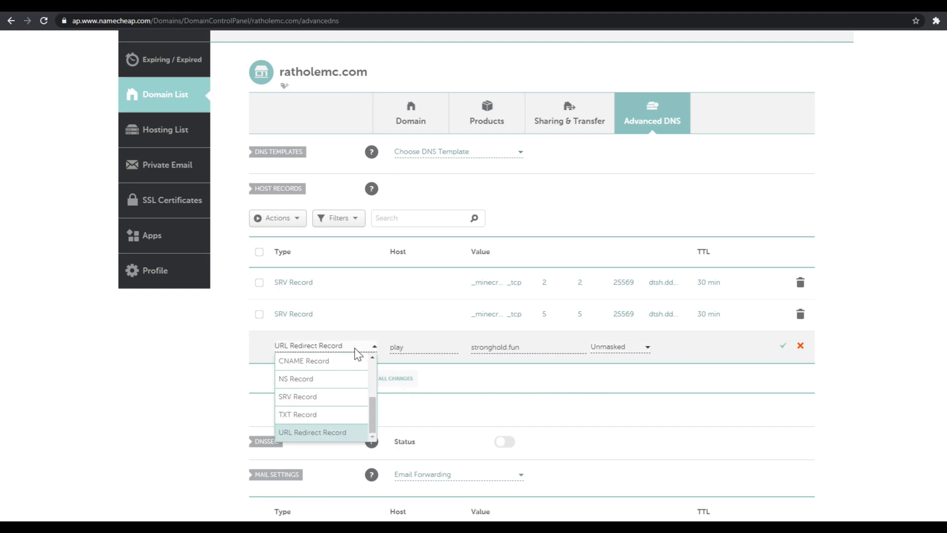
left_click(297, 396)
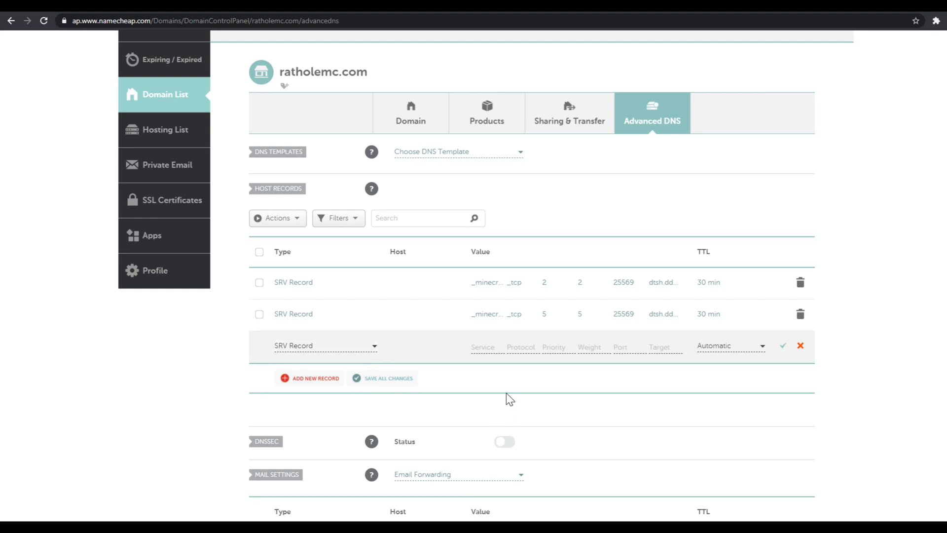
scroll("down", 3)
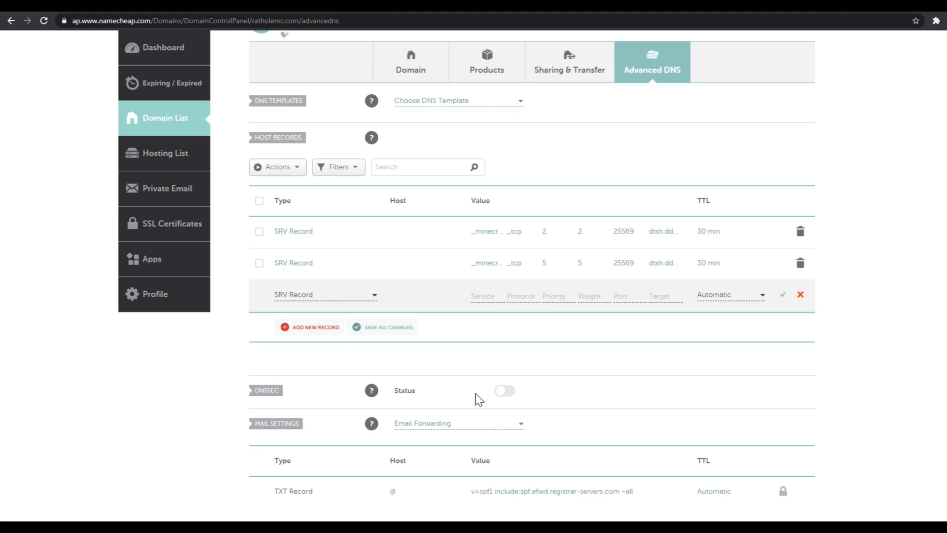
mouse_move(339, 289)
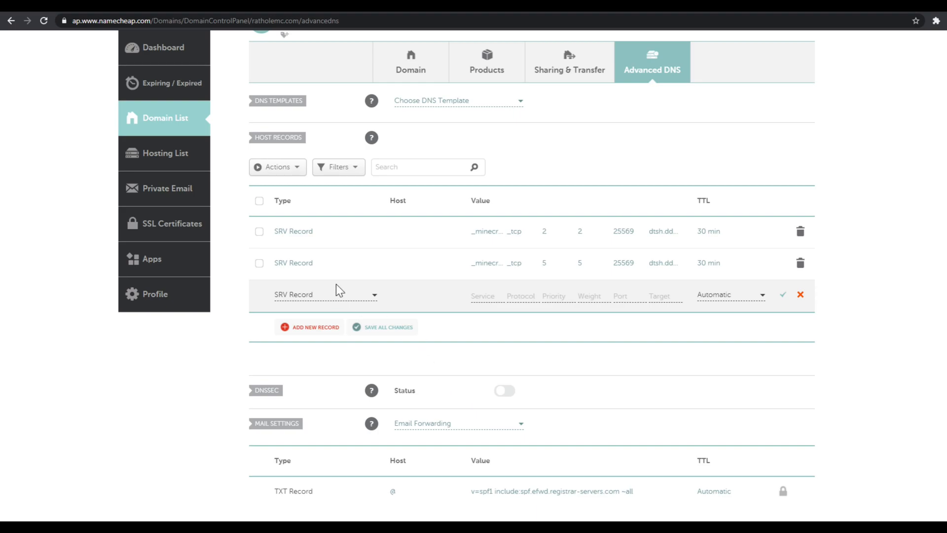
mouse_move(554, 335)
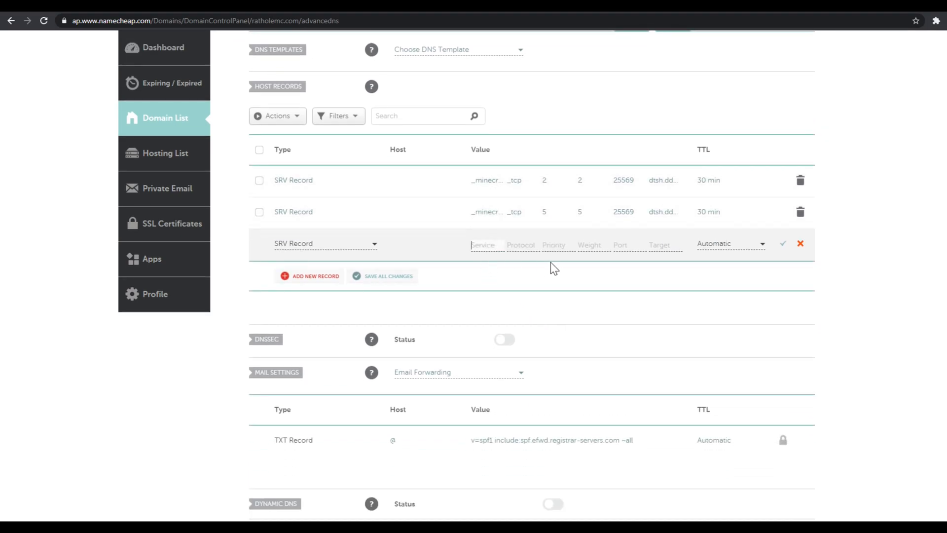
- Enter service _minecraft, protocol _tcp, host test, and priority 6 and weight 6
type("_minecraf")
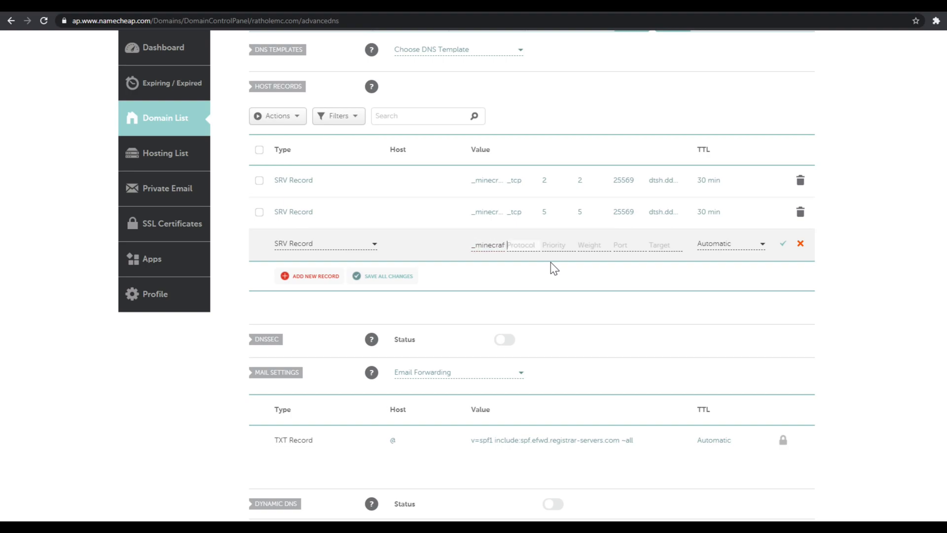
type("_")
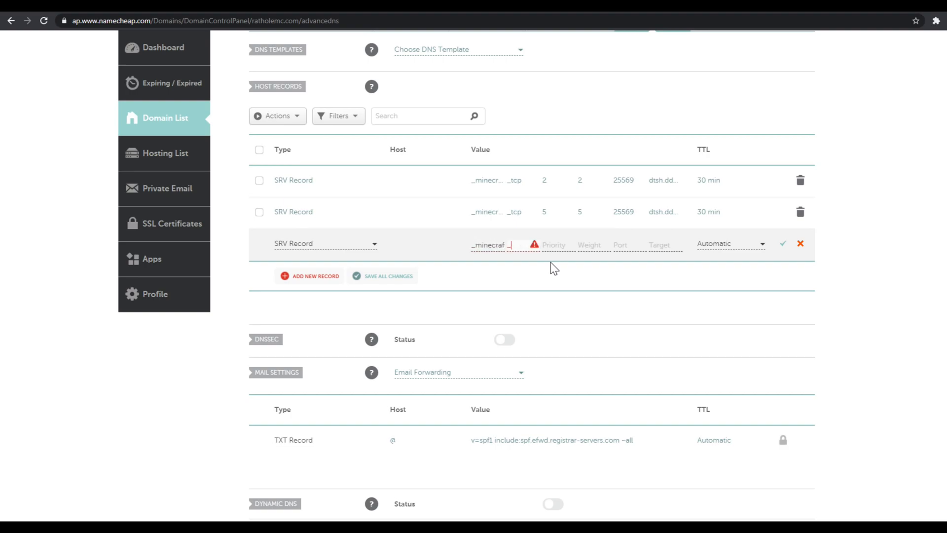
type("_tcp")
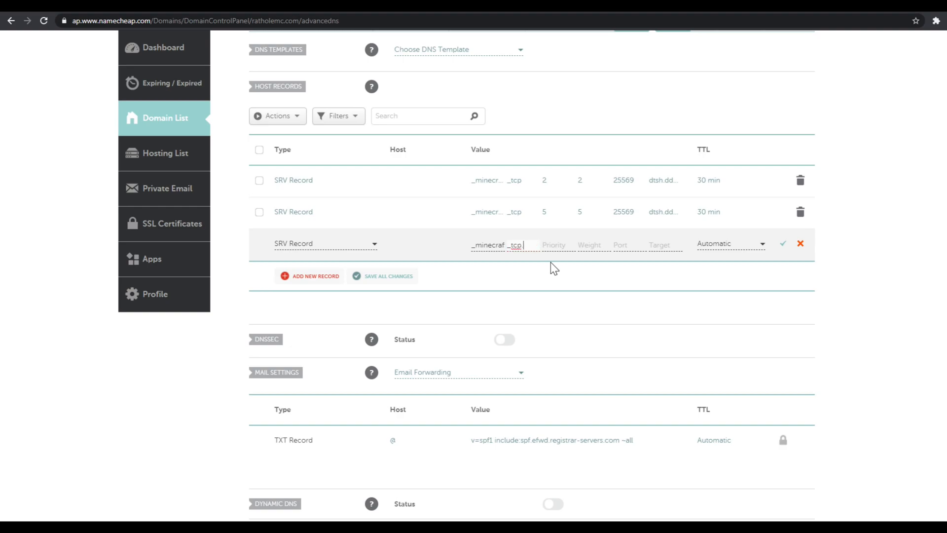
type("test")
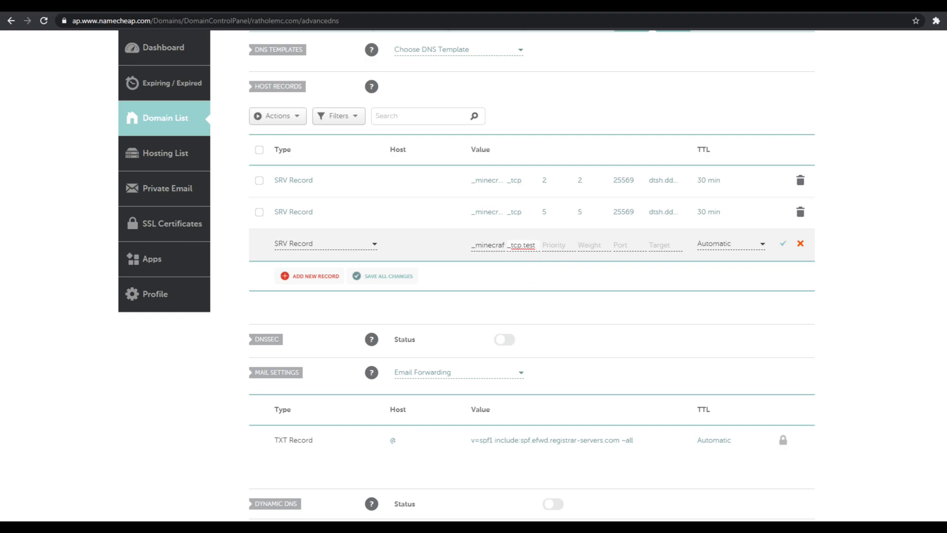
double_click(526, 246)
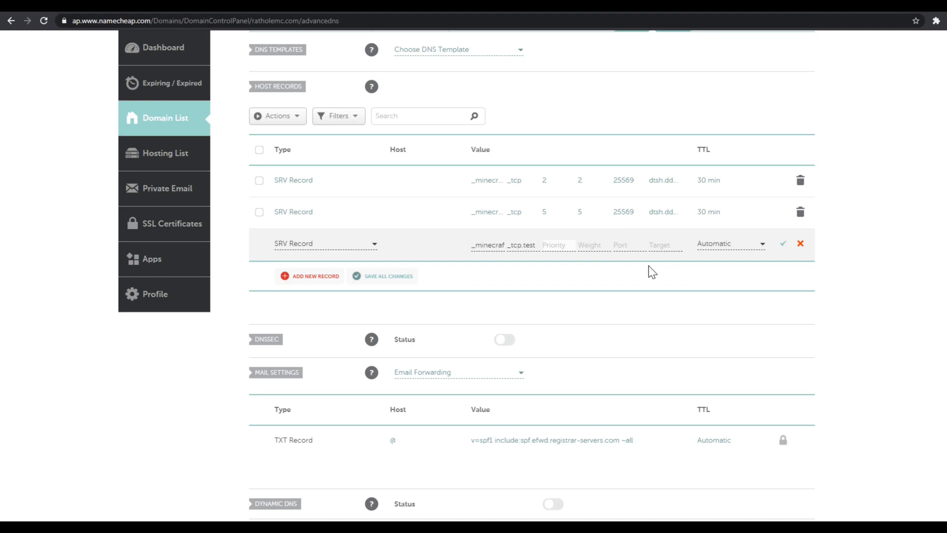
type("6")
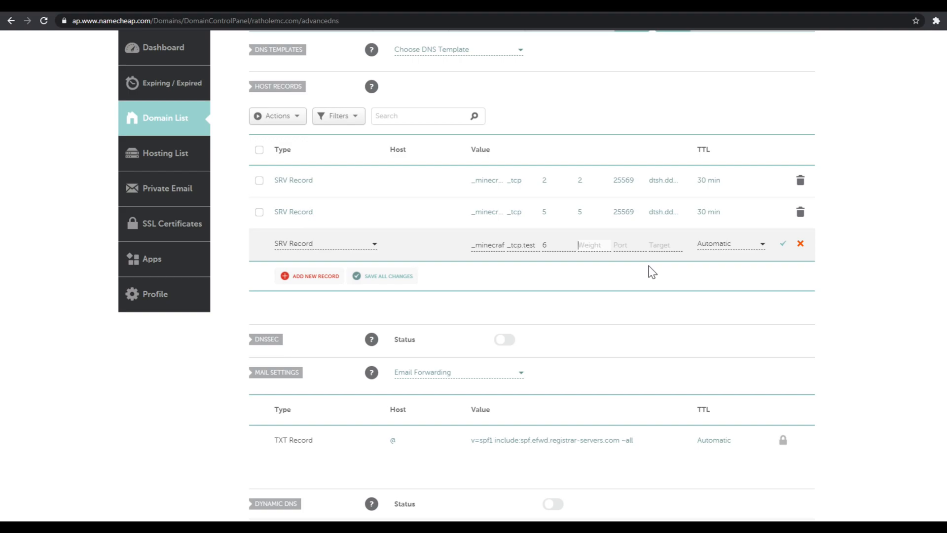
type("6")
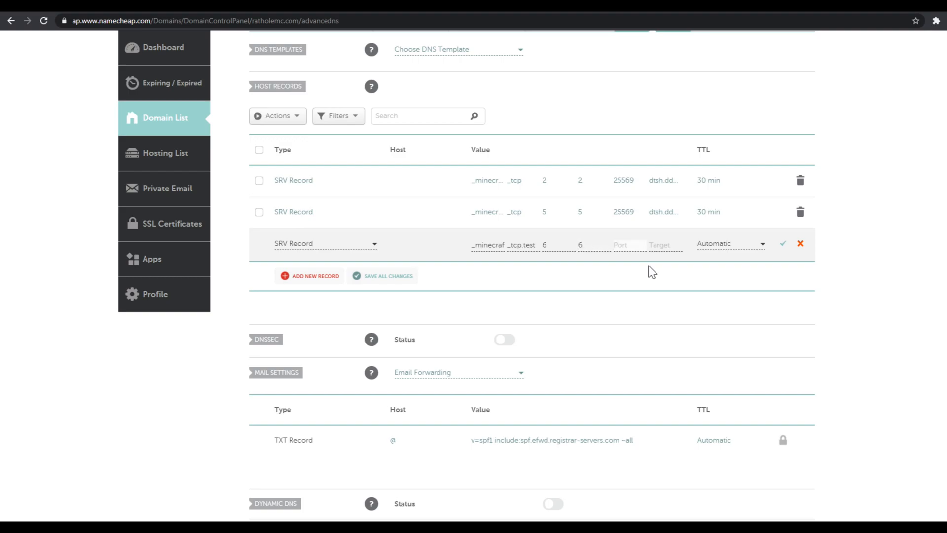
- Set port 25569, target play.stronghold., TTL 1 min, and save the SRV record
left_click(619, 245)
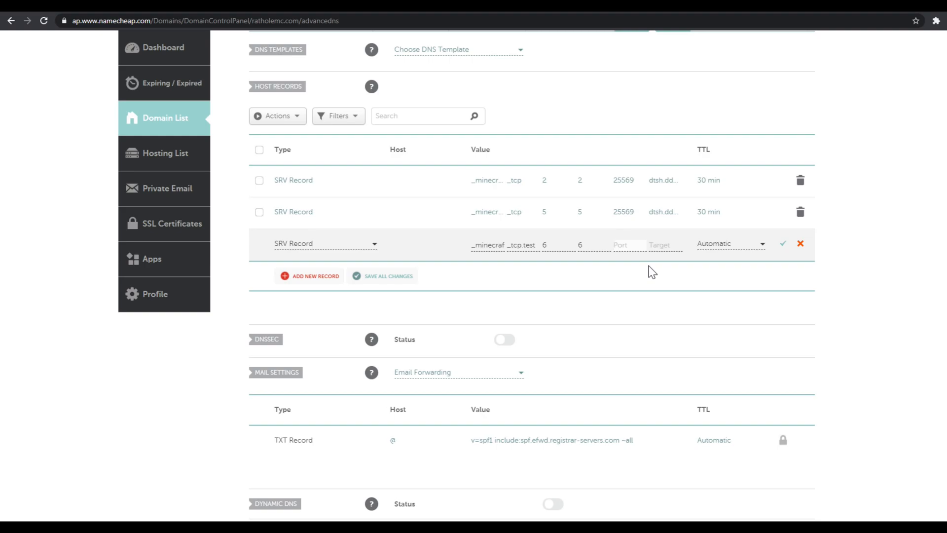
type("25")
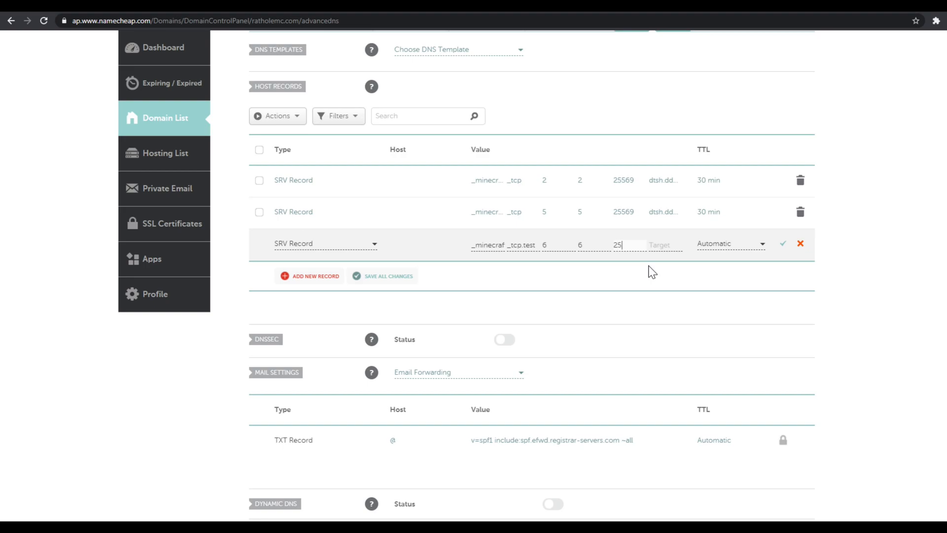
type("569")
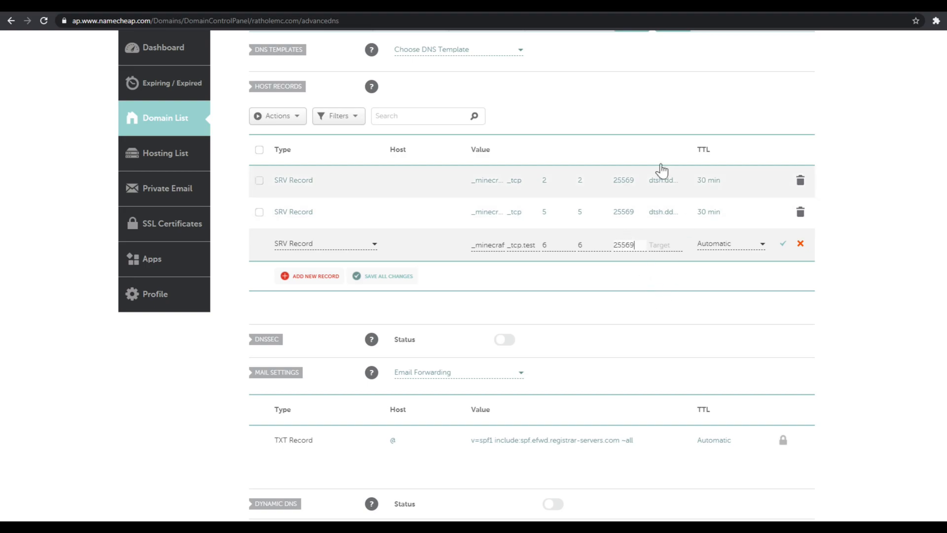
mouse_move(627, 235)
type("p")
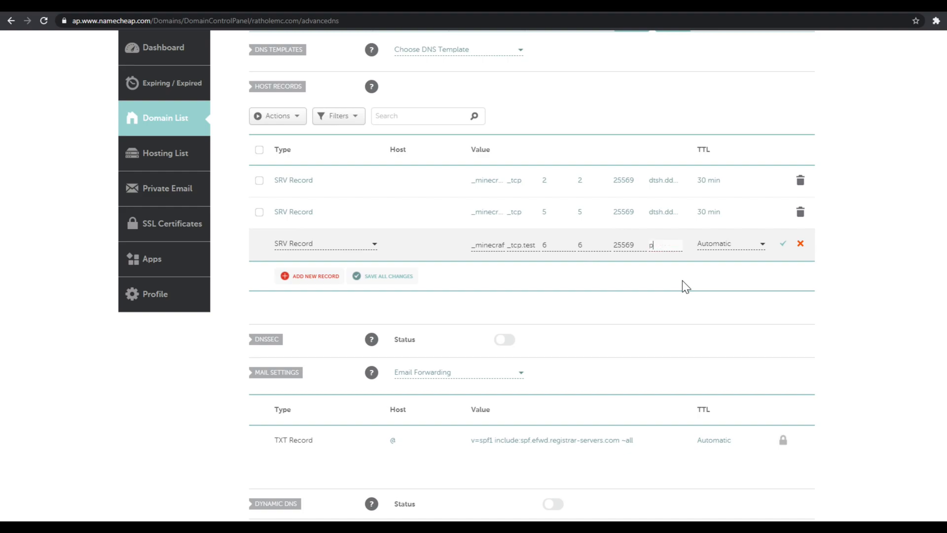
type("lay.st")
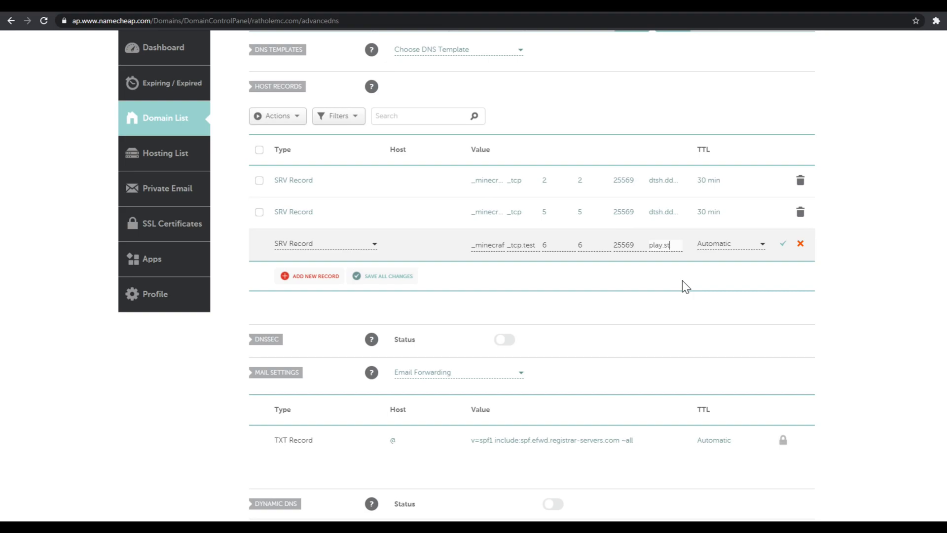
type("ronghold.")
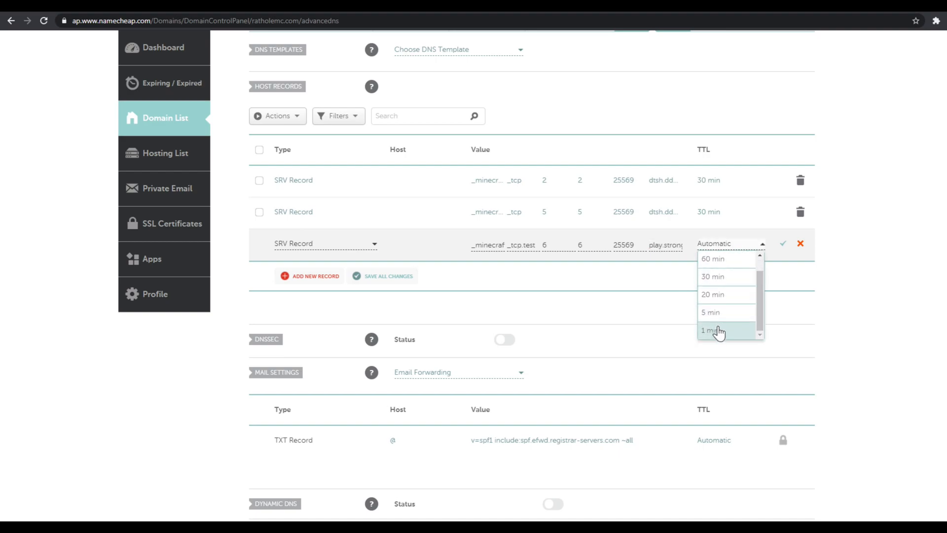
left_click(711, 331)
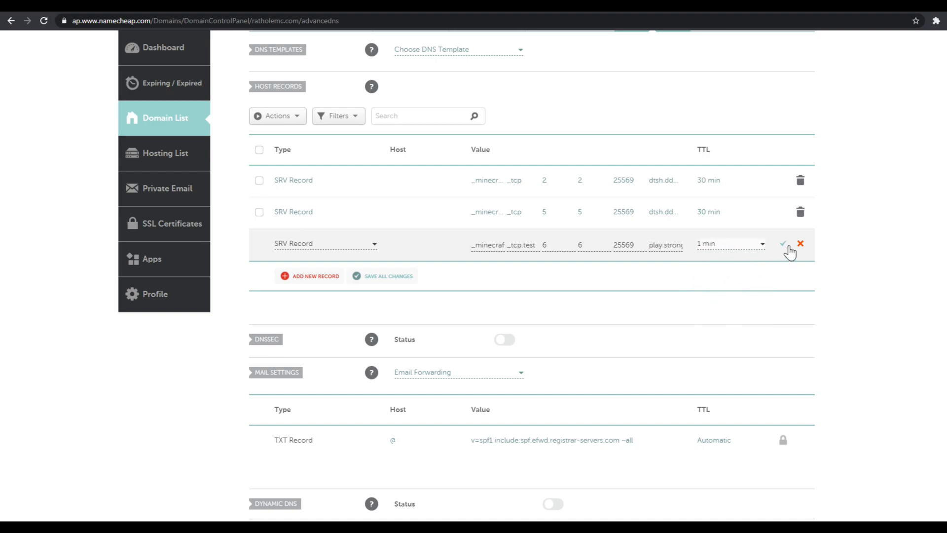
left_click(785, 243)
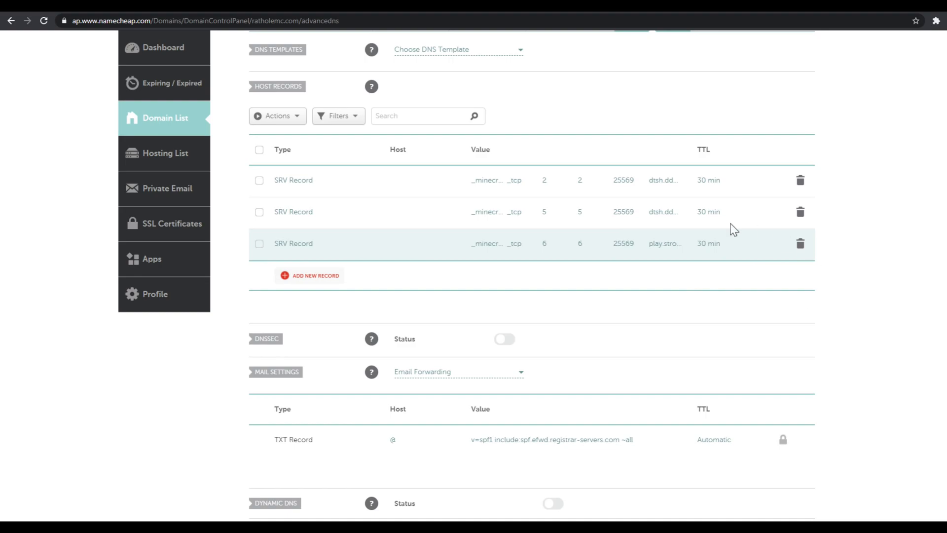
mouse_move(521, 352)
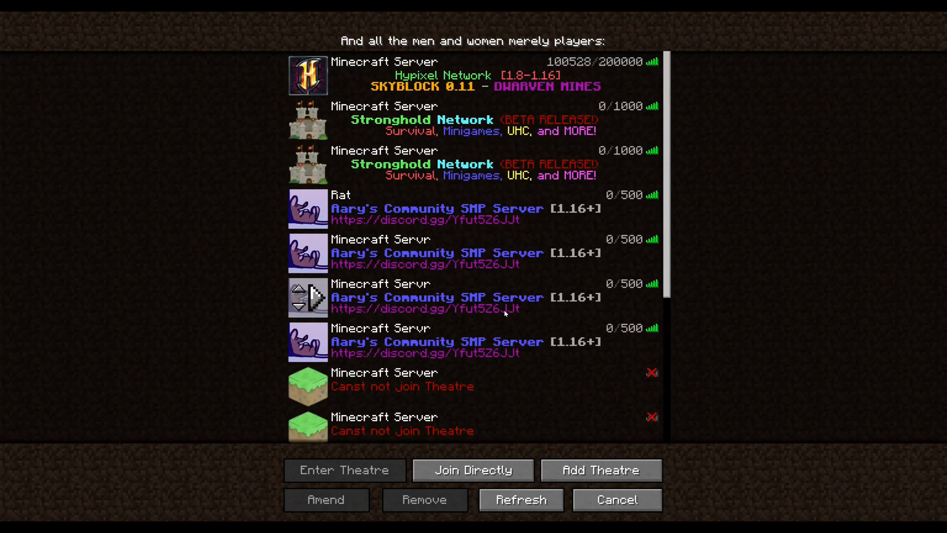
left_click(423, 208)
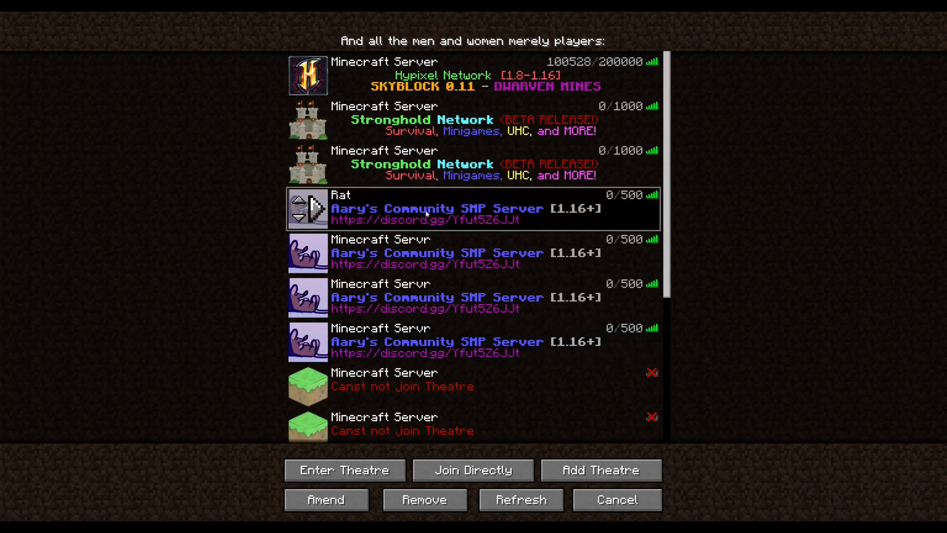
left_click(471, 296)
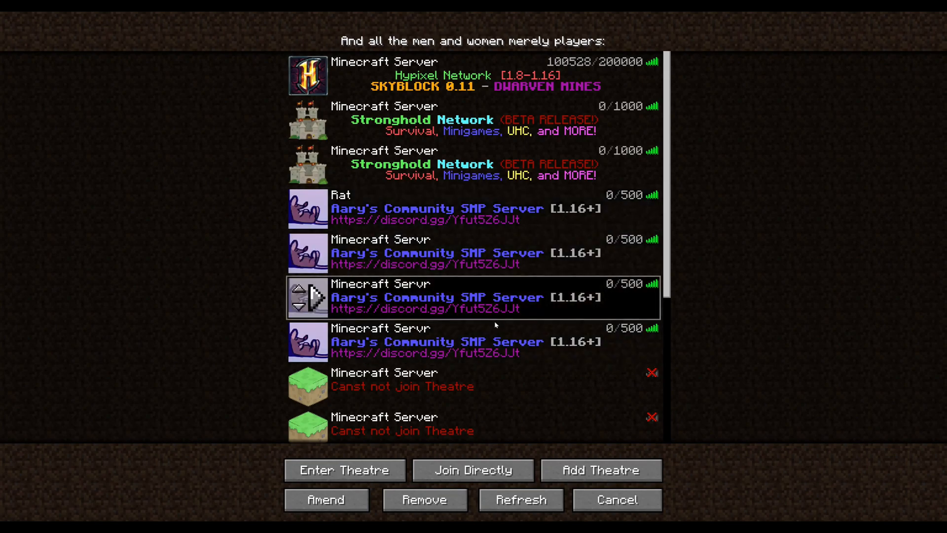
left_click(326, 499)
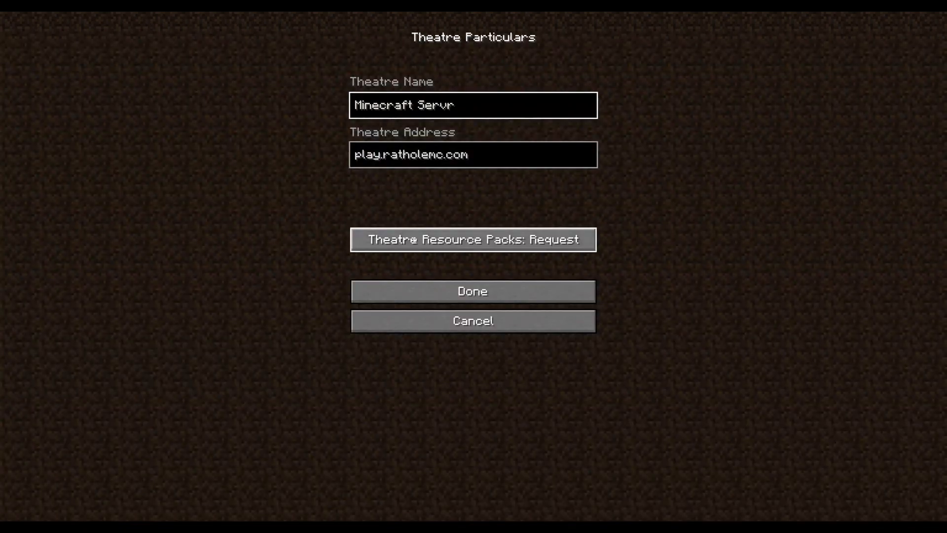
left_click(473, 291)
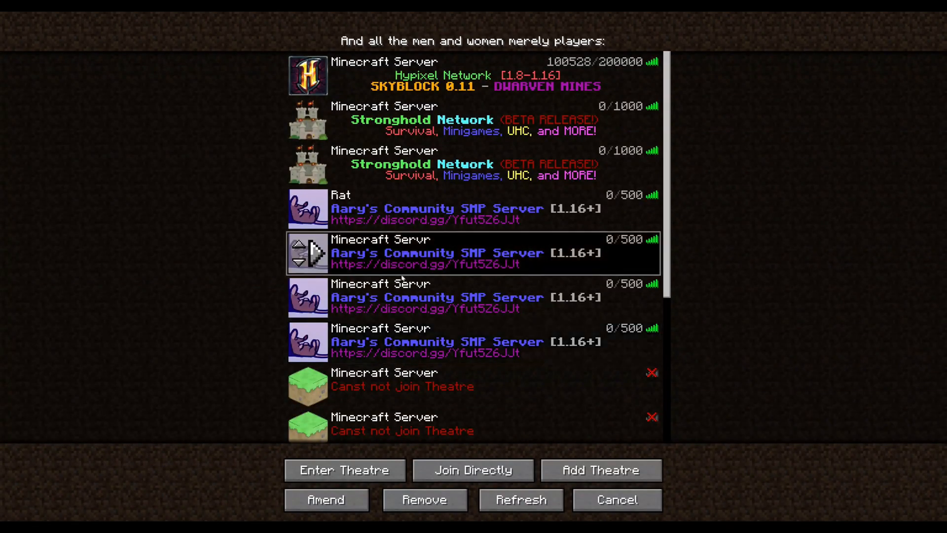
left_click(326, 499)
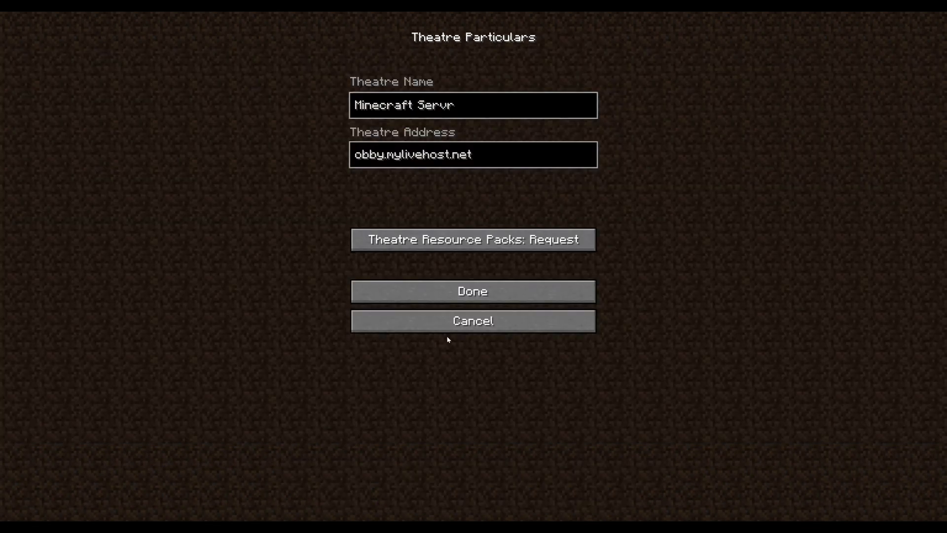
left_click(473, 290)
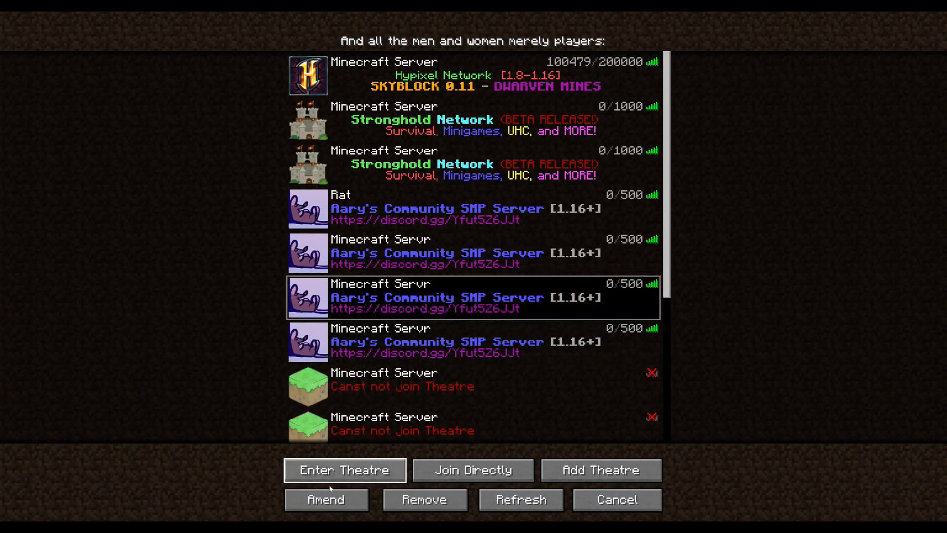
- Add a Minecraft server entry at test.ratholemc.com and save it to the multiplayer list
left_click(325, 499)
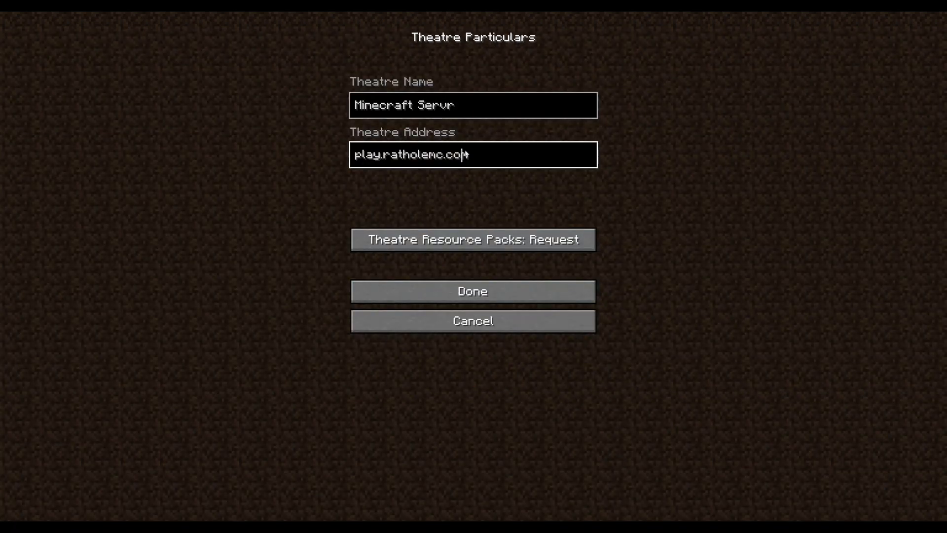
left_click(473, 291)
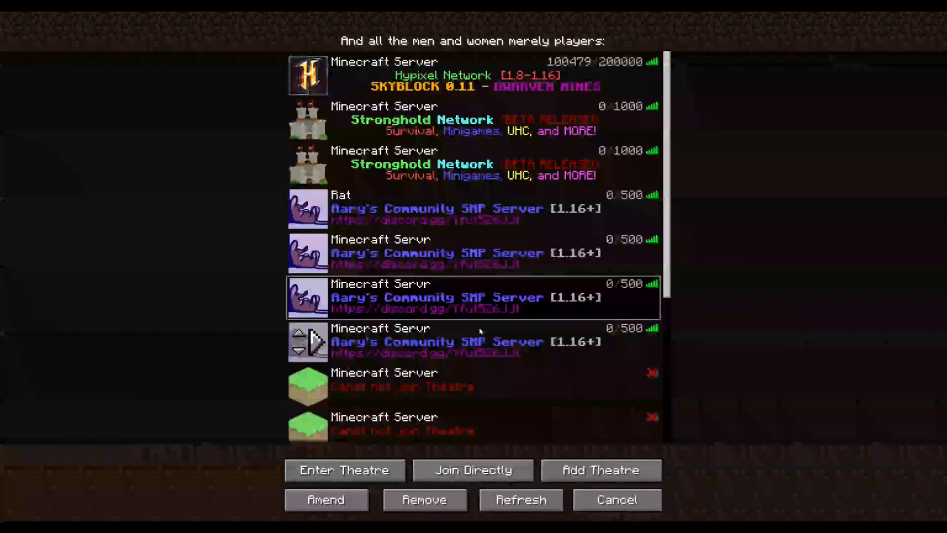
left_click(600, 470)
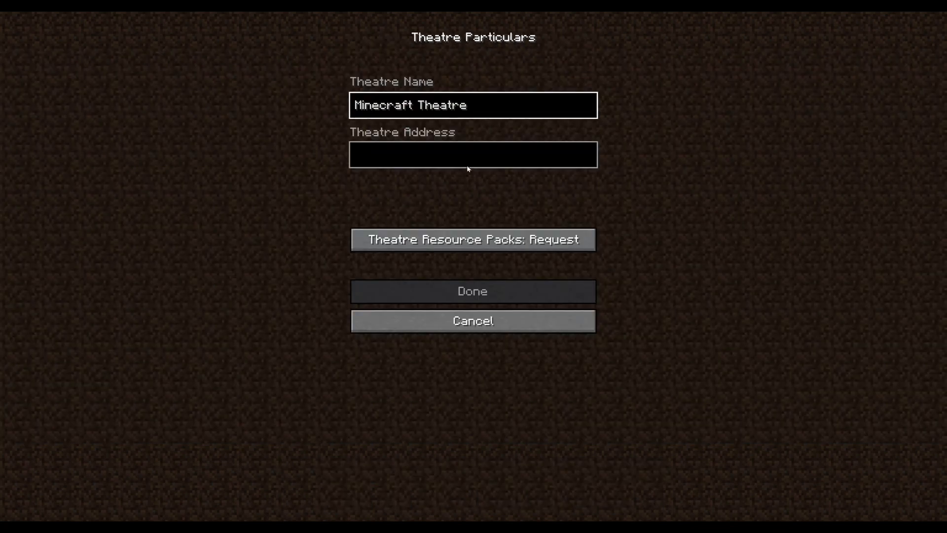
type("play.ratholemc.com")
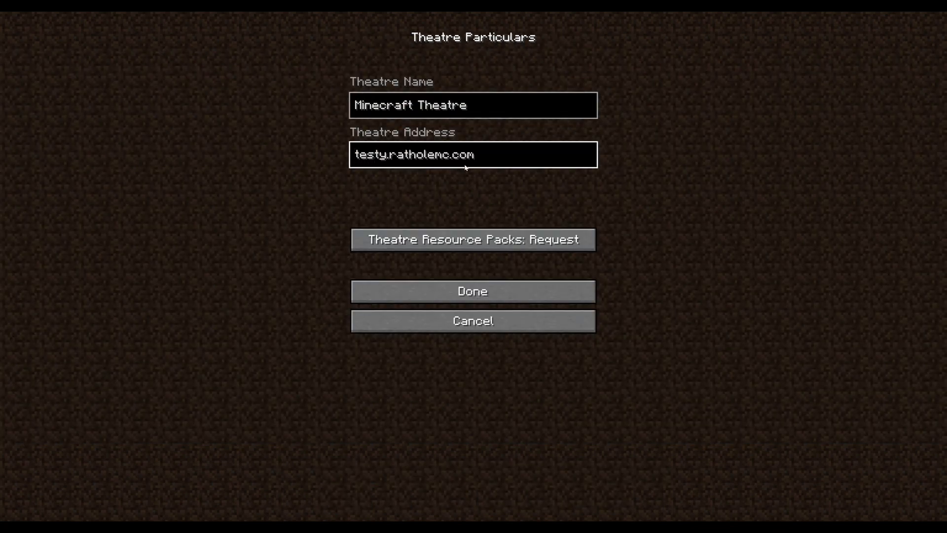
key("BackSpace")
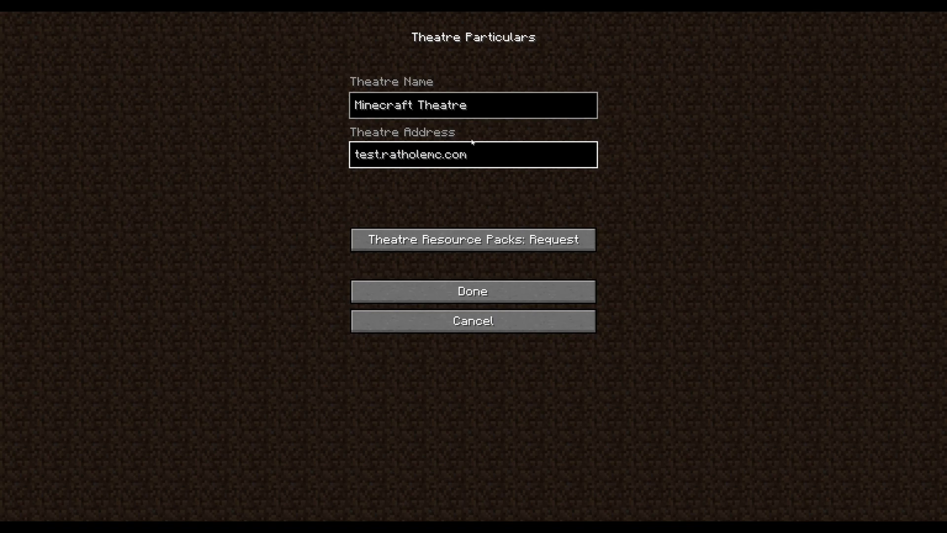
left_click(473, 291)
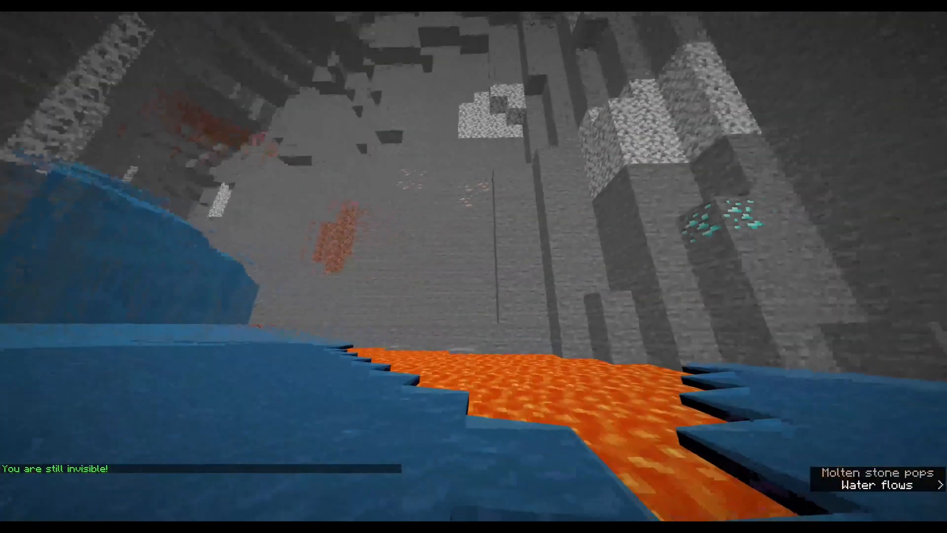
mouse_move(474, 266)
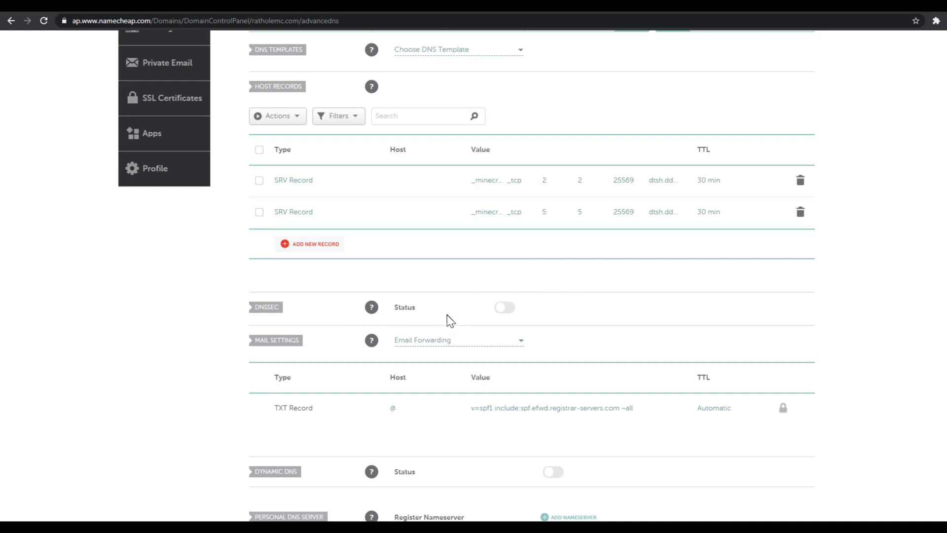
mouse_move(674, 215)
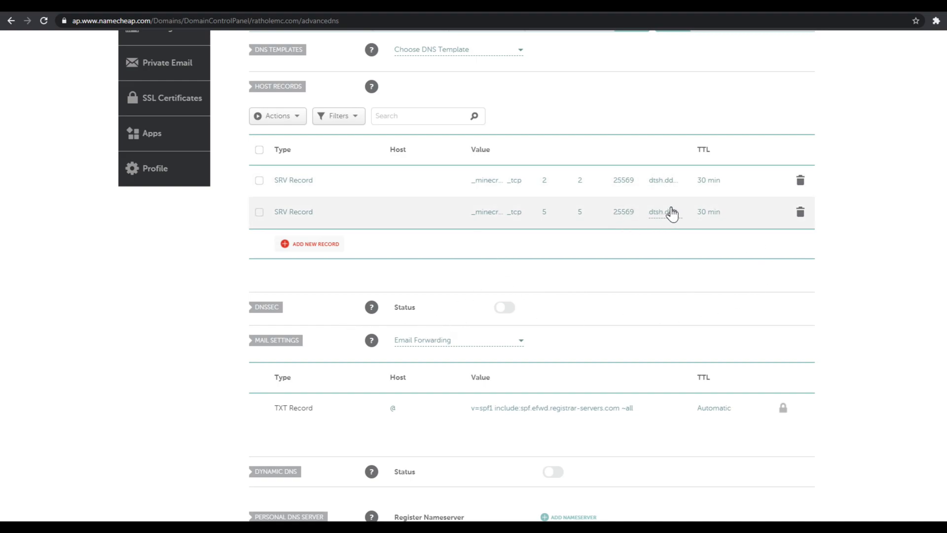
mouse_move(671, 284)
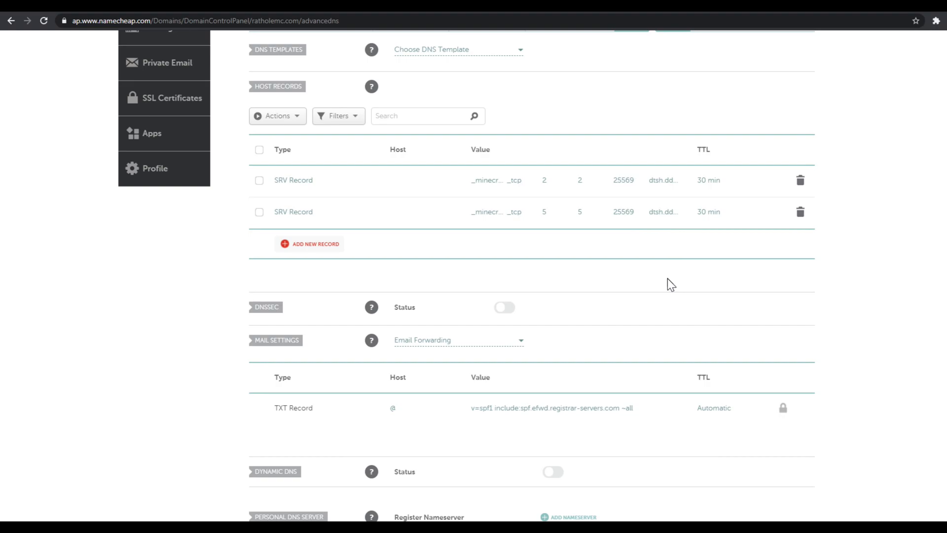
mouse_move(293, 180)
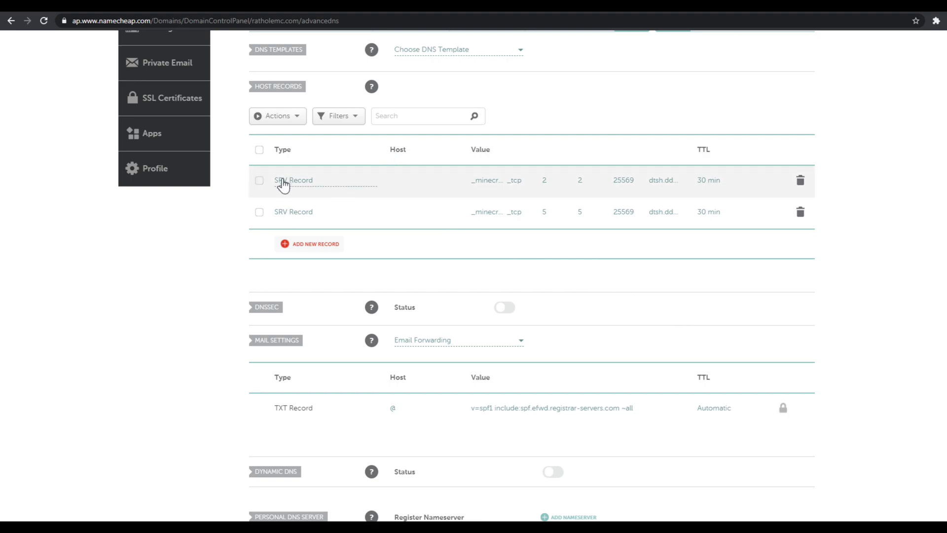
left_click(315, 244)
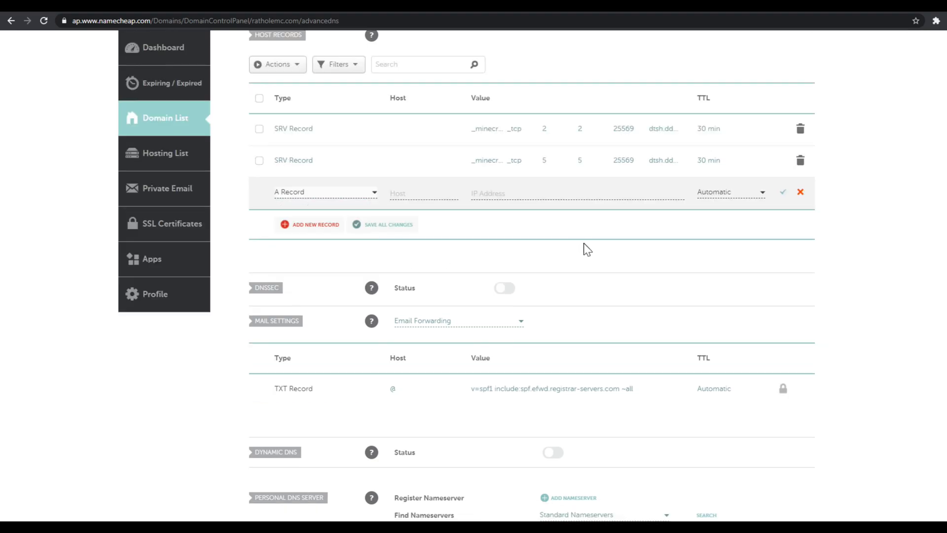
left_click(325, 192)
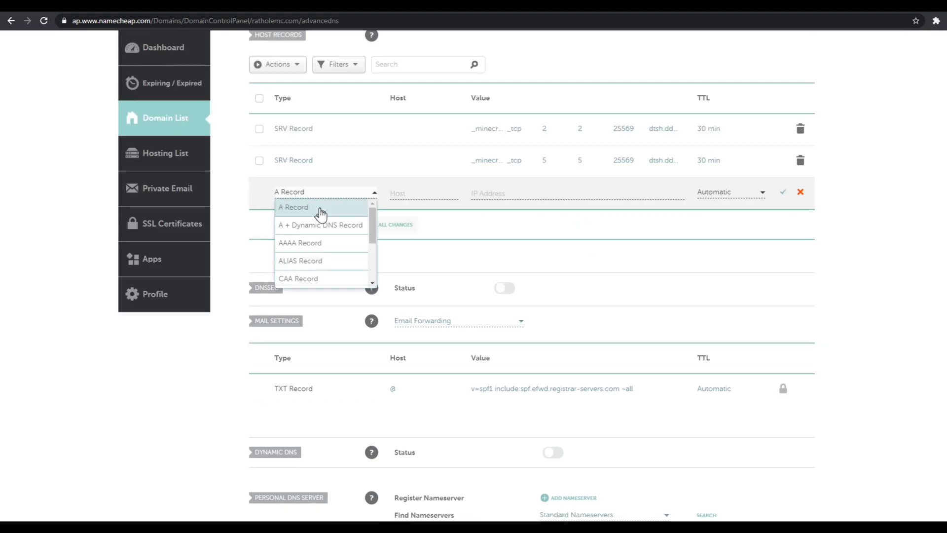
left_click(294, 206)
type("1")
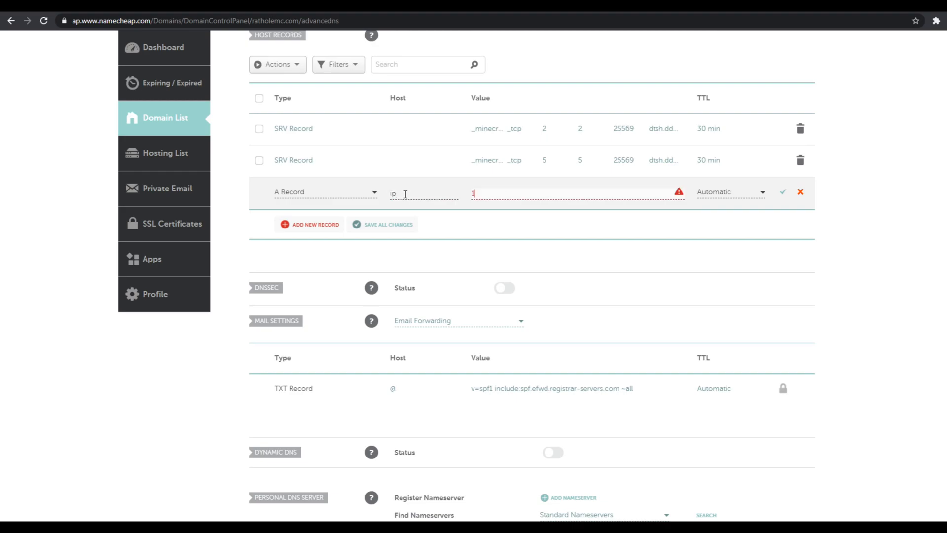
type("94")
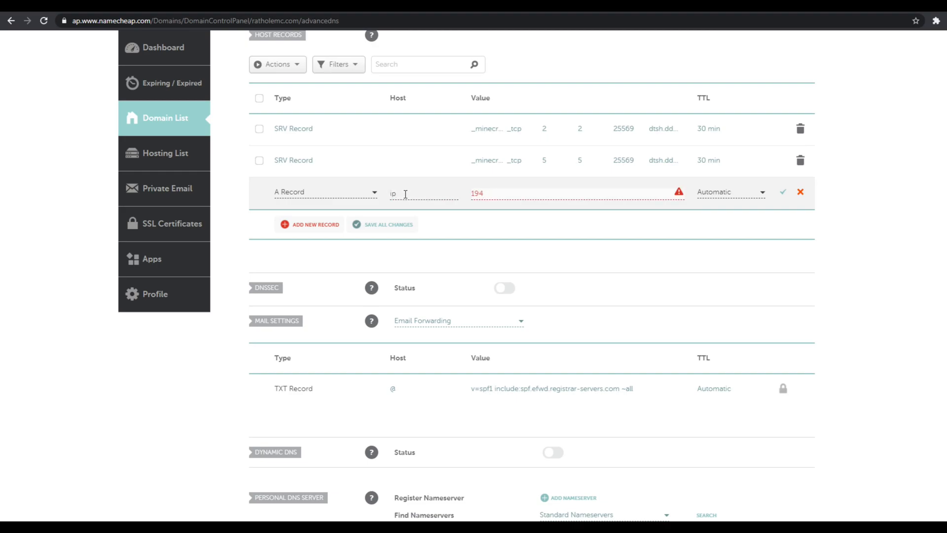
type(".343.3e")
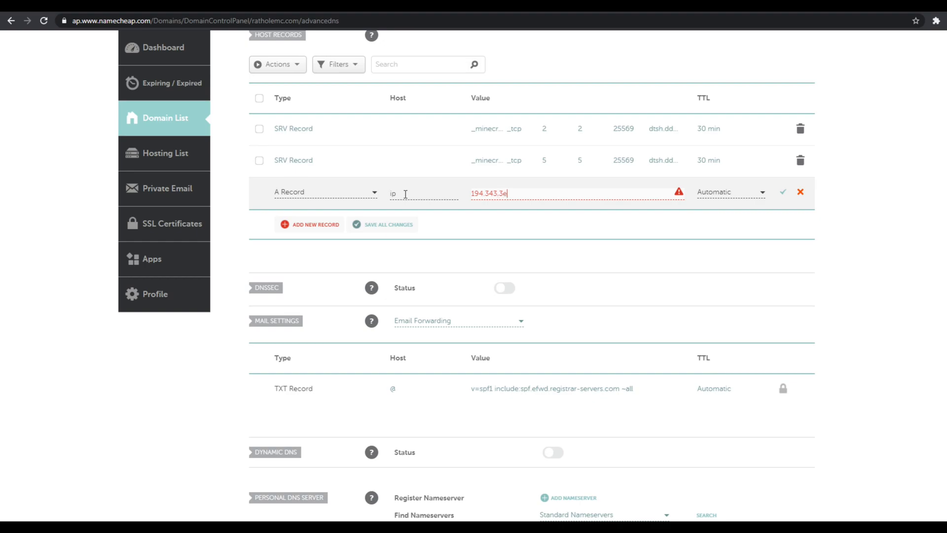
key("Backspace")
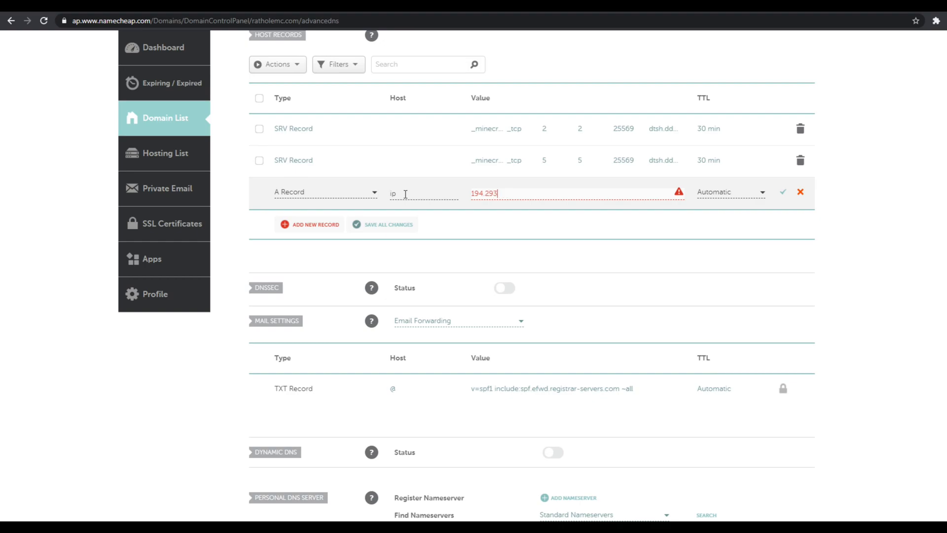
type("232")
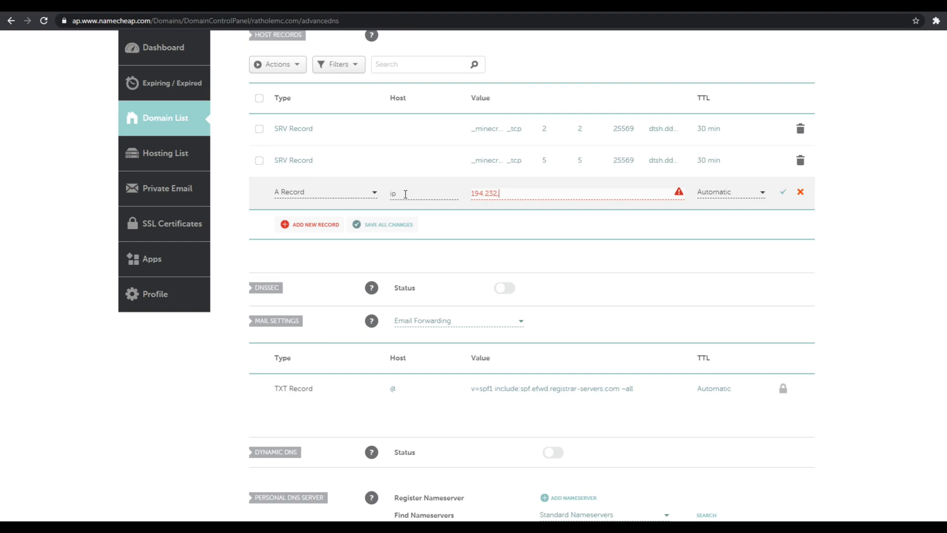
type(".33.12")
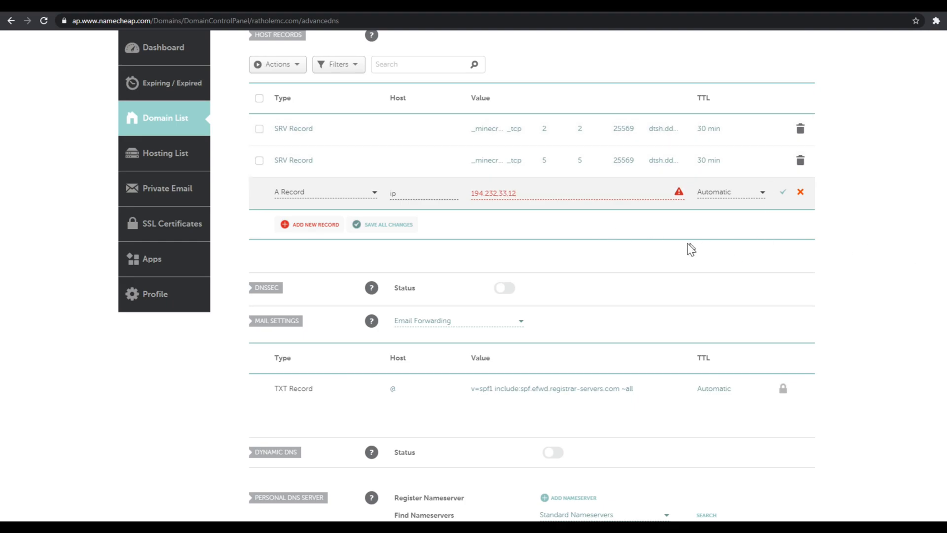
left_click(516, 193)
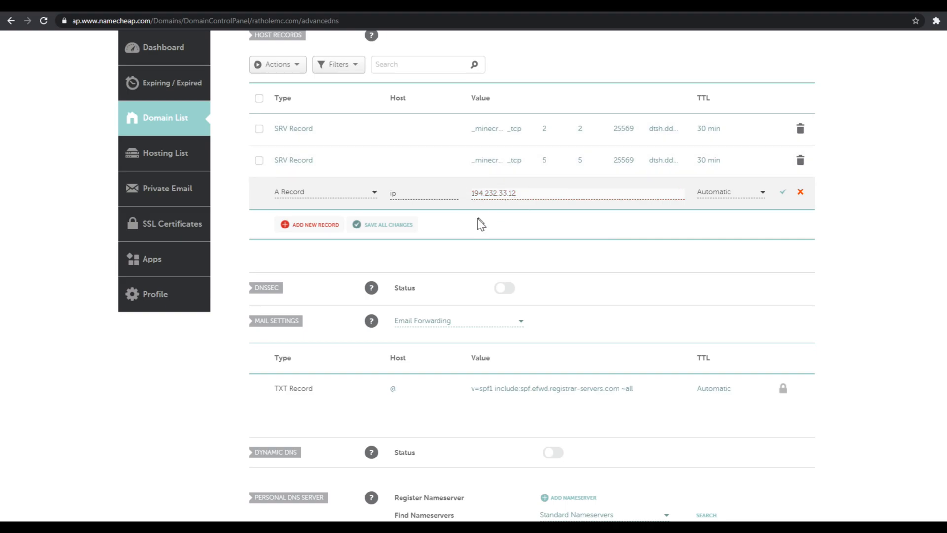
scroll("up", 3)
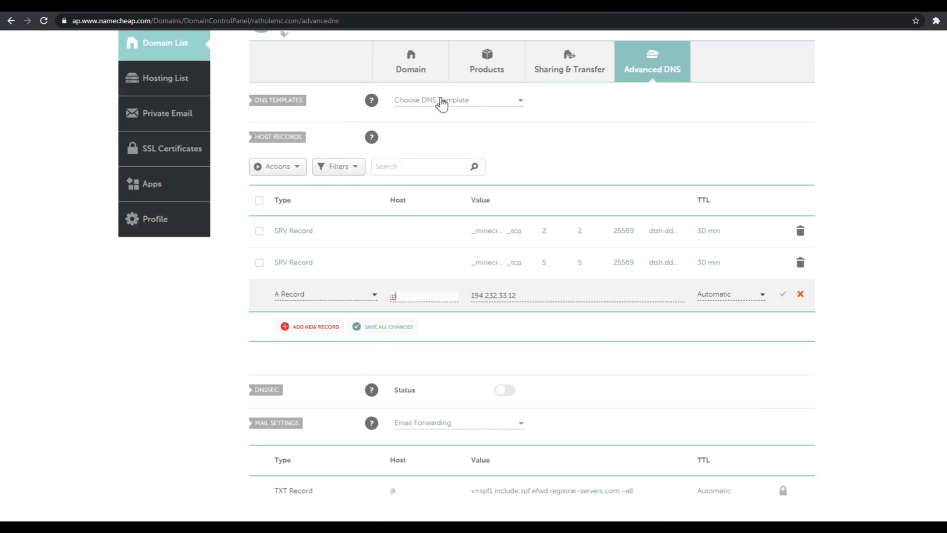
scroll("up", 3)
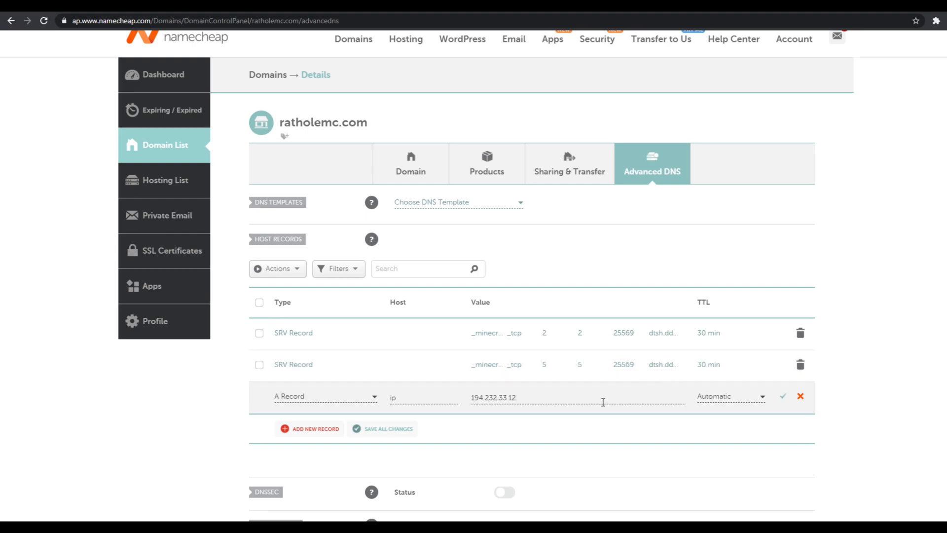
mouse_move(798, 405)
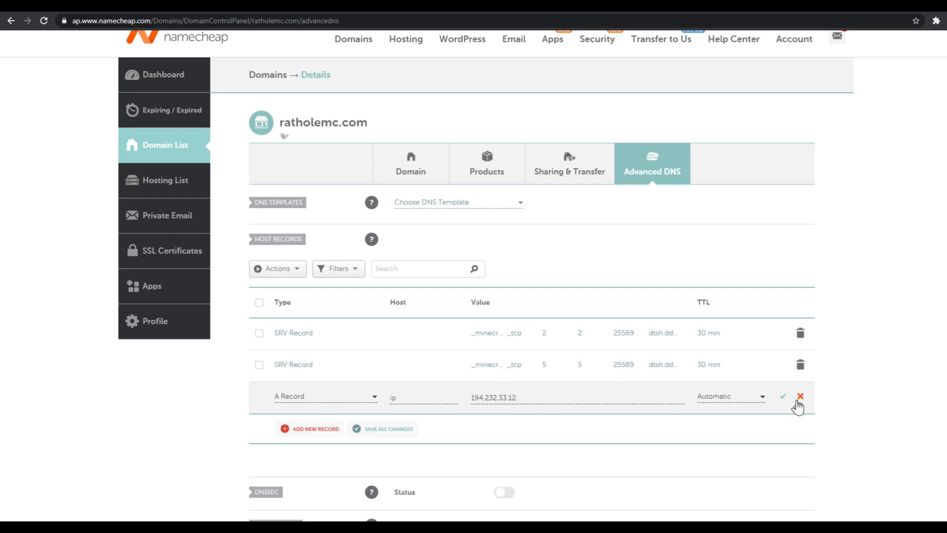
left_click(801, 397)
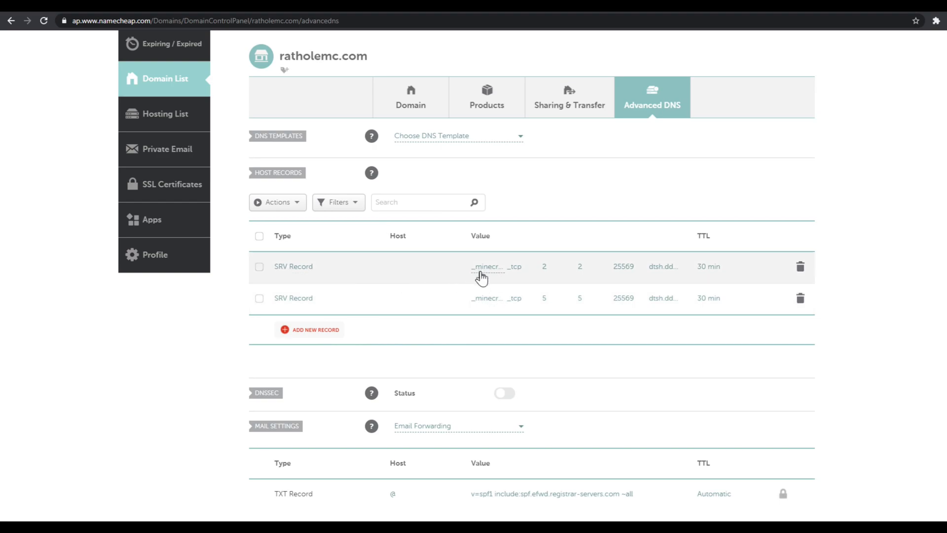
mouse_move(518, 265)
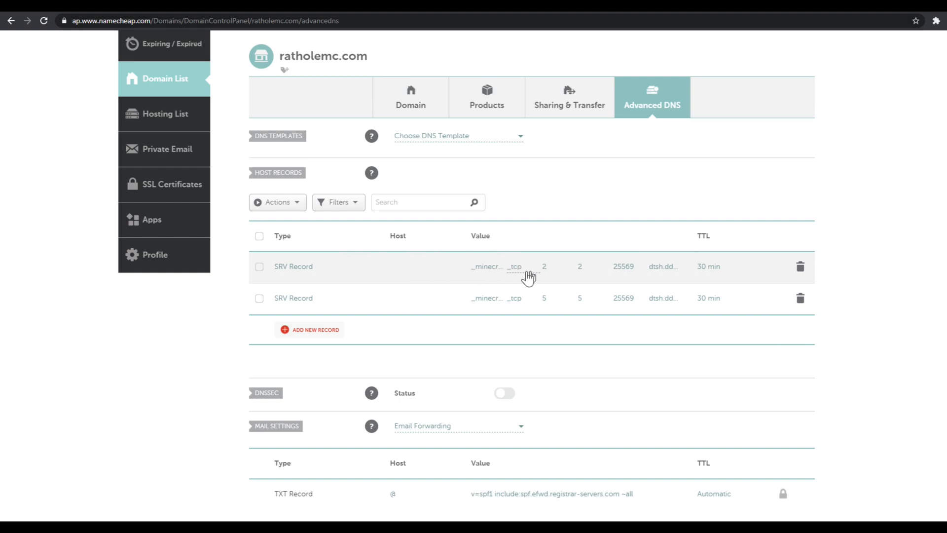
mouse_move(401, 280)
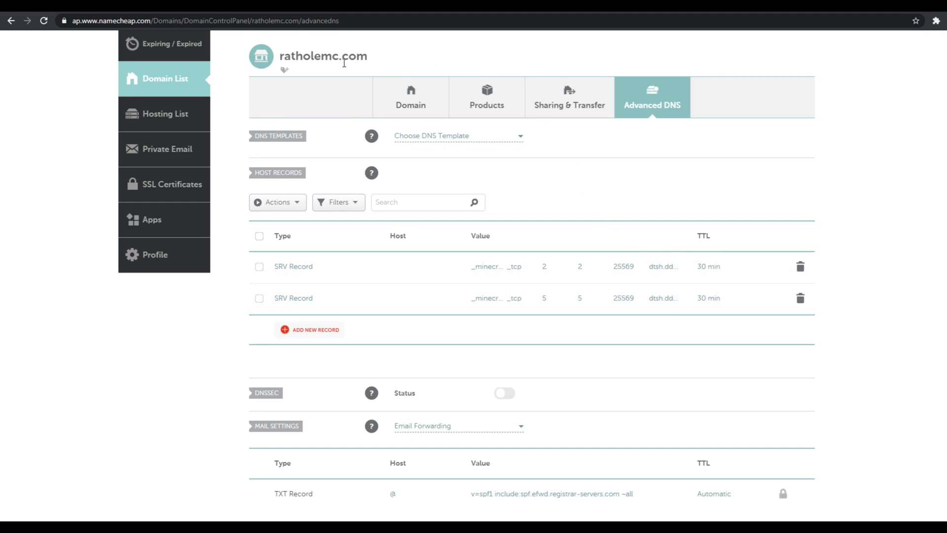
mouse_move(362, 52)
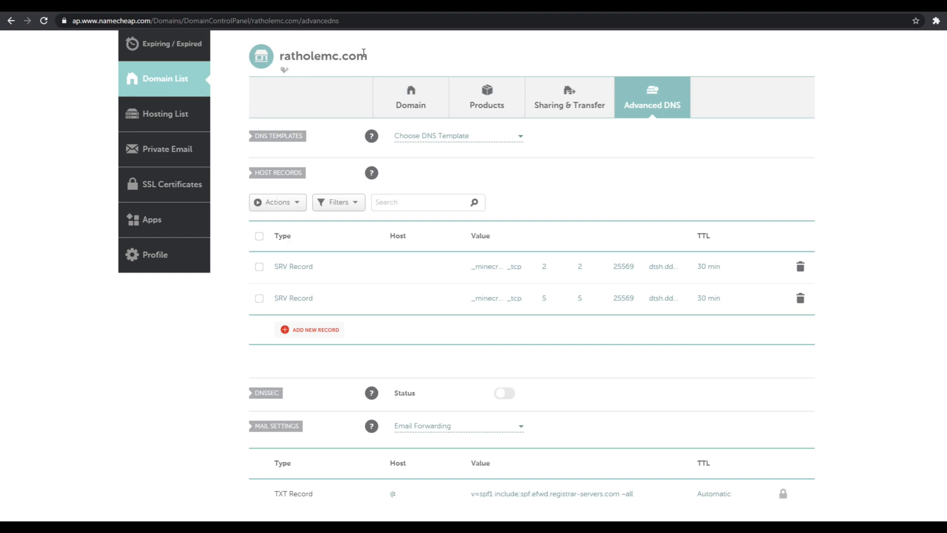
double_click(323, 56)
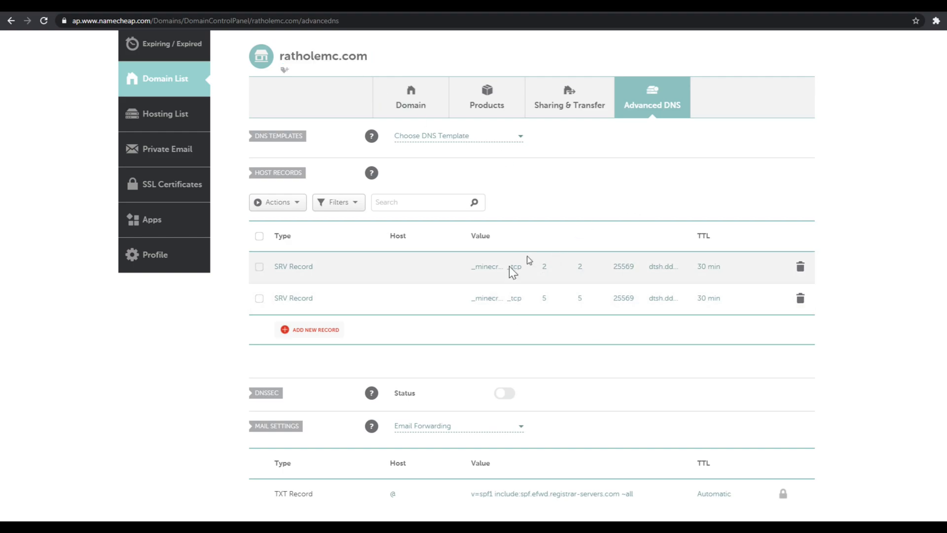
mouse_move(631, 304)
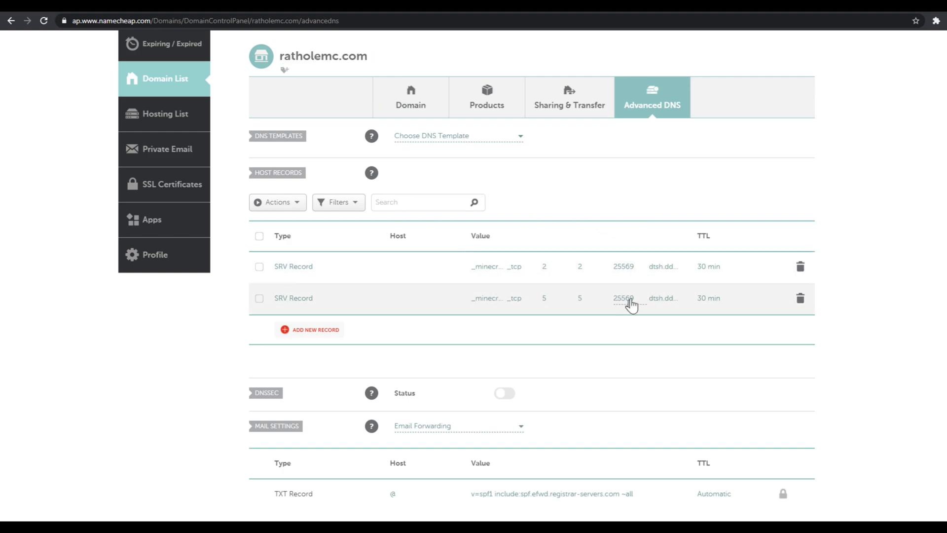